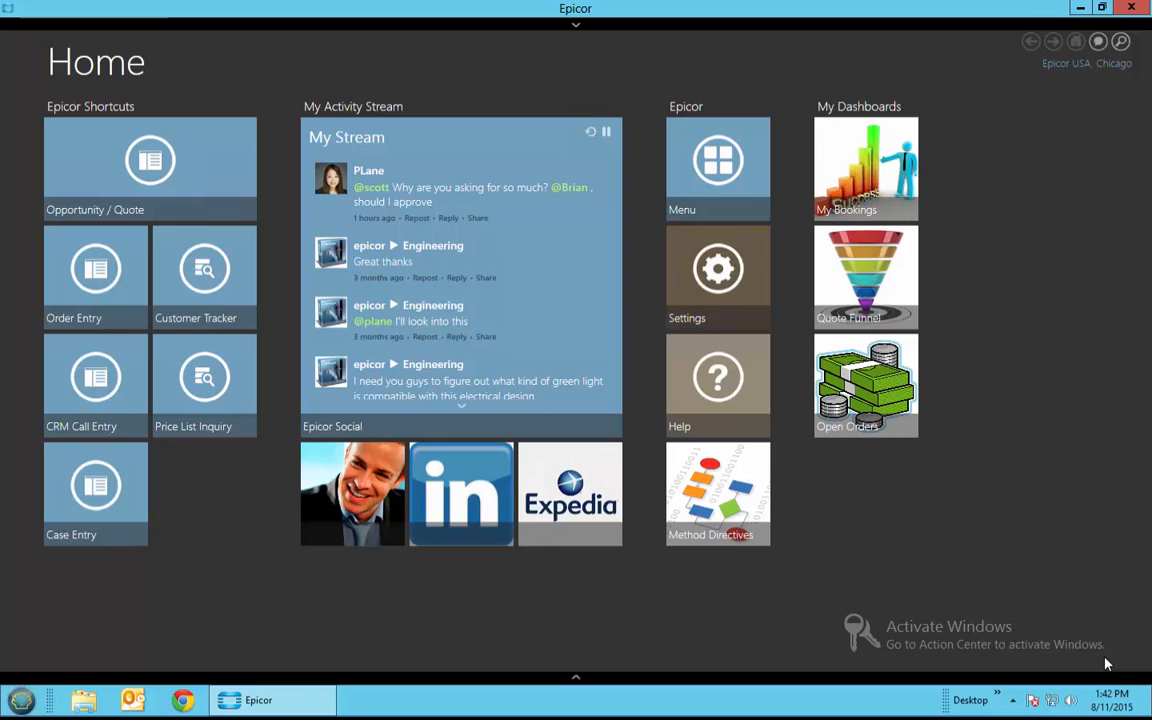
mouse_move(1130, 673)
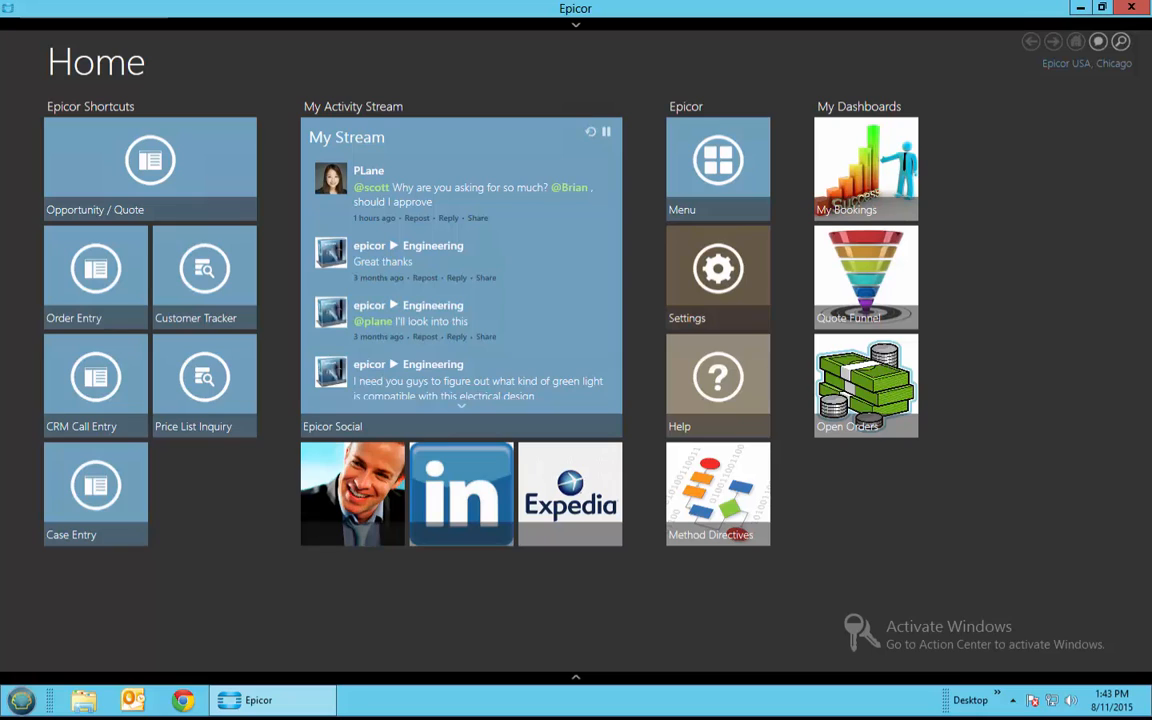
mouse_move(519, 537)
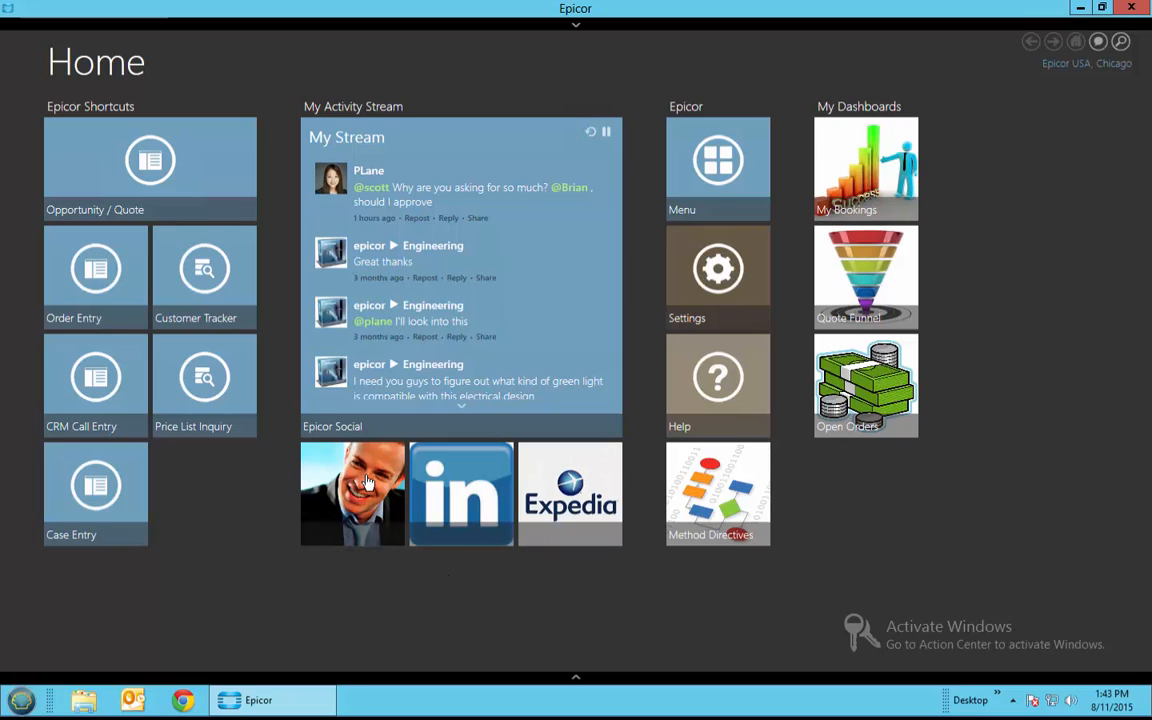
mouse_move(368, 490)
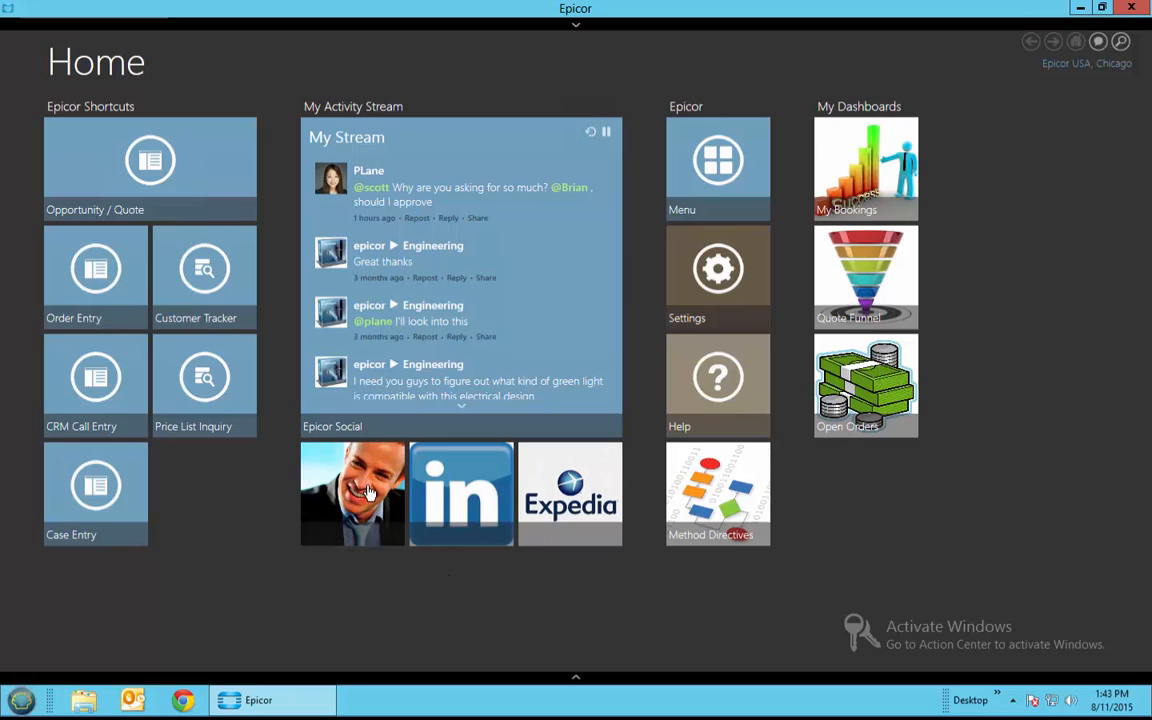
mouse_move(263, 630)
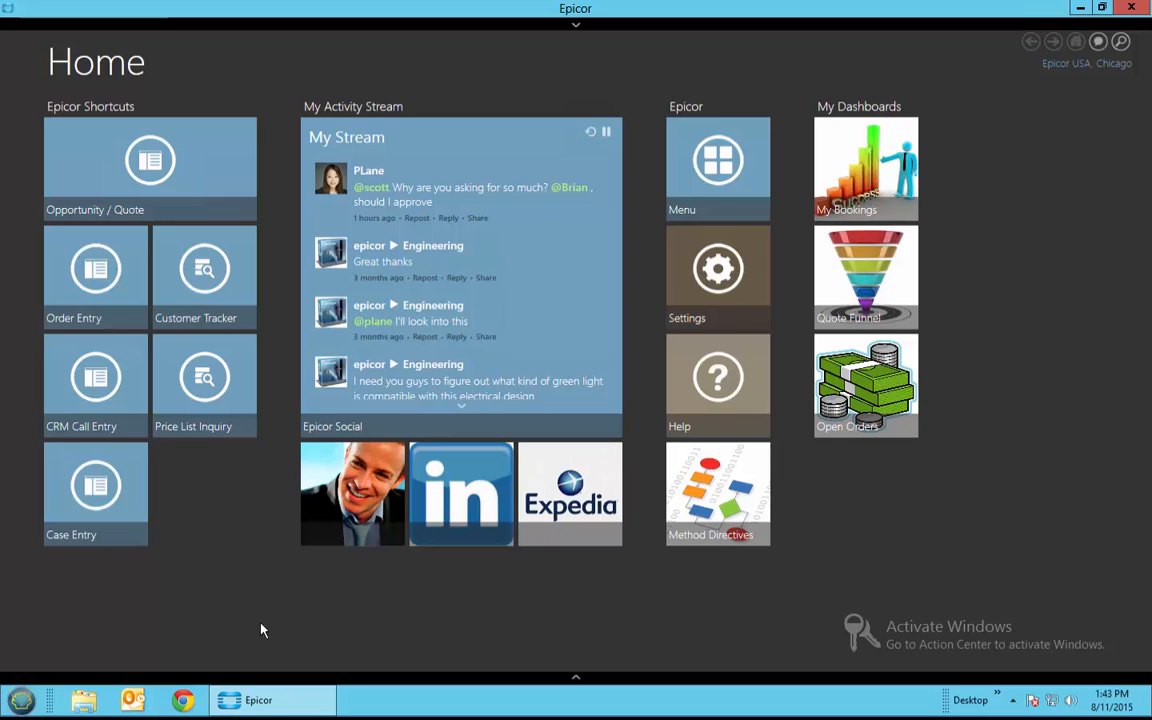
mouse_move(110, 295)
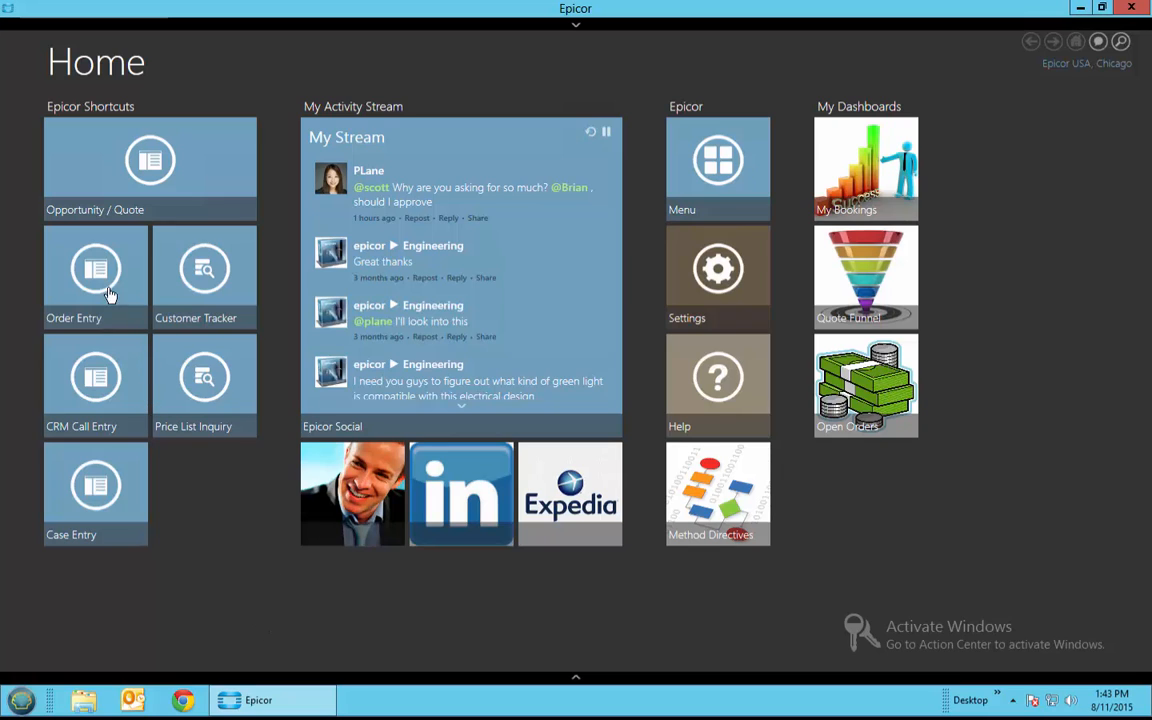
Step: Open Sales Order Entry on order 5598 for Addison, Inc and select the Disc % field
left_click(95, 270)
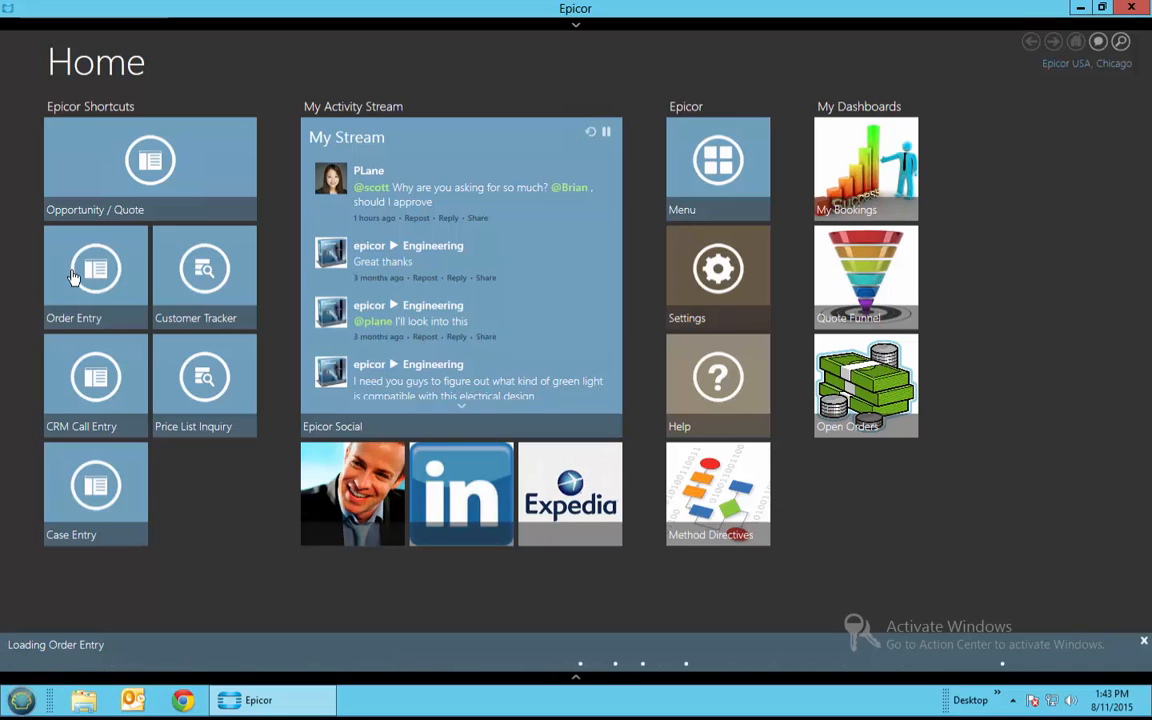
left_click(95, 268)
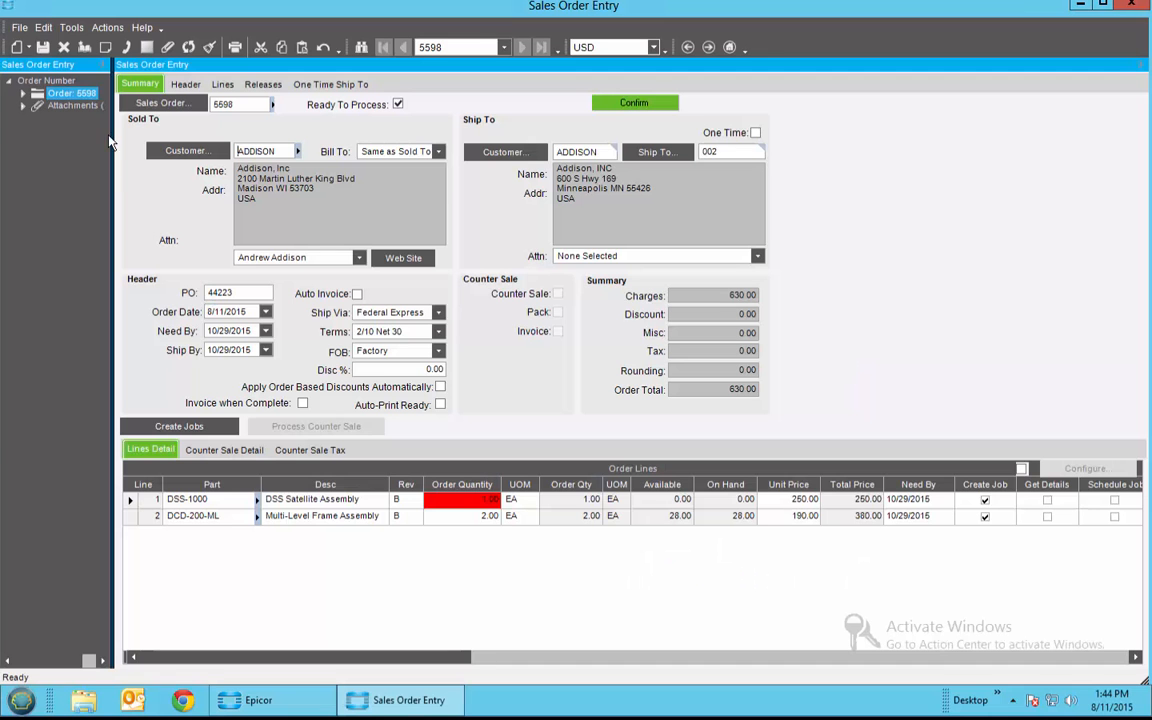
mouse_move(458, 386)
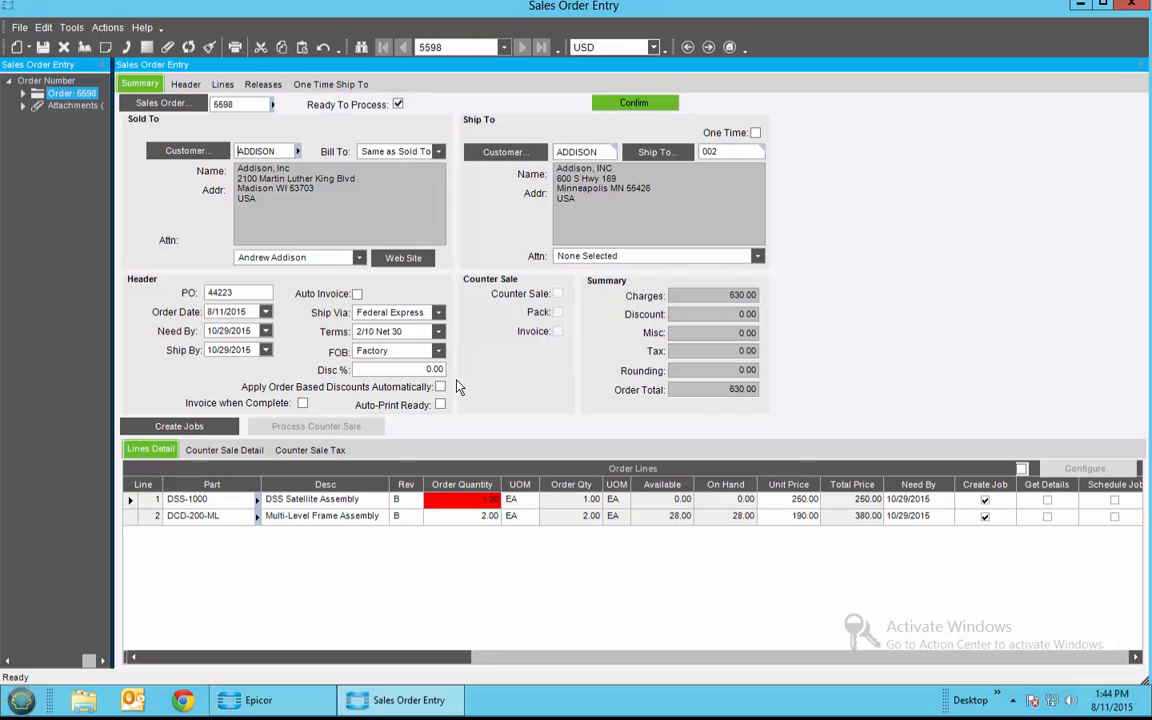
left_click(390, 369)
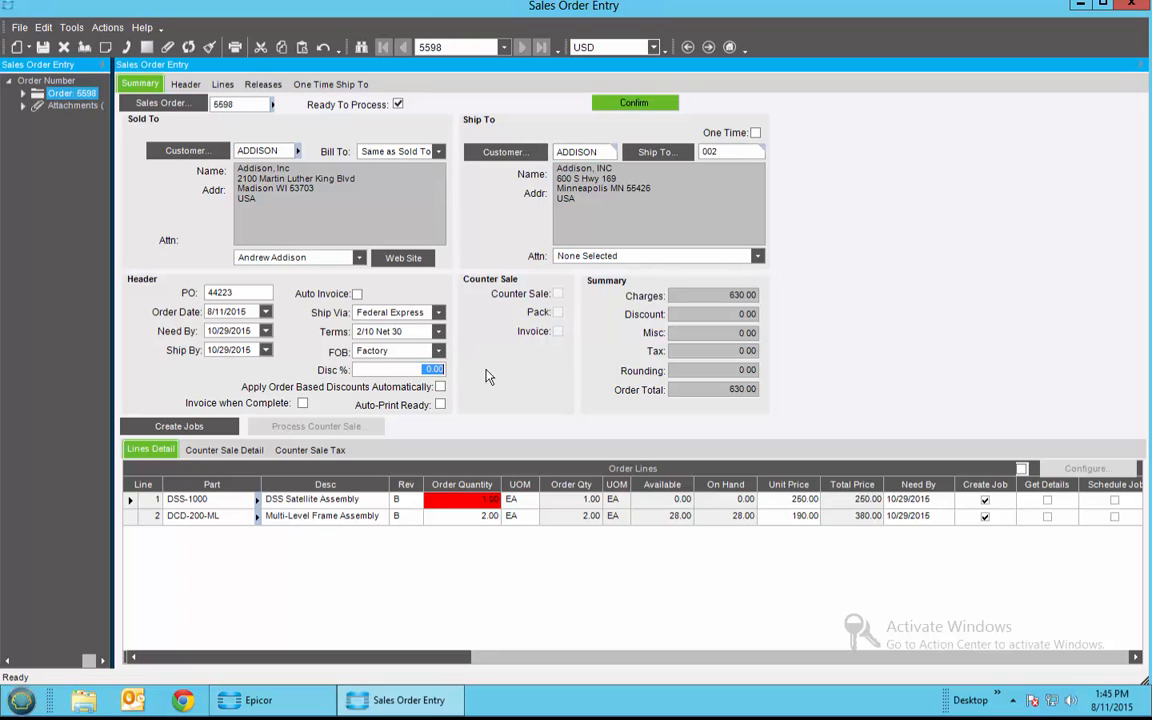
mouse_move(513, 384)
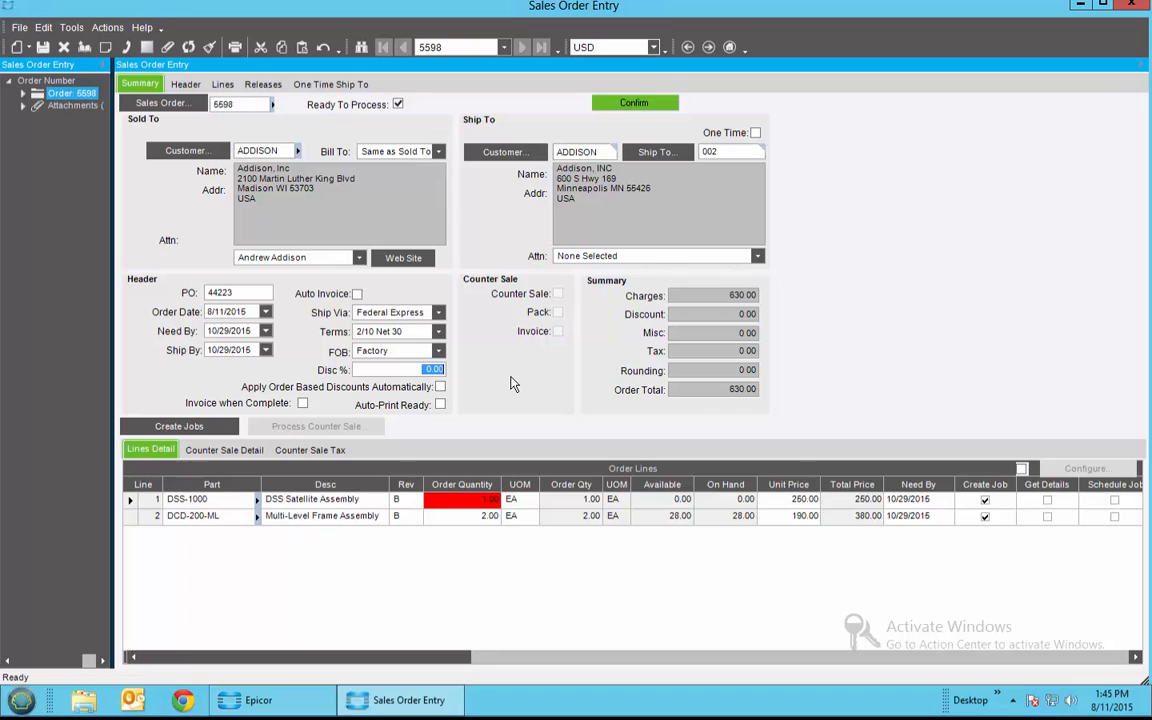
Step: Enter a 28% header discount on order 5598 and keep it despite the excess warning
type("28")
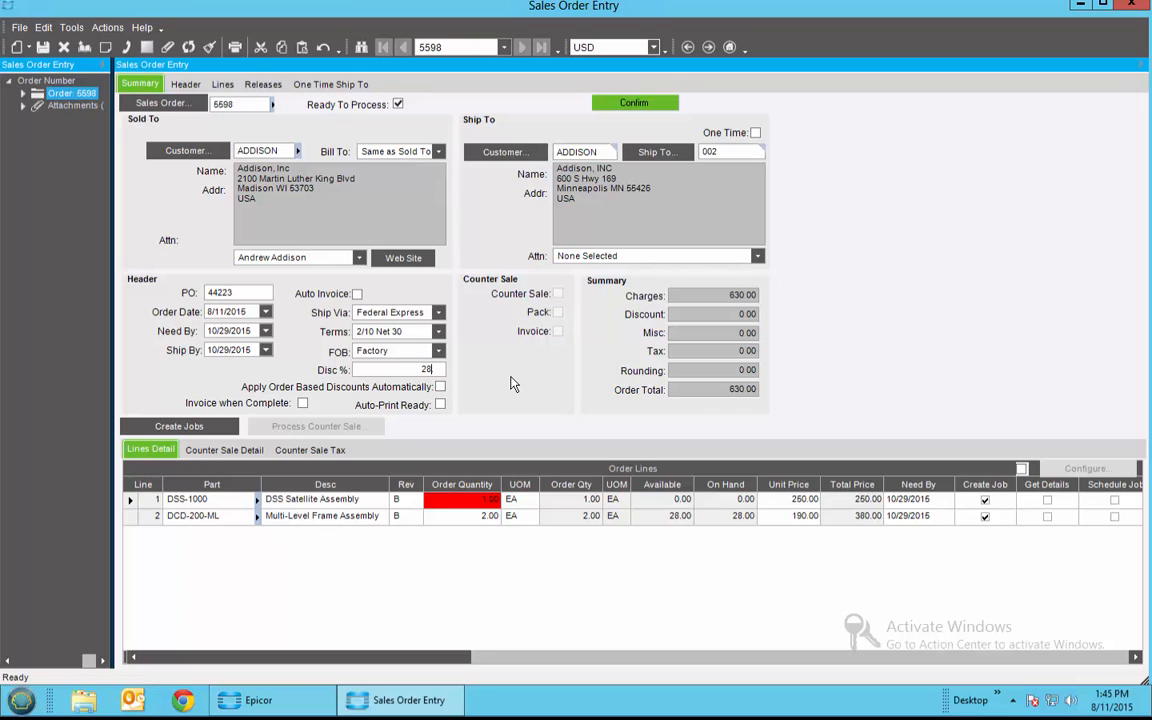
key("Tab")
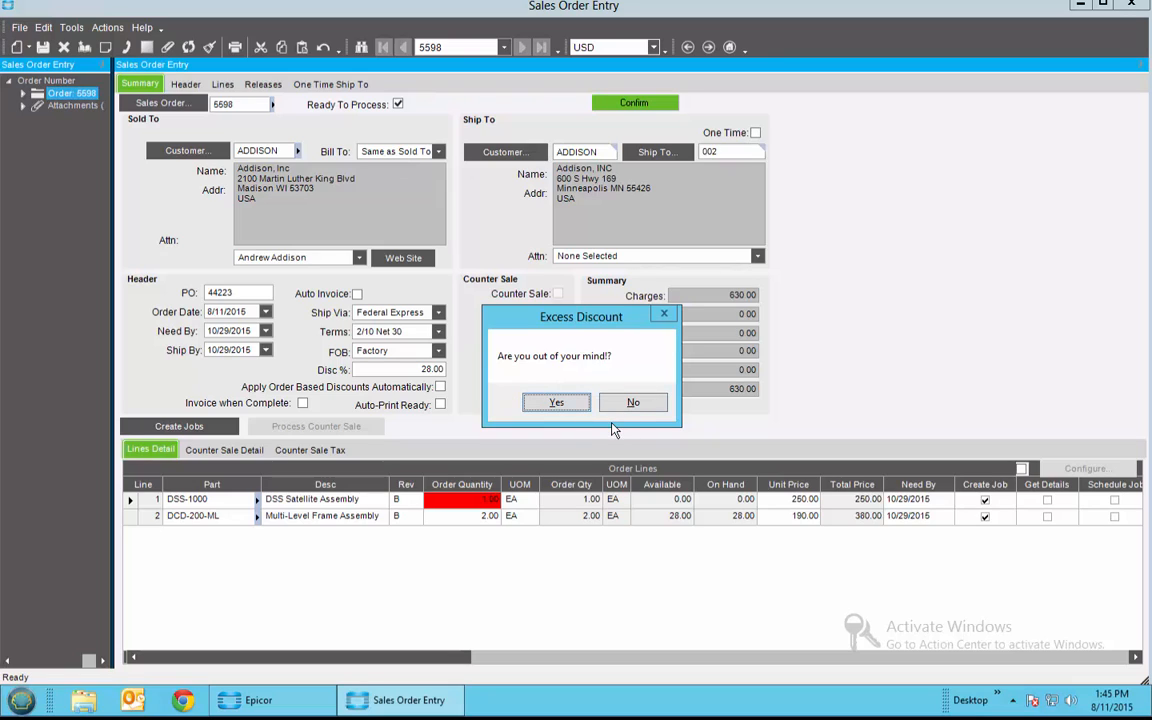
mouse_move(600, 431)
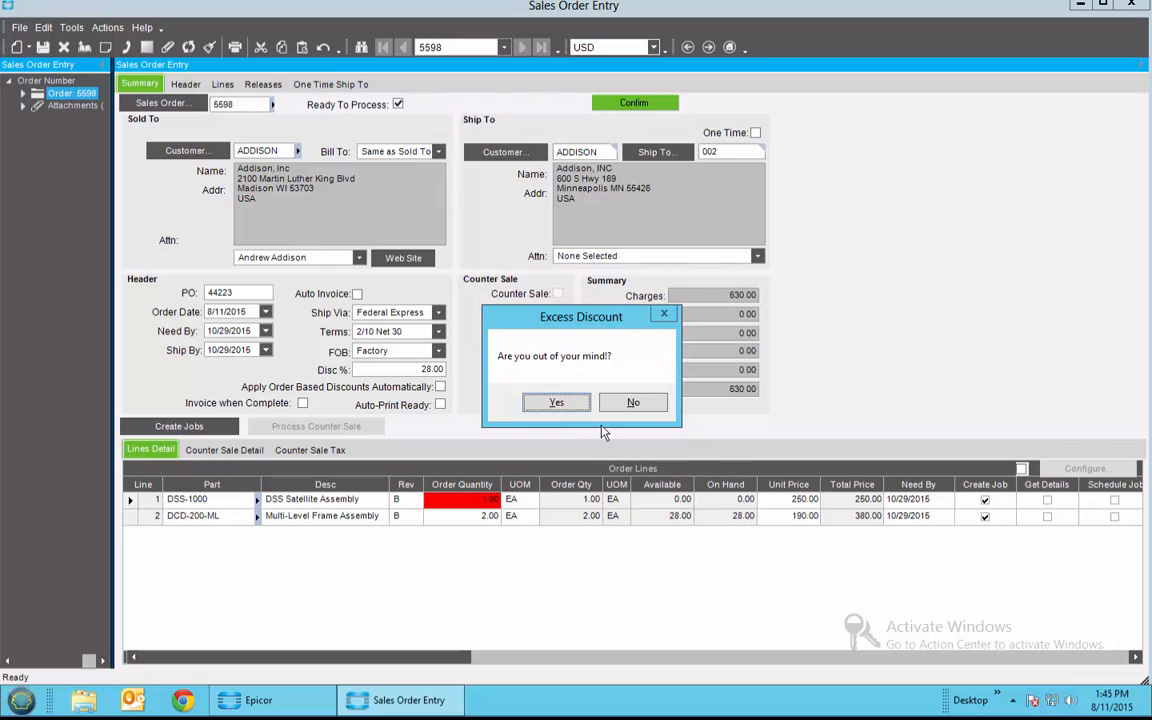
left_click(556, 402)
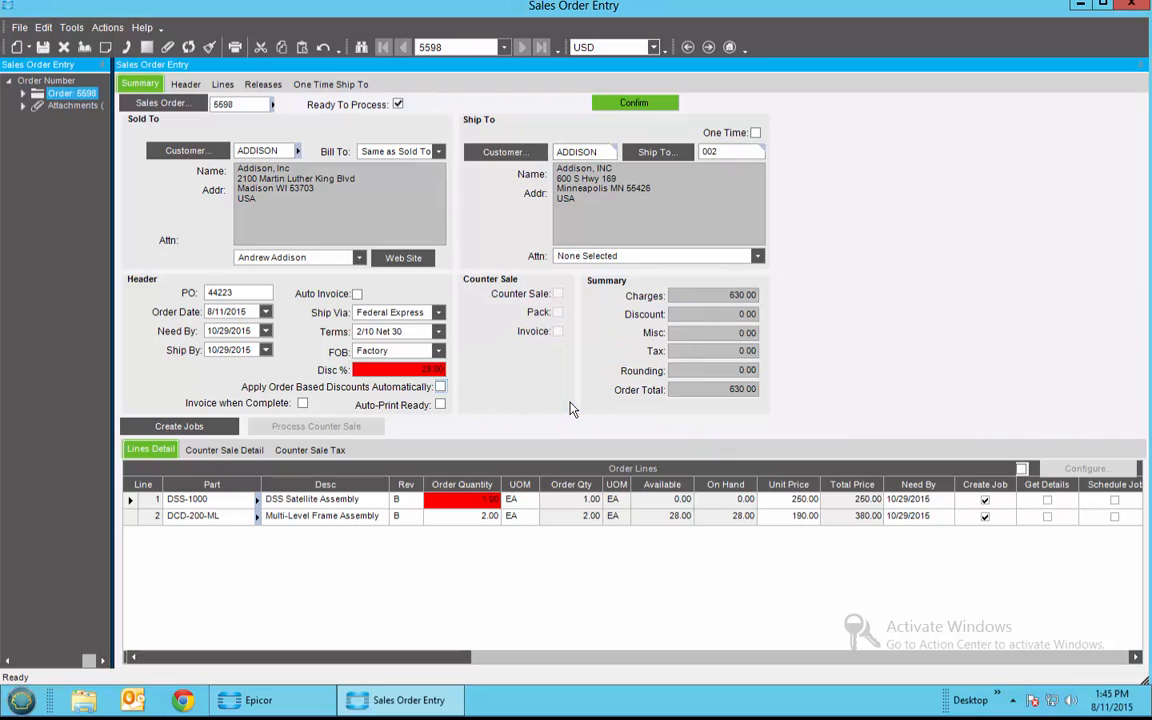
mouse_move(462, 208)
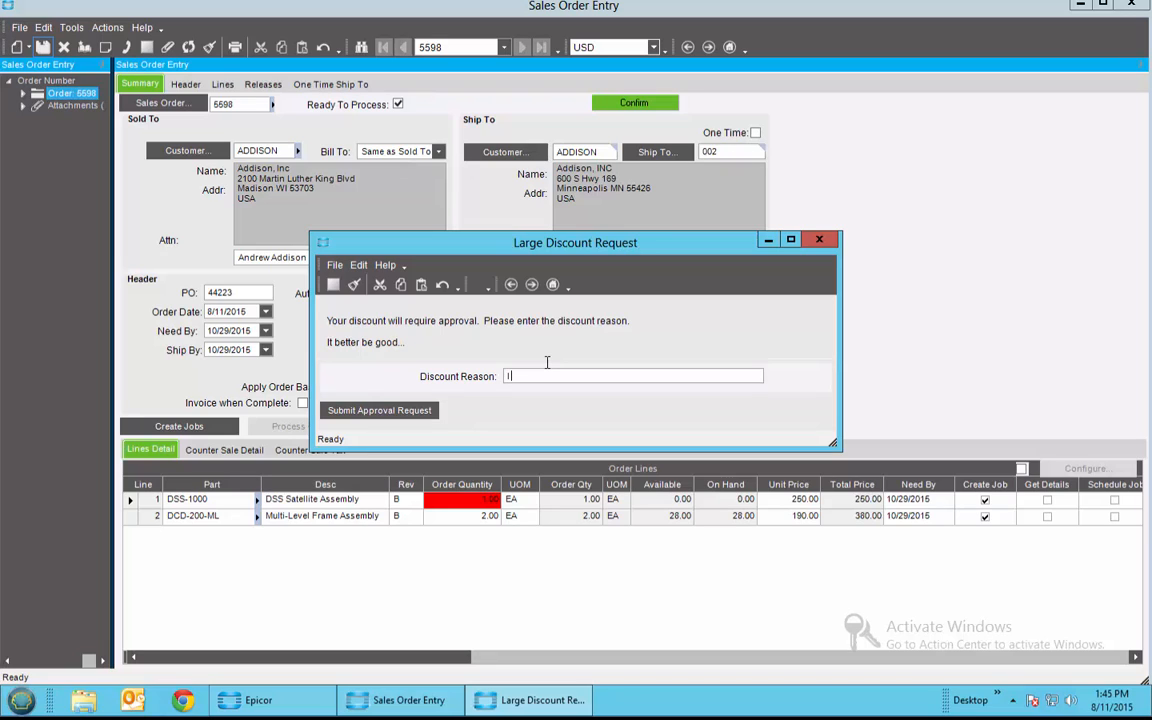
Step: Submit the approval request with reason 'I need to make quota', not applying the discount to lines
type("I need to make a")
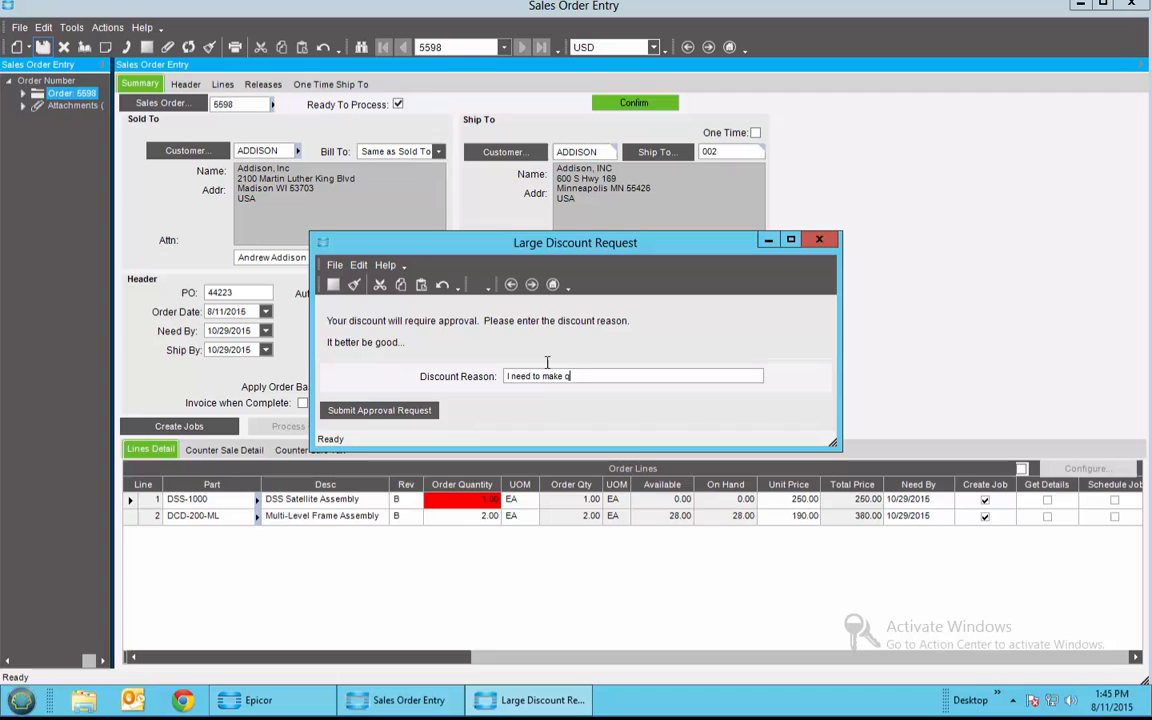
type("uota")
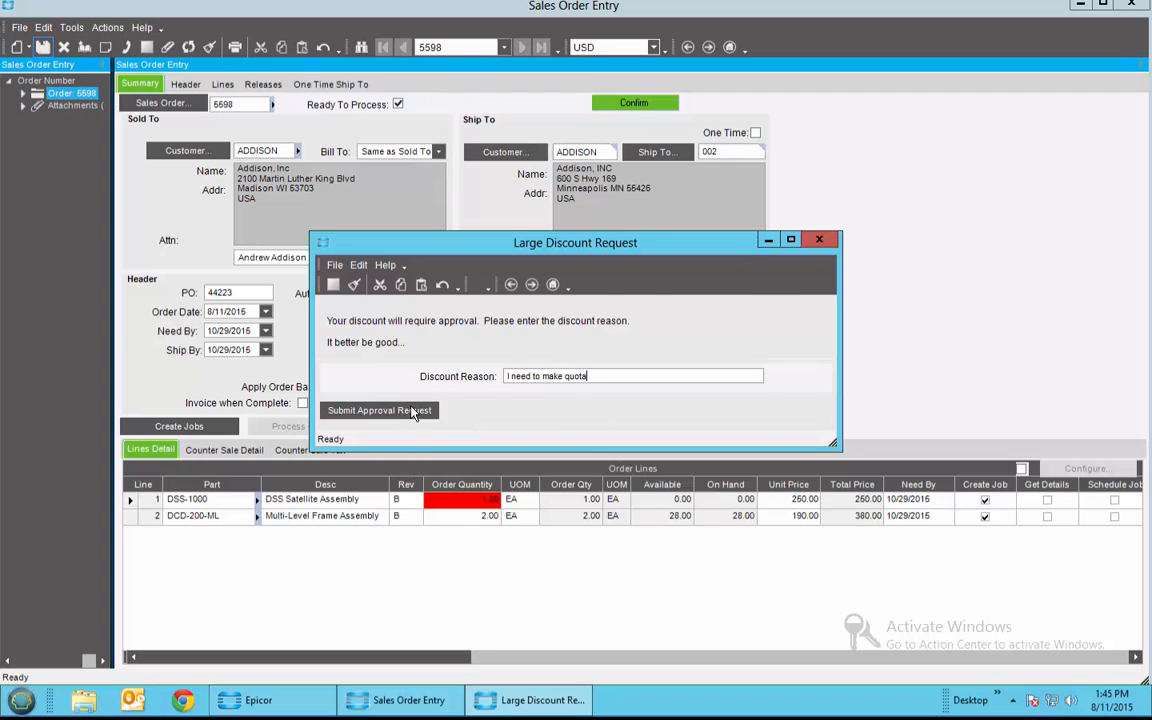
left_click(379, 410)
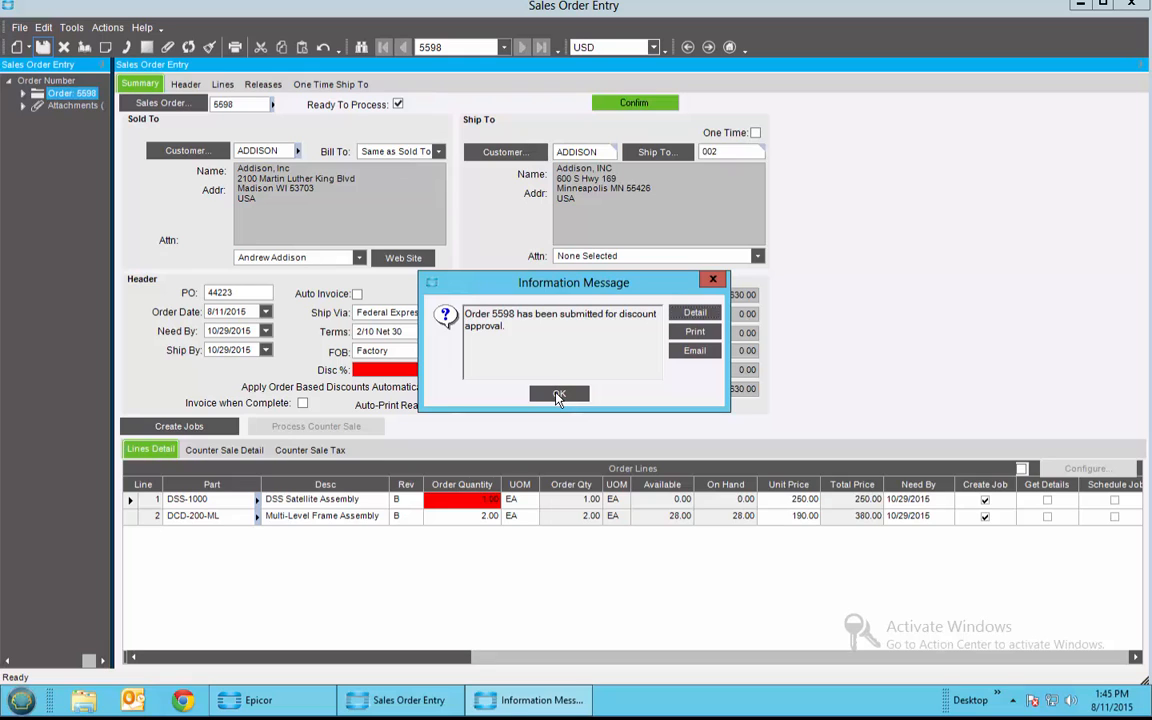
left_click(559, 393)
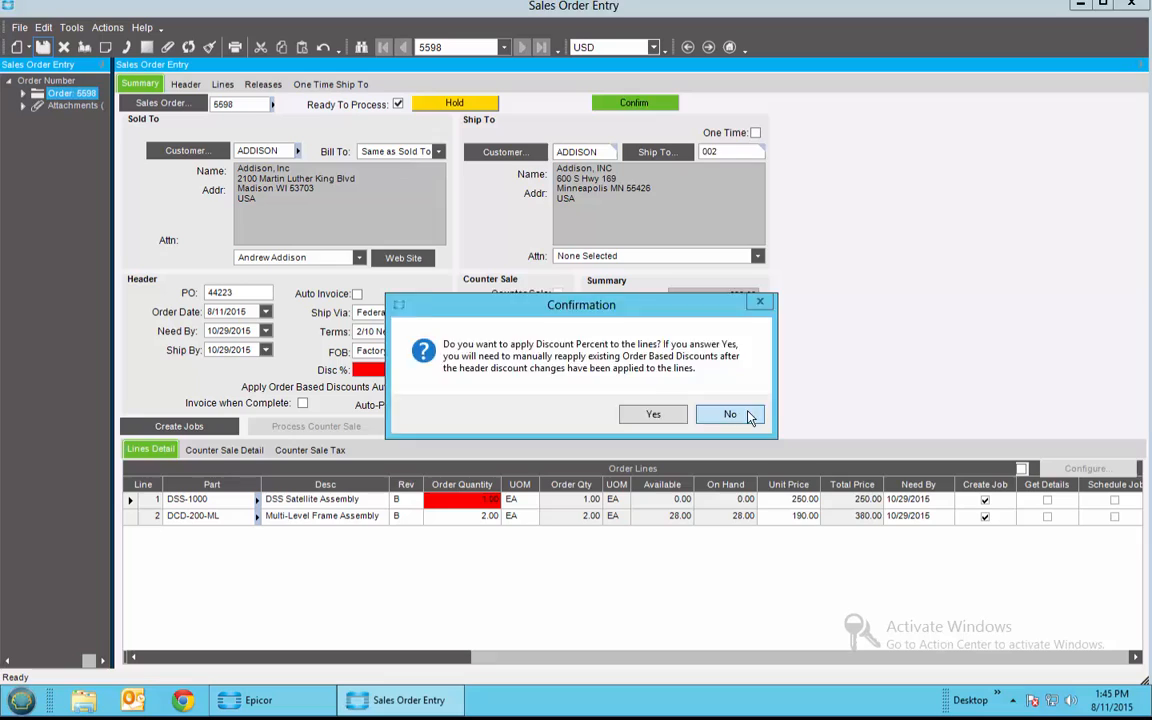
left_click(730, 414)
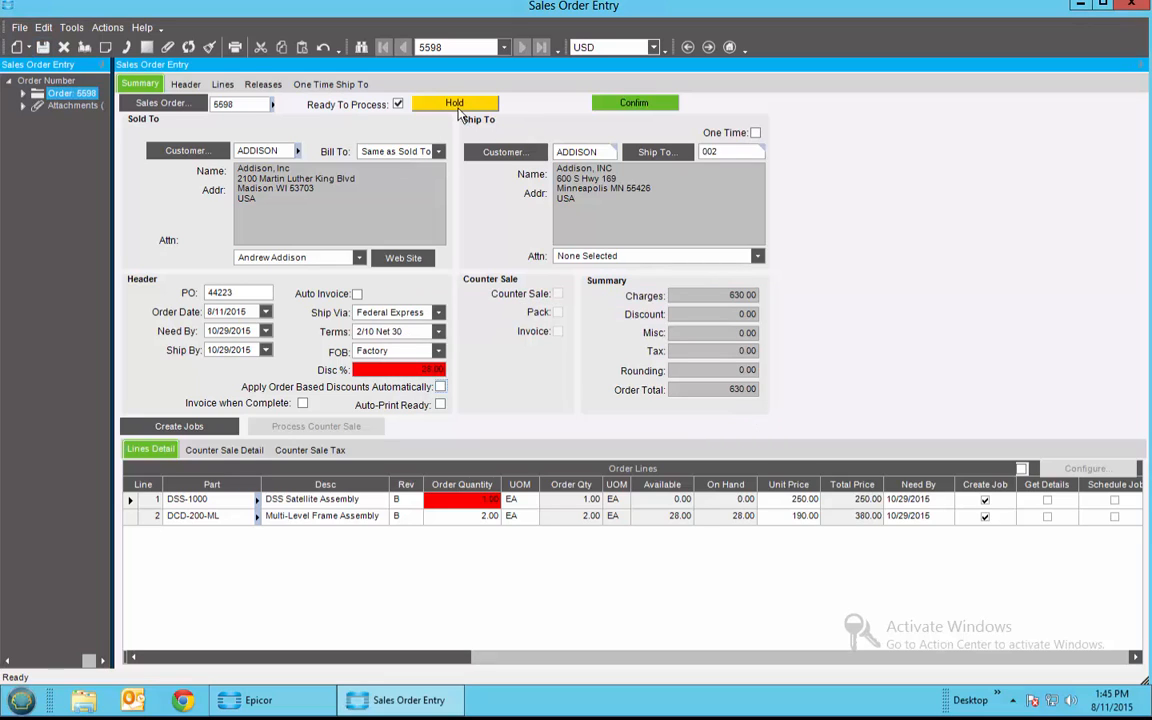
mouse_move(468, 116)
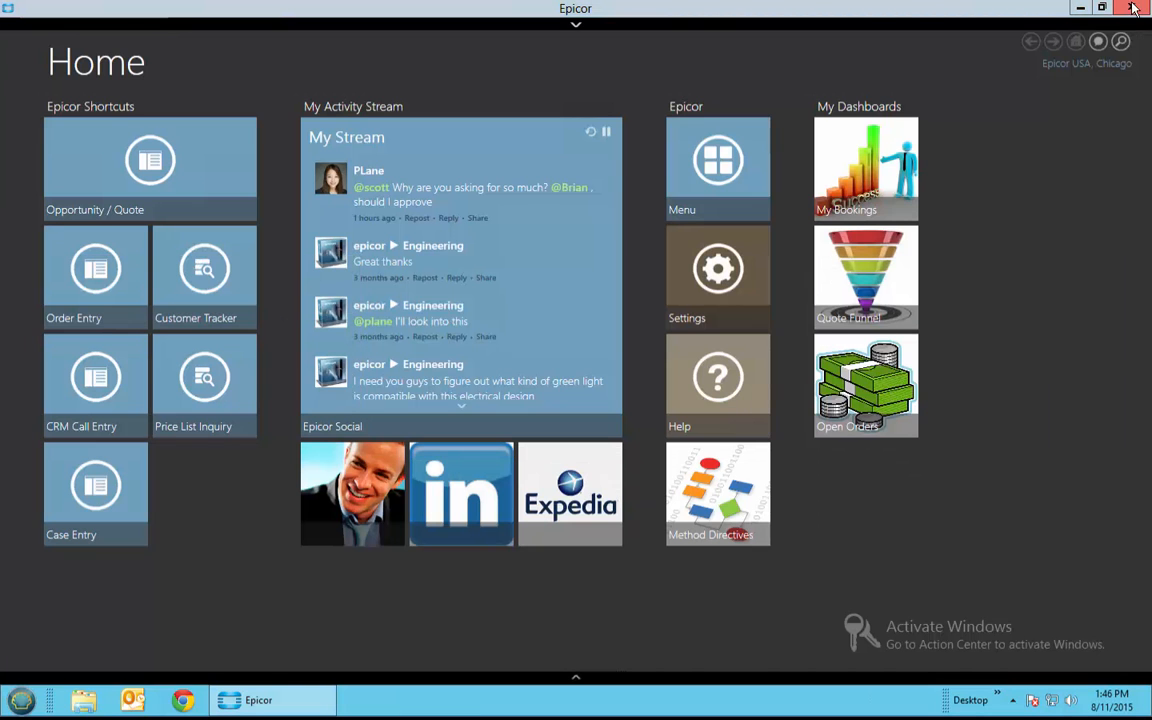
Step: Close the Epicor client, returning to the Windows desktop
left_click(1080, 8)
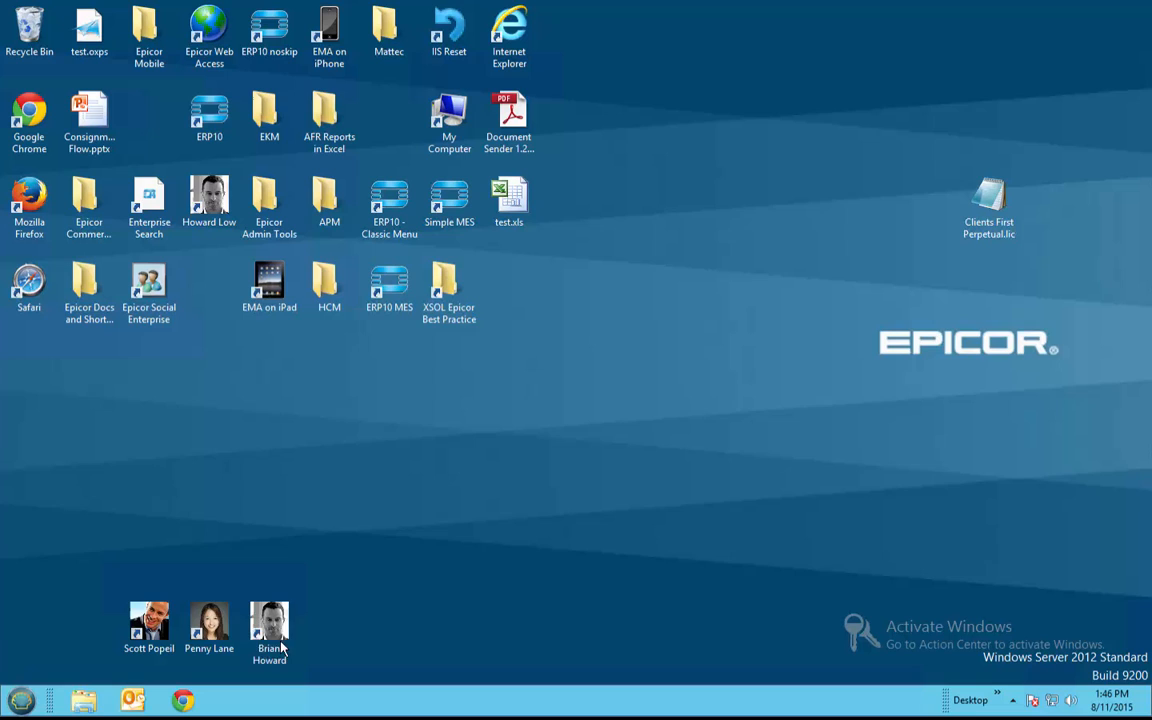
mouse_move(209, 620)
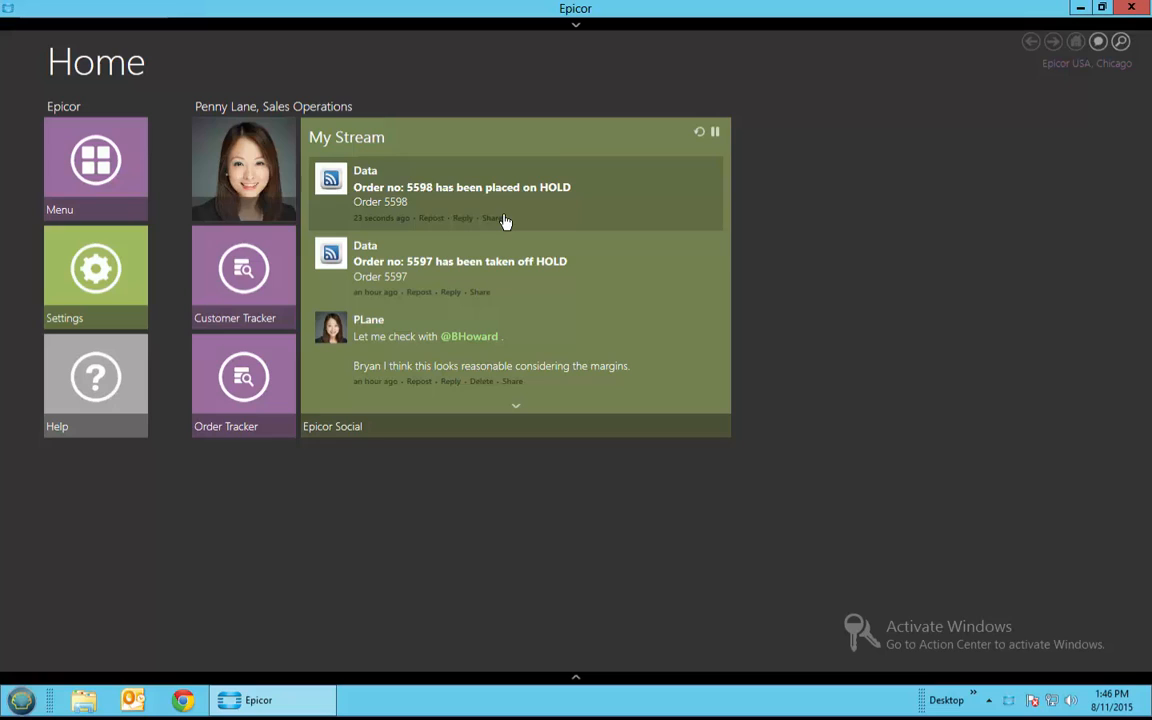
mouse_move(549, 208)
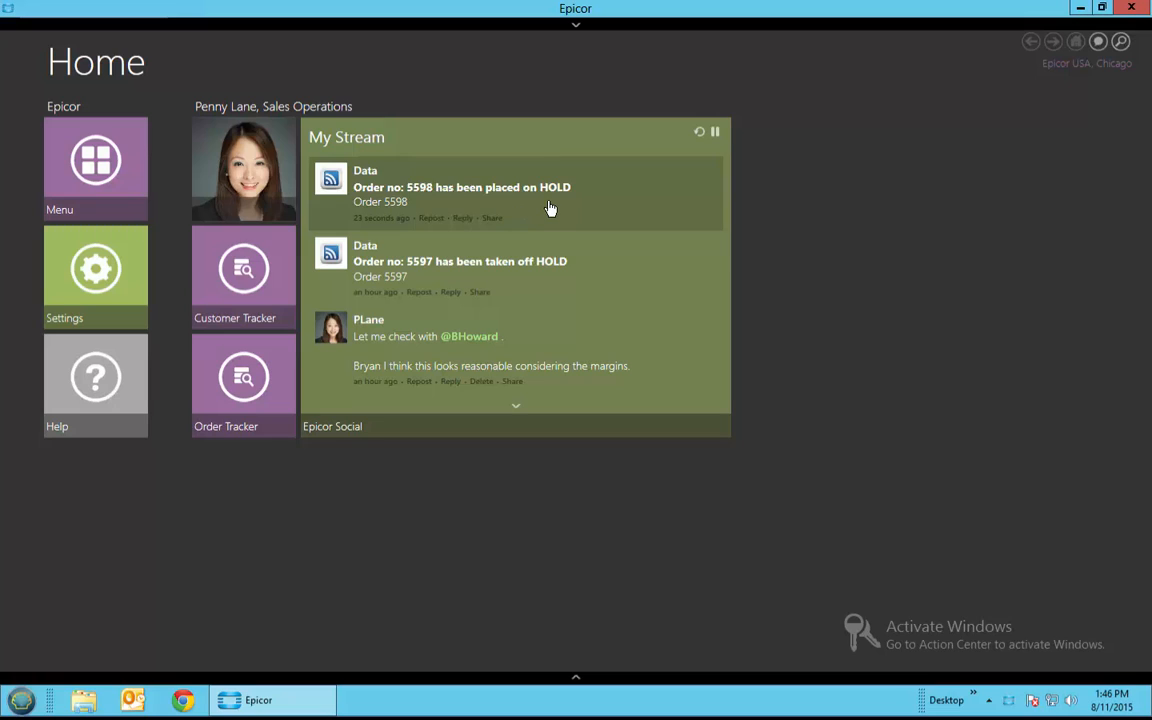
mouse_move(475, 222)
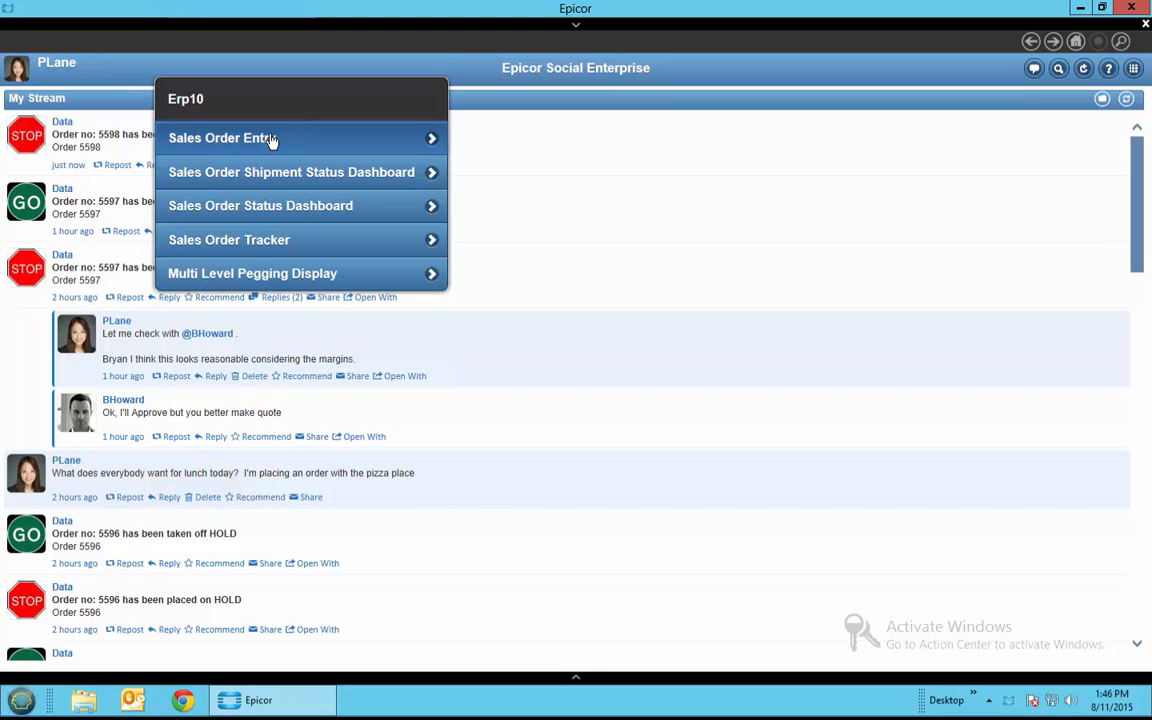
Step: Open held order 5598 in Sales Order Entry from its HOLD message
left_click(220, 138)
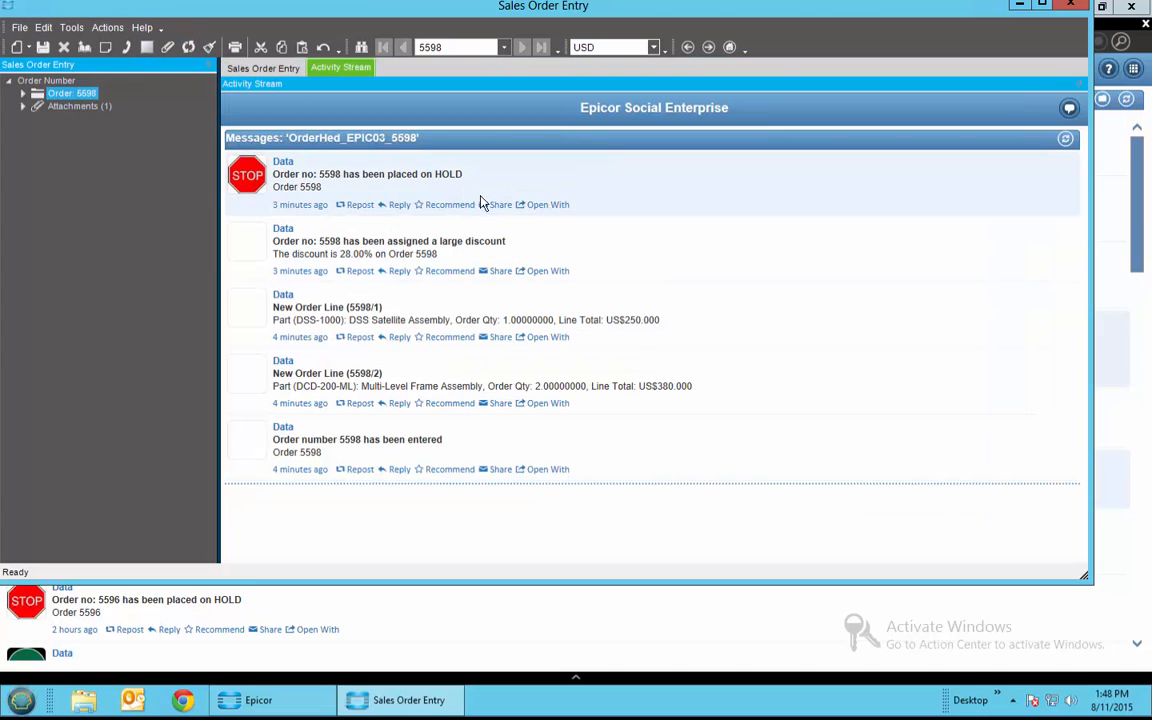
mouse_move(499, 204)
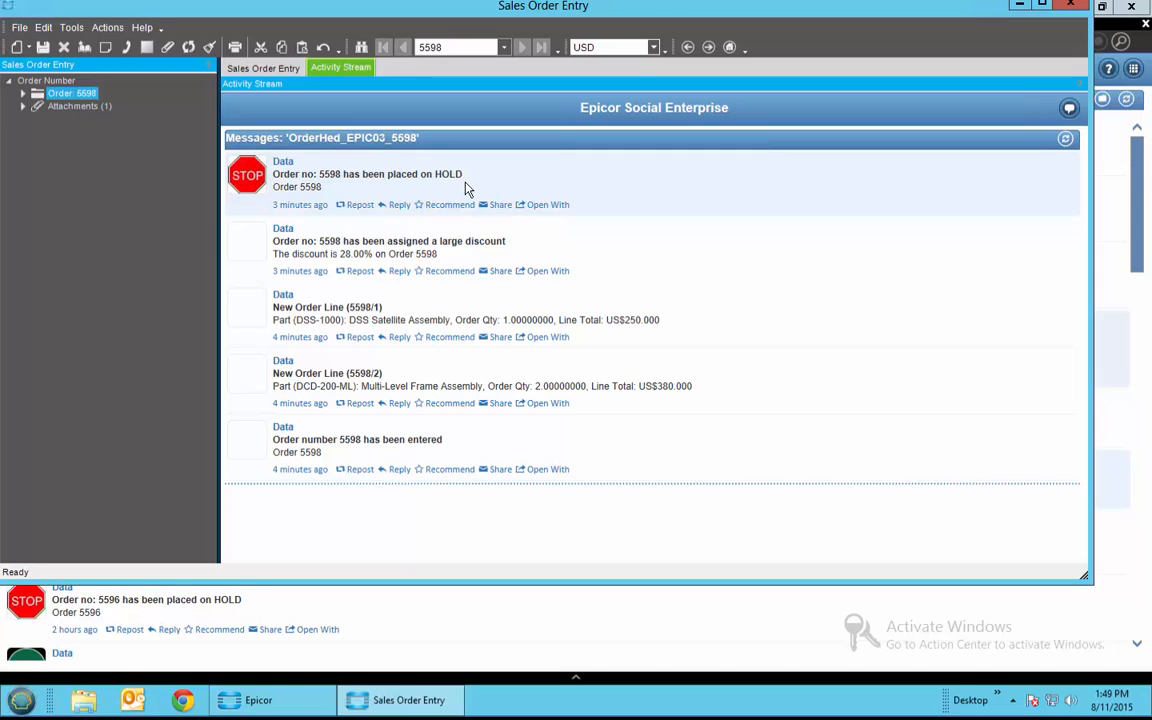
mouse_move(457, 188)
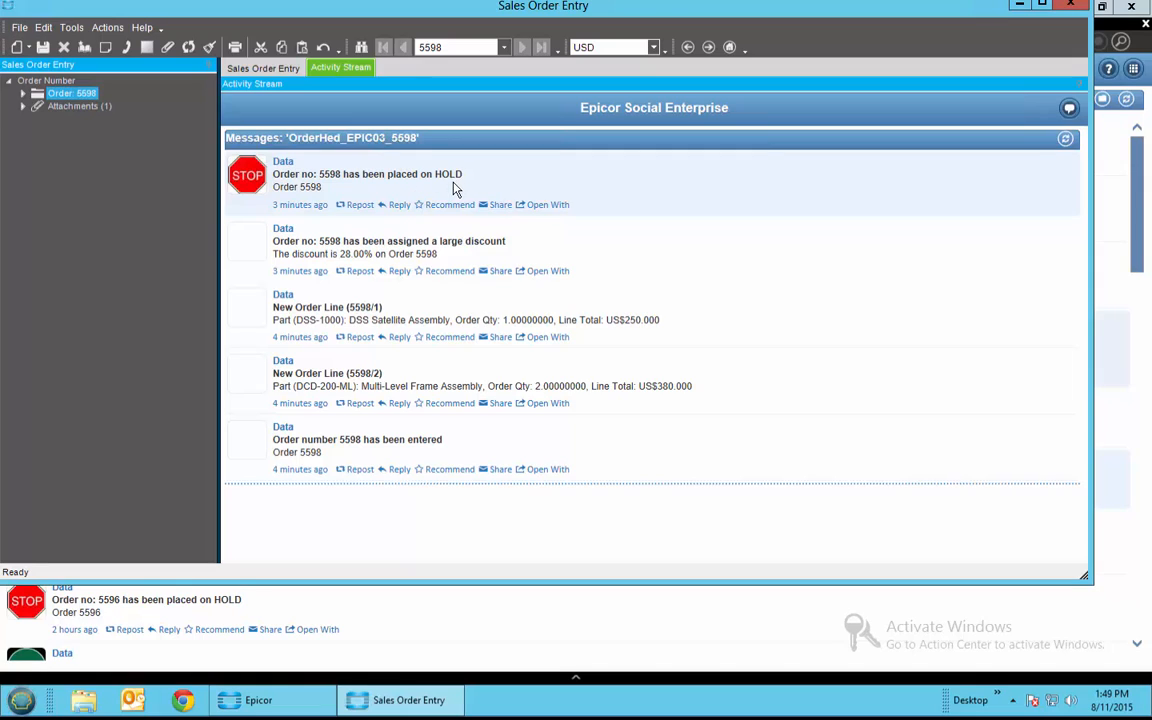
mouse_move(407, 257)
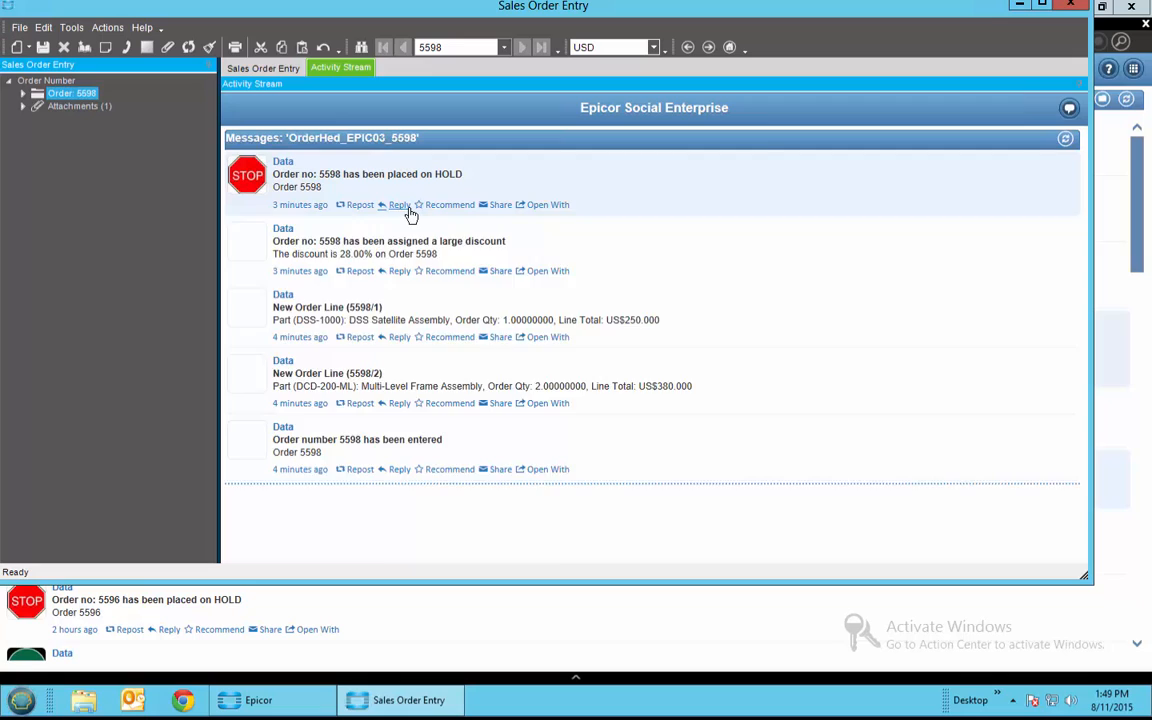
left_click(399, 204)
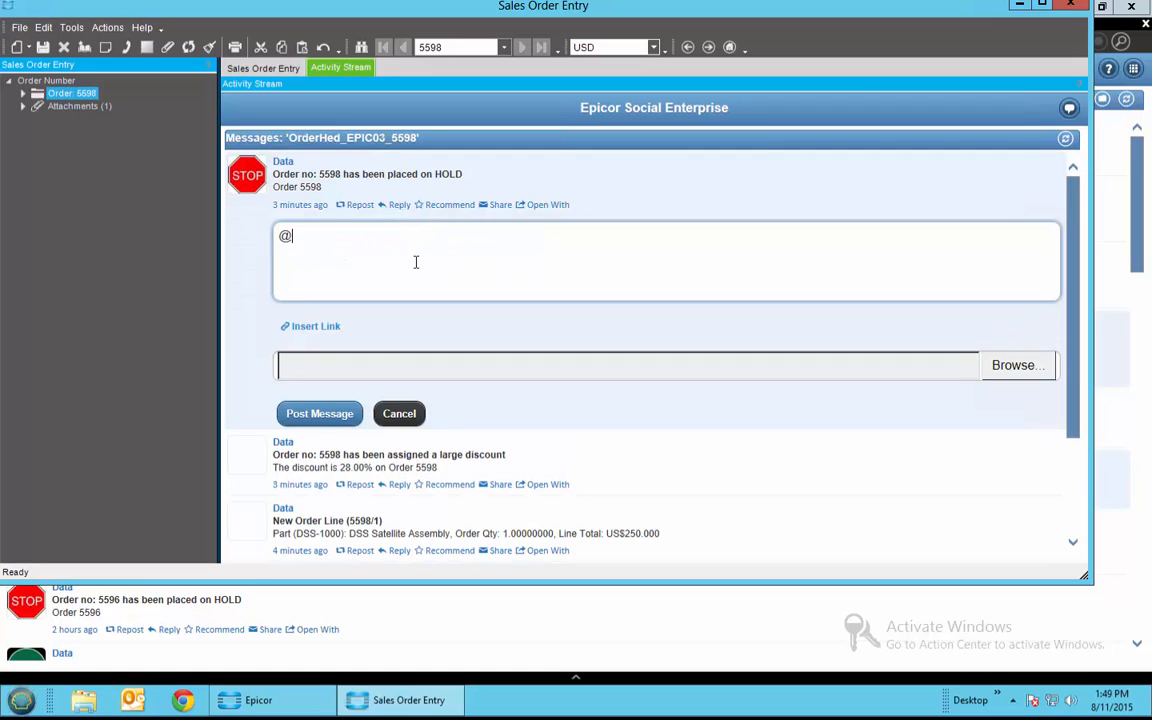
type("s")
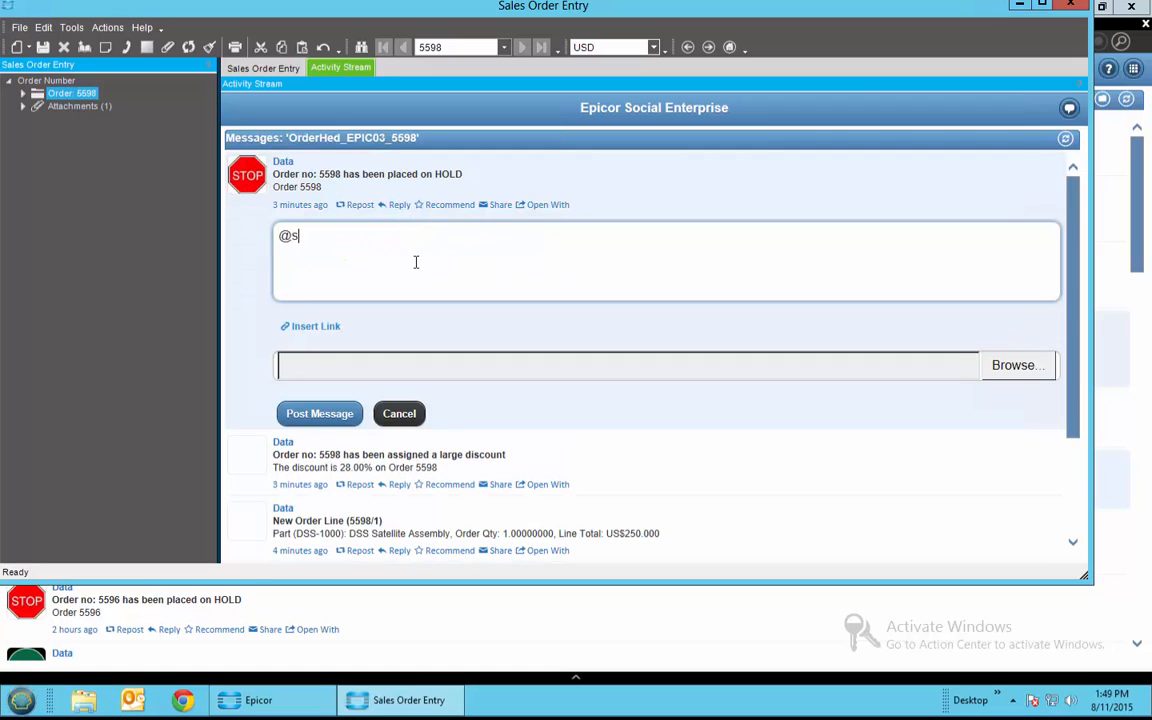
type("p")
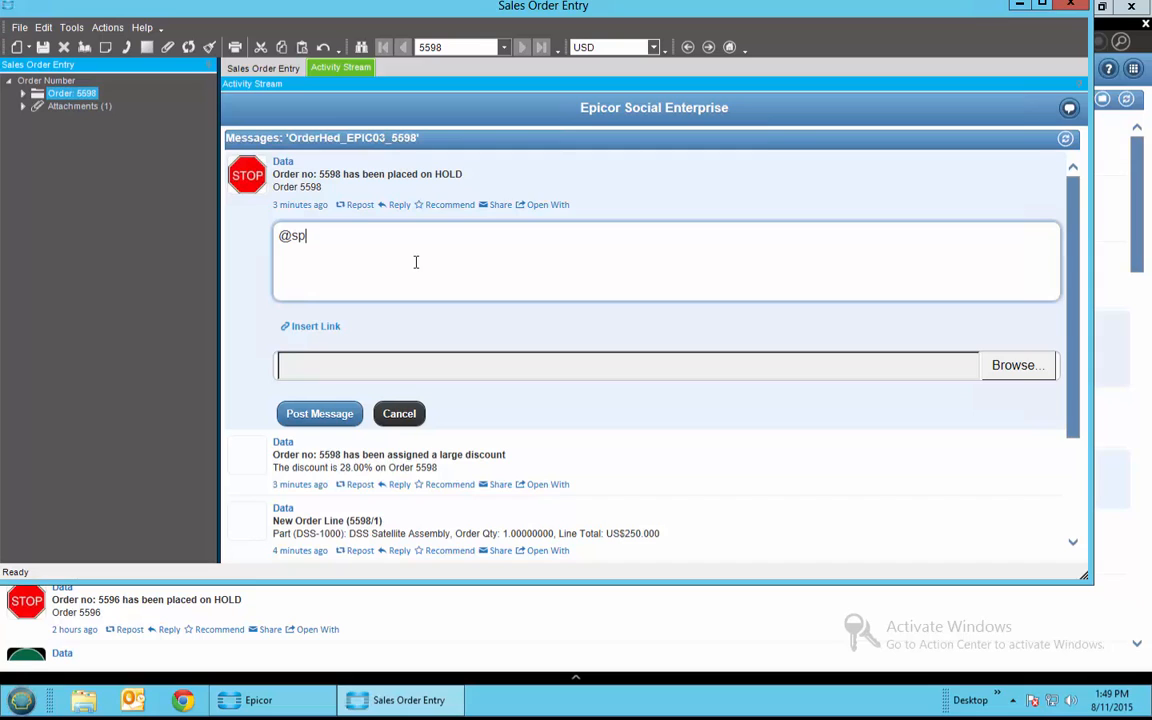
type("op")
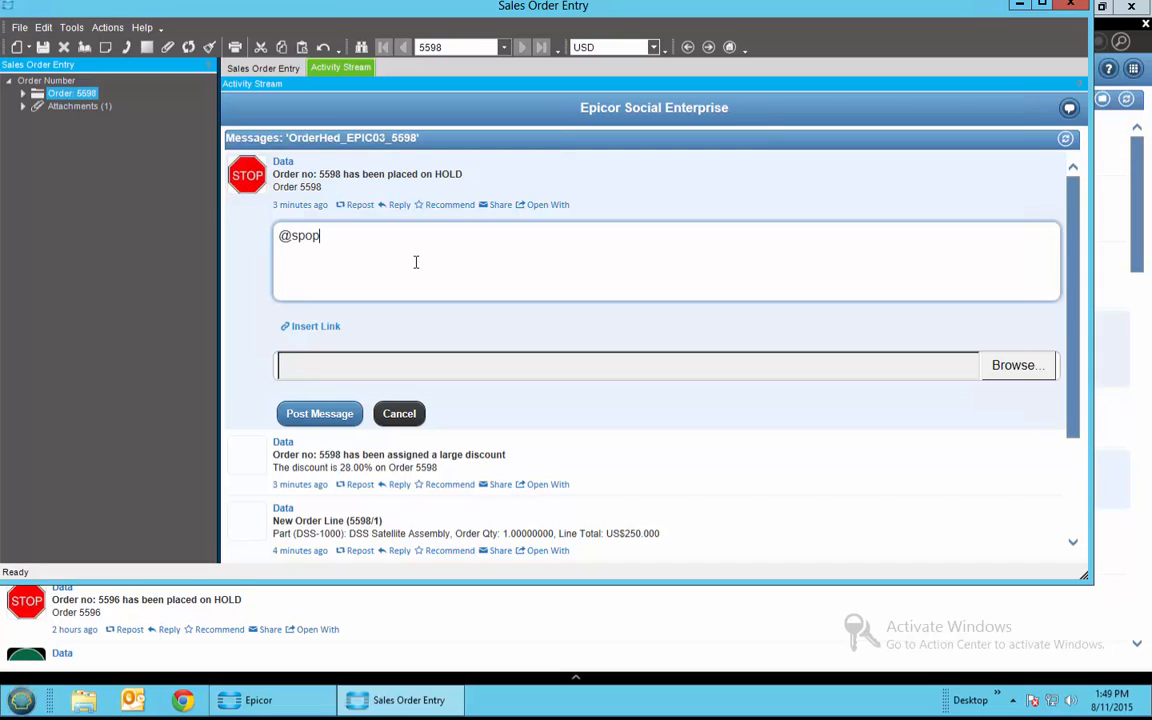
type("e")
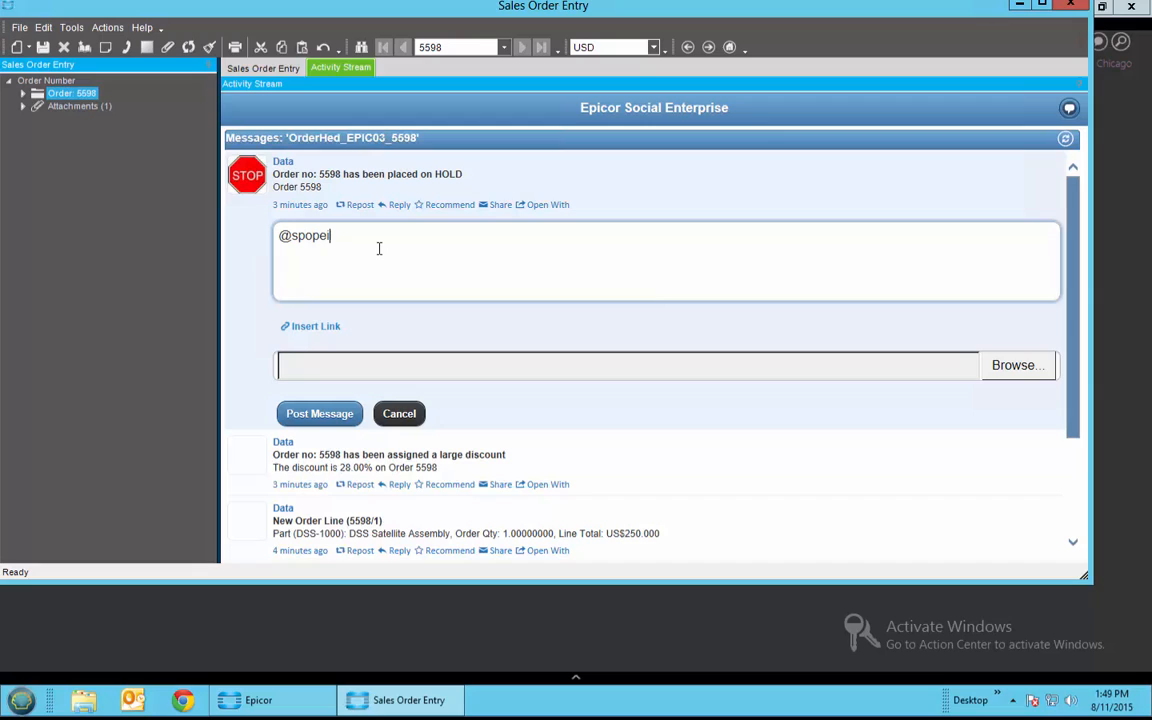
type("l")
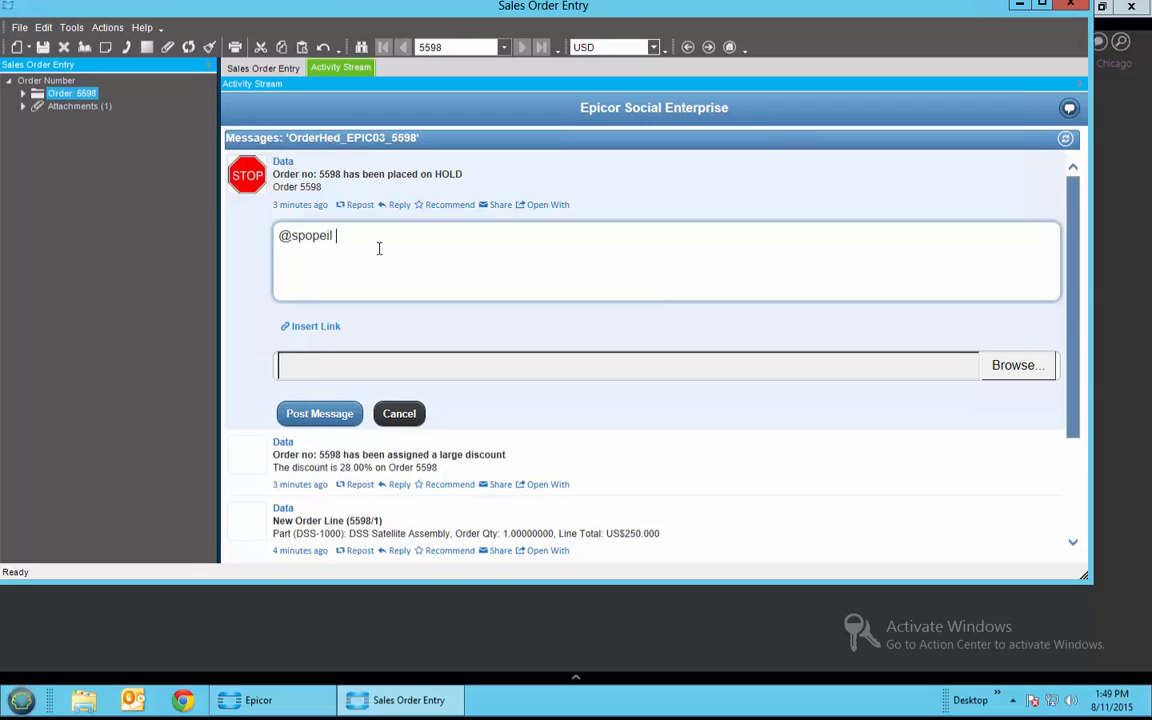
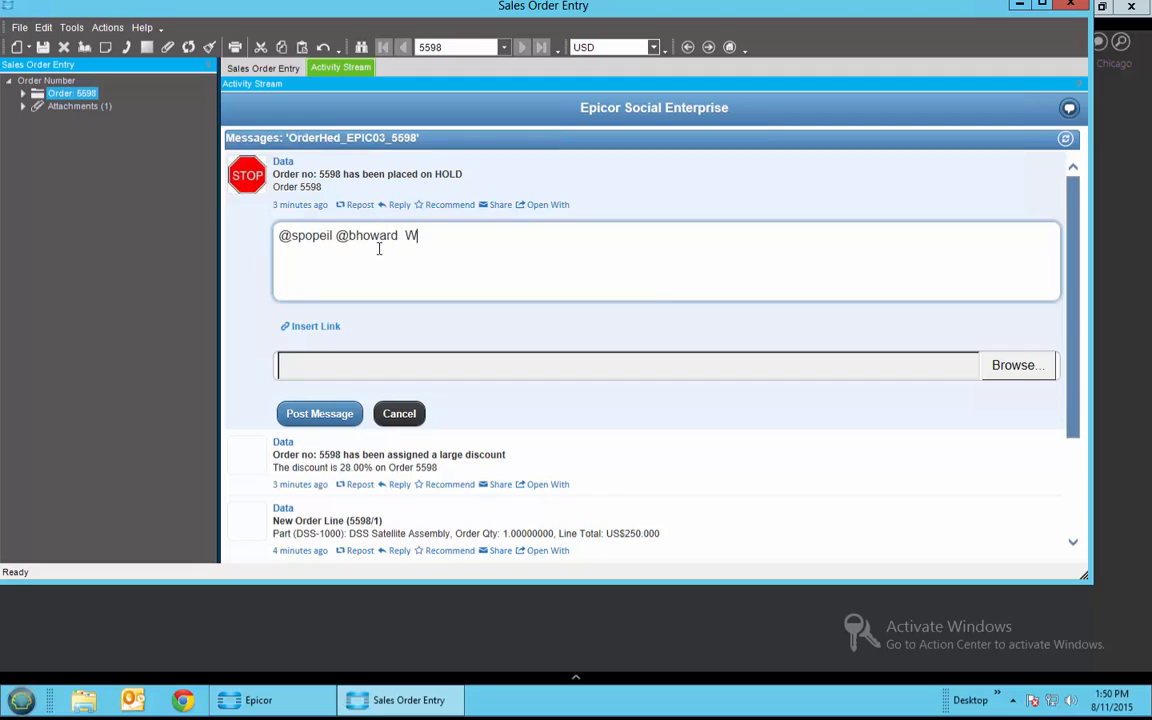
type("hat should I do reg")
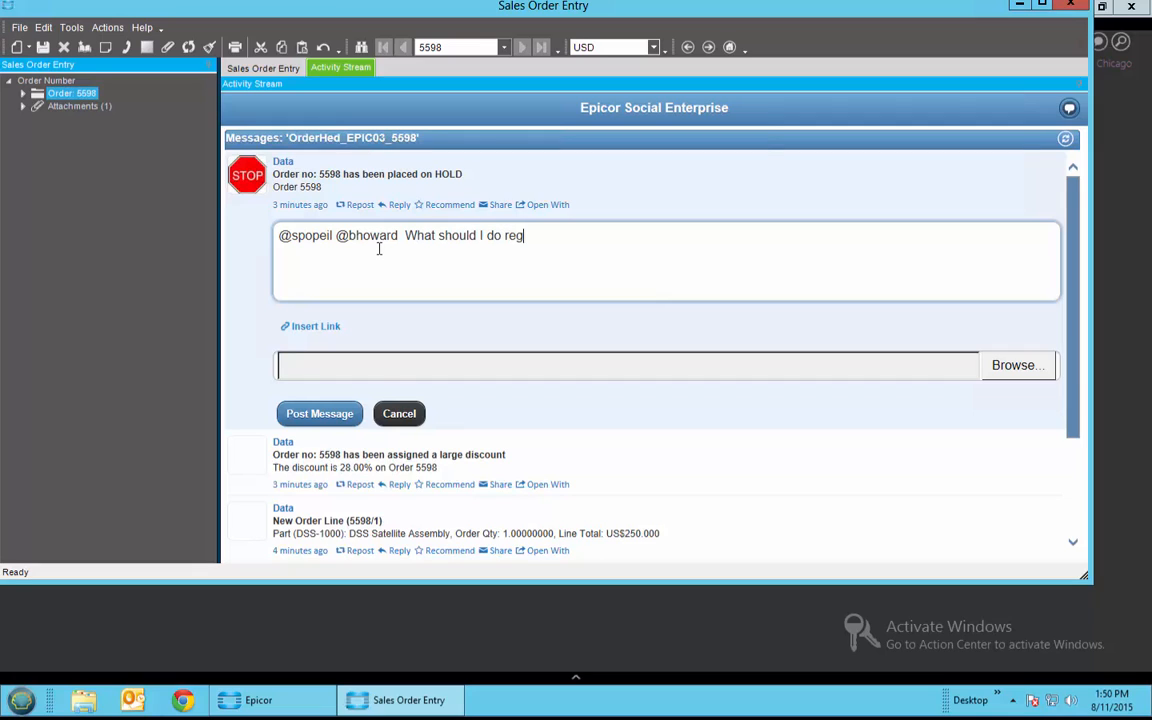
type("arding this Brian?")
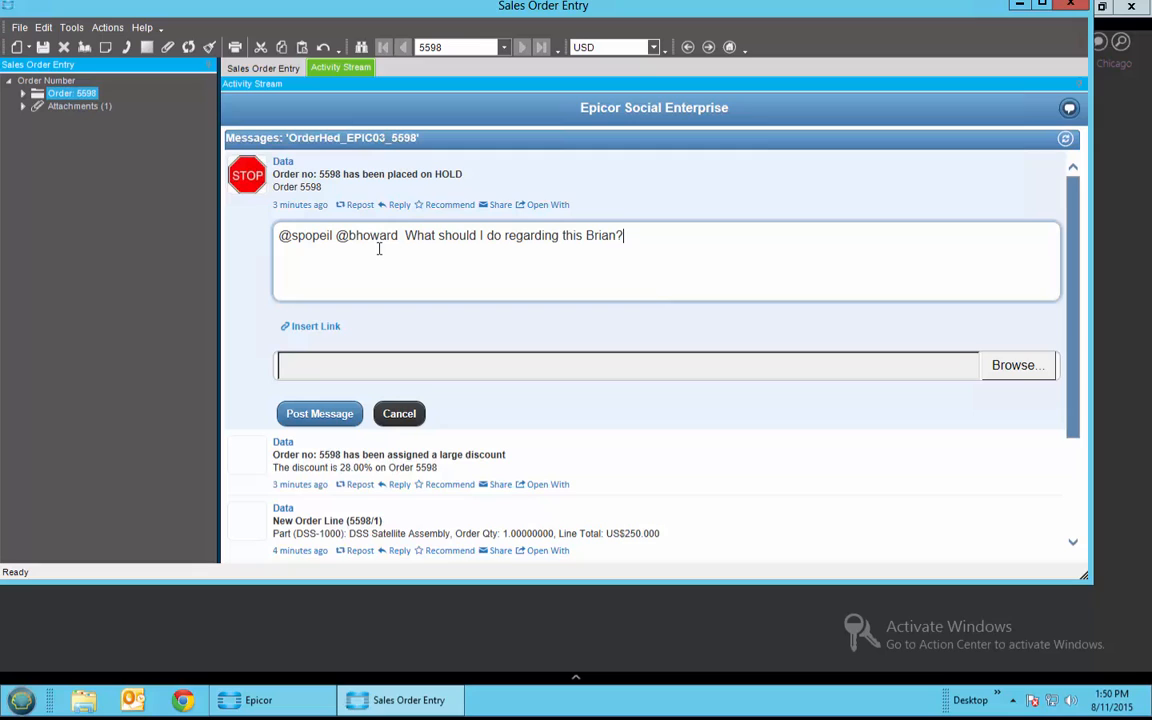
Step: Add 'I think it looks ok.', post the message, and close the order without returning
type("I t")
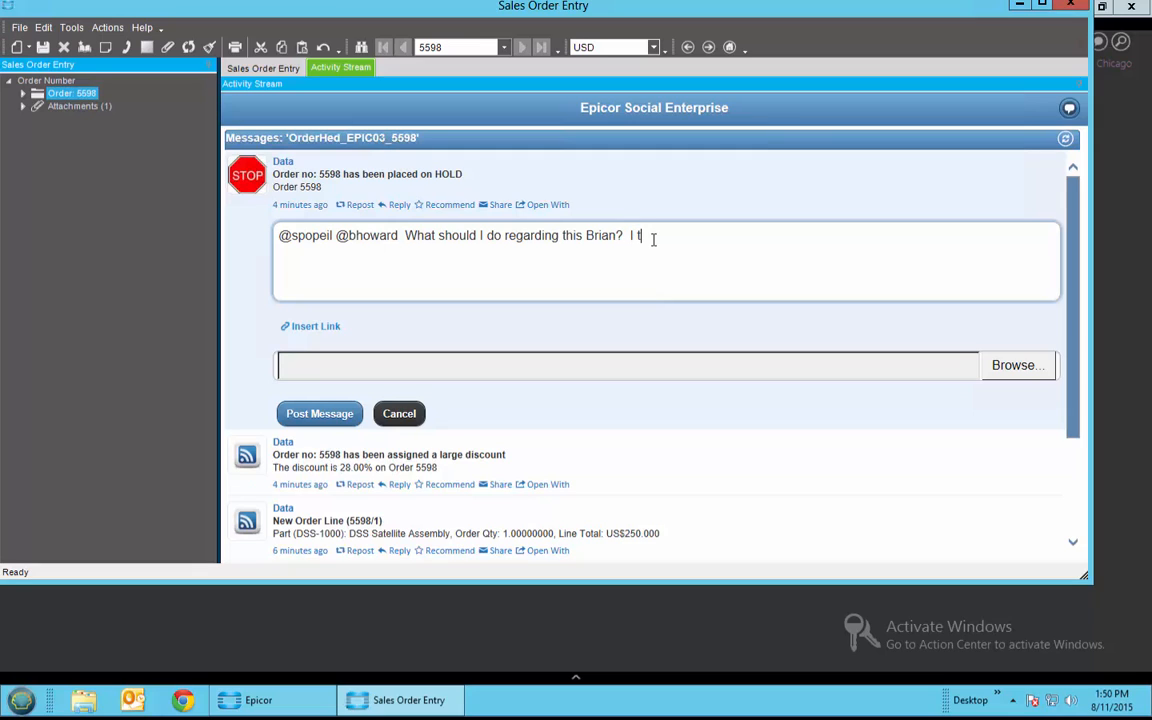
type("hink it look")
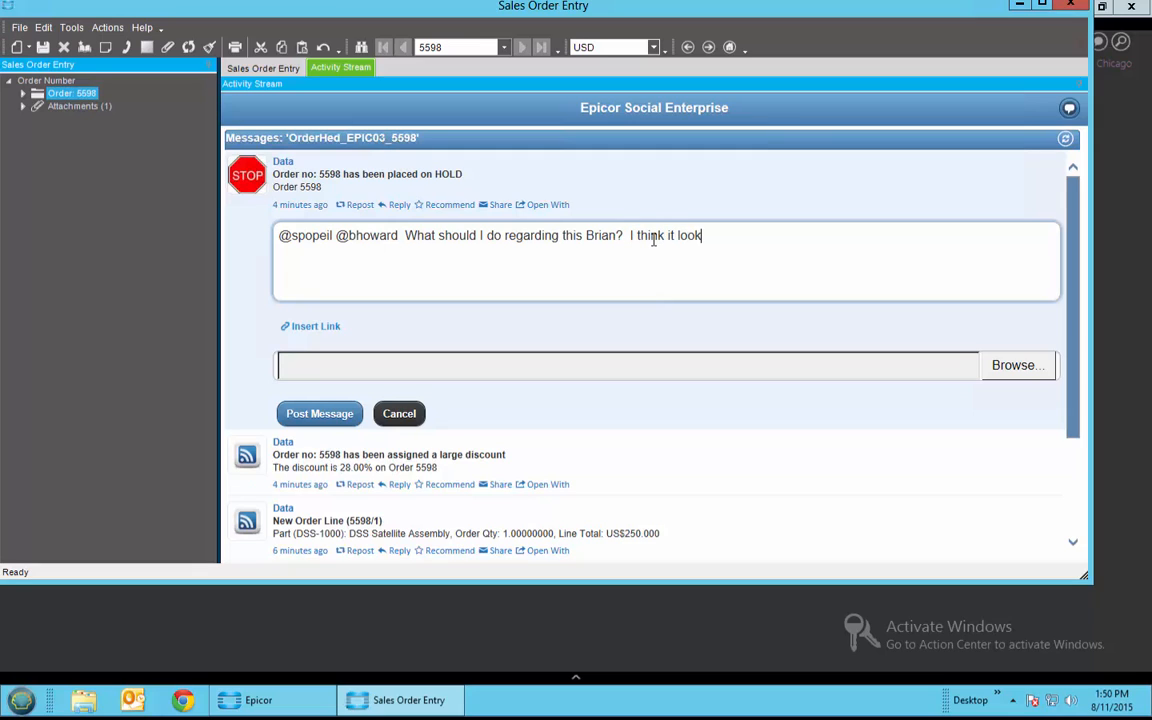
type("s ok.")
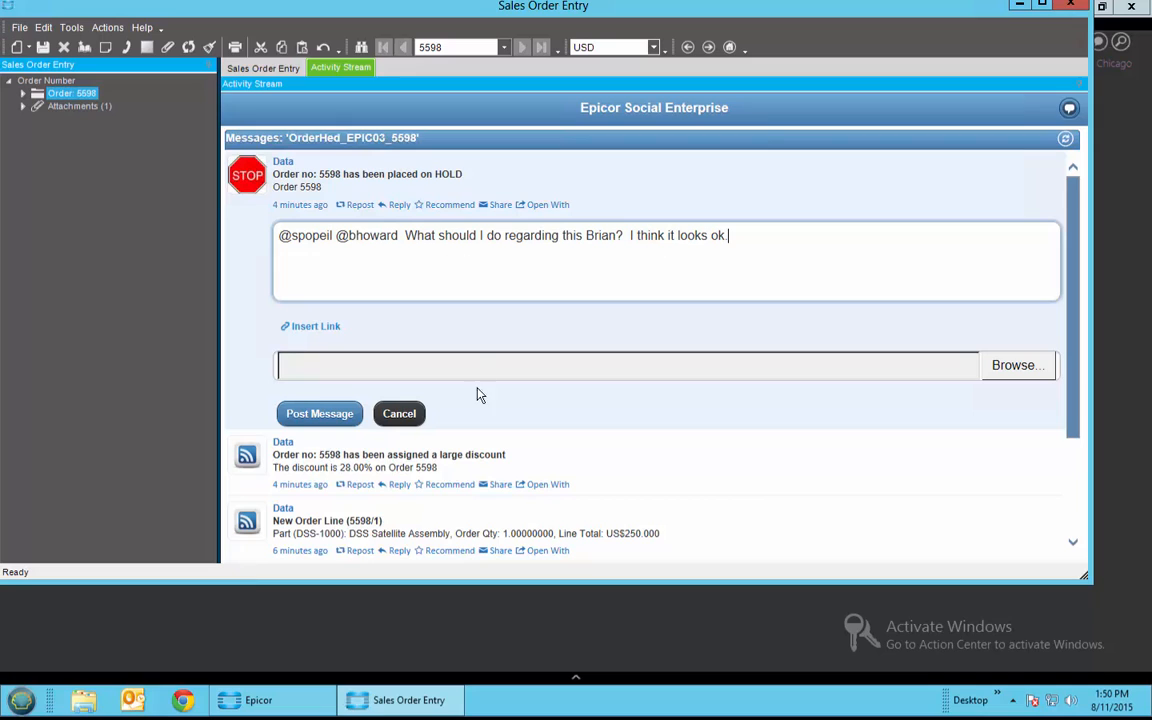
left_click(399, 413)
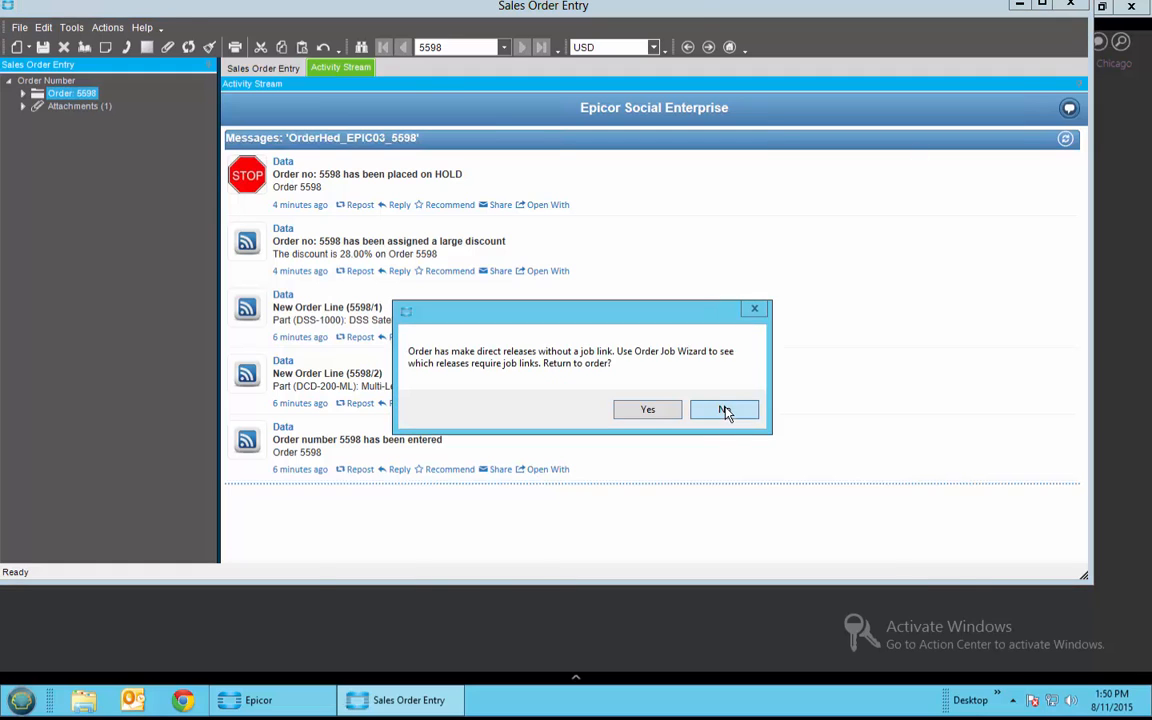
left_click(724, 409)
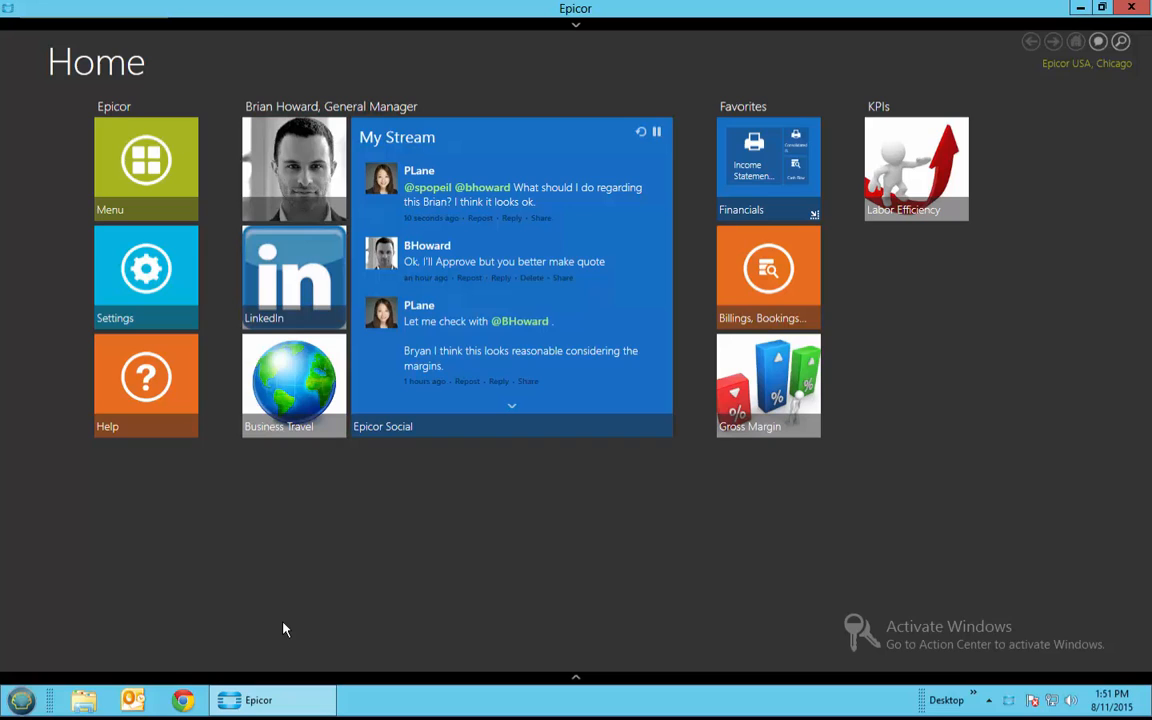
mouse_move(289, 613)
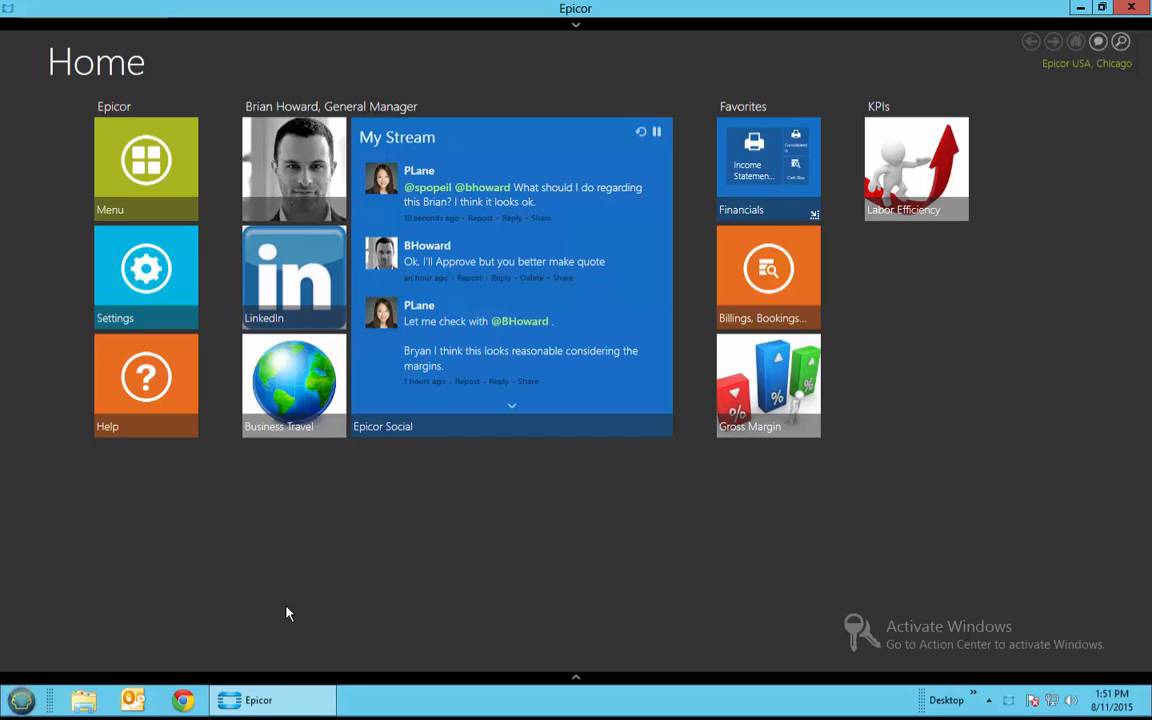
mouse_move(600, 200)
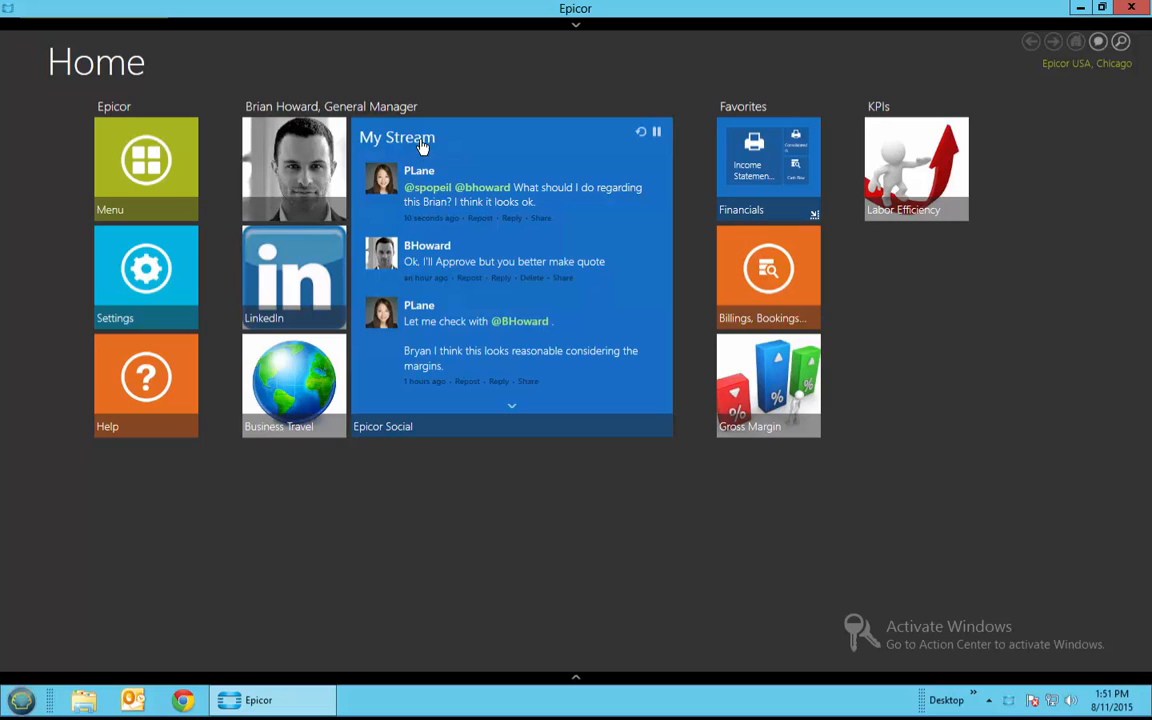
Step: Open the My Stream tile to view the full Social Enterprise stream
left_click(397, 137)
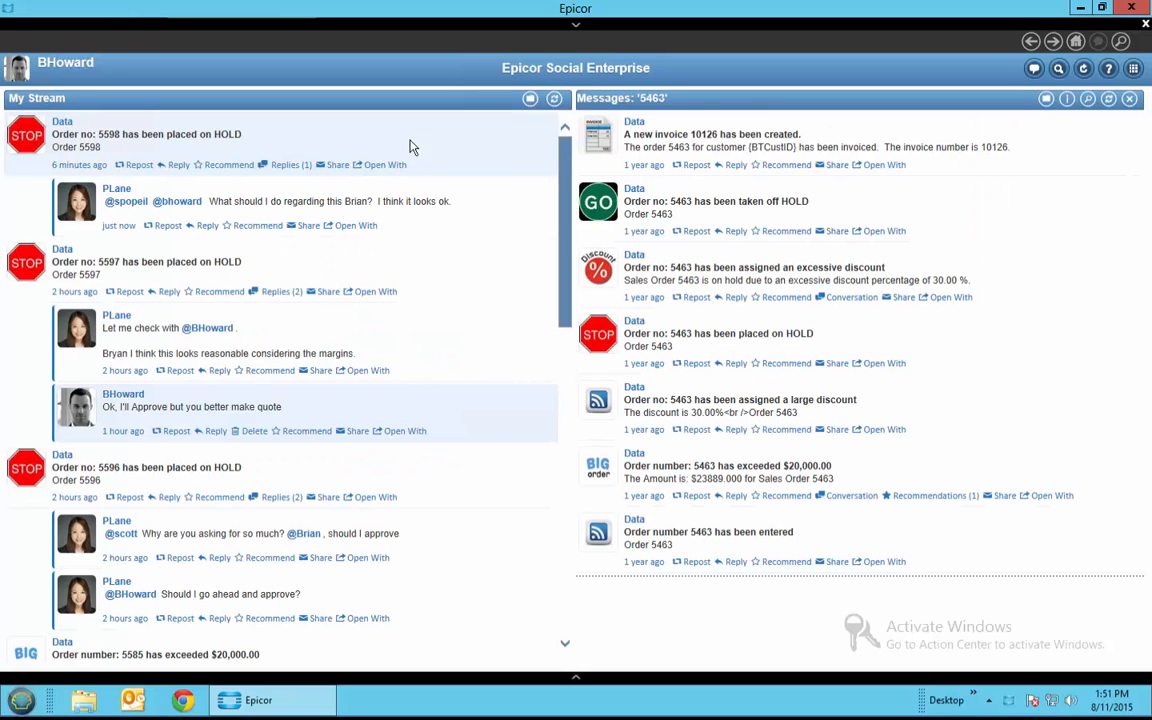
mouse_move(203, 152)
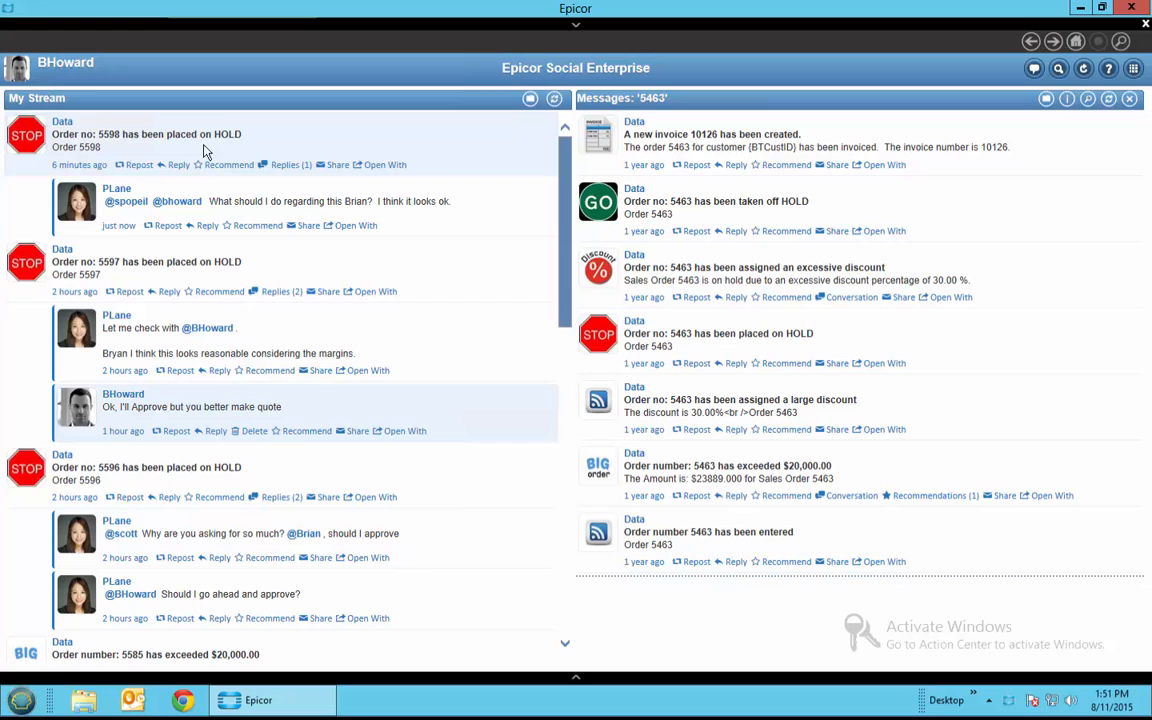
mouse_move(335, 203)
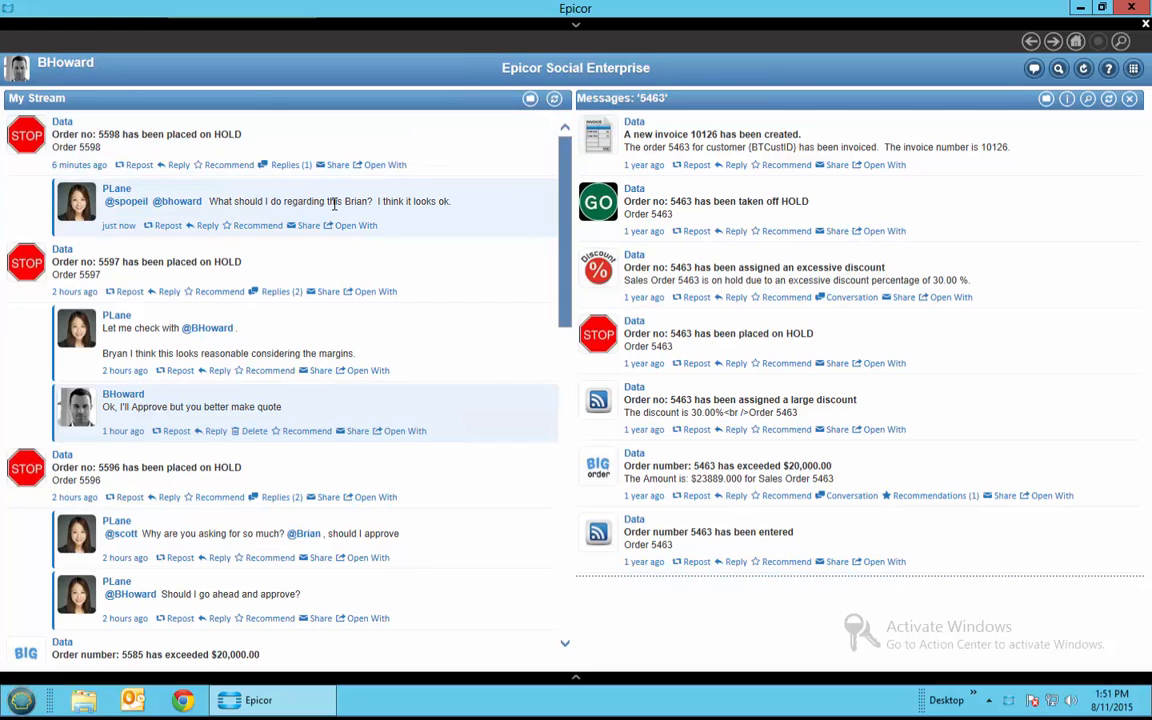
mouse_move(385, 164)
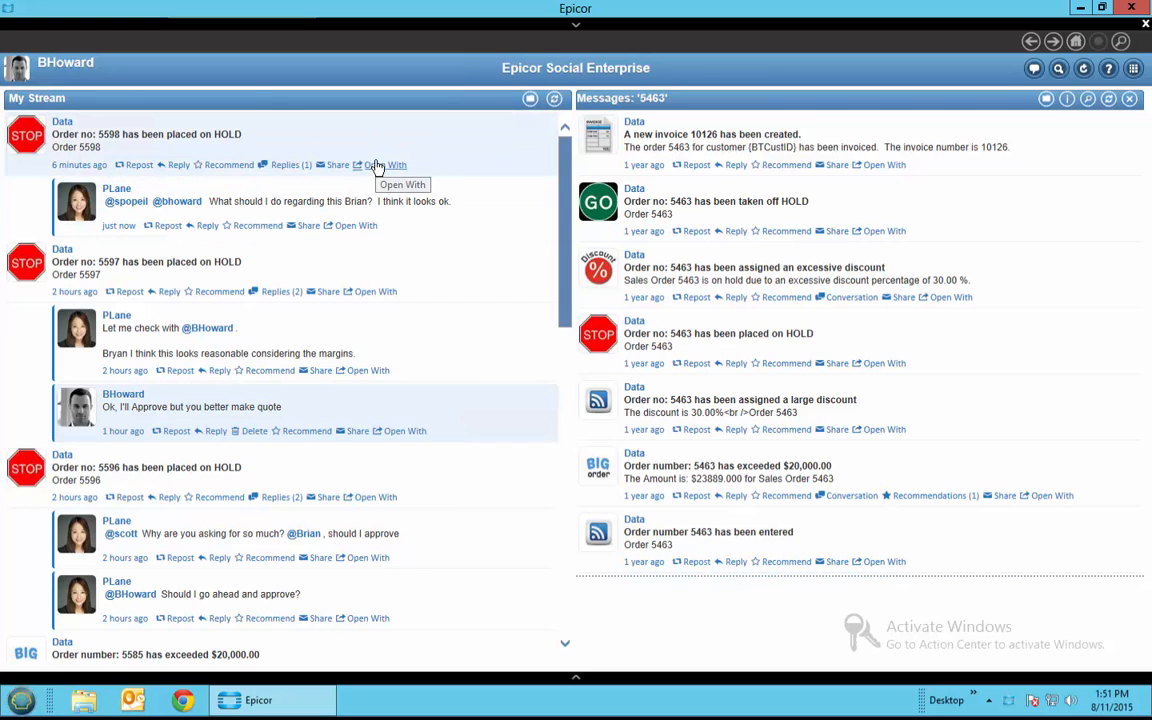
Step: Open order 5598 in Sales Order Entry via Open With on its hold notice
left_click(390, 164)
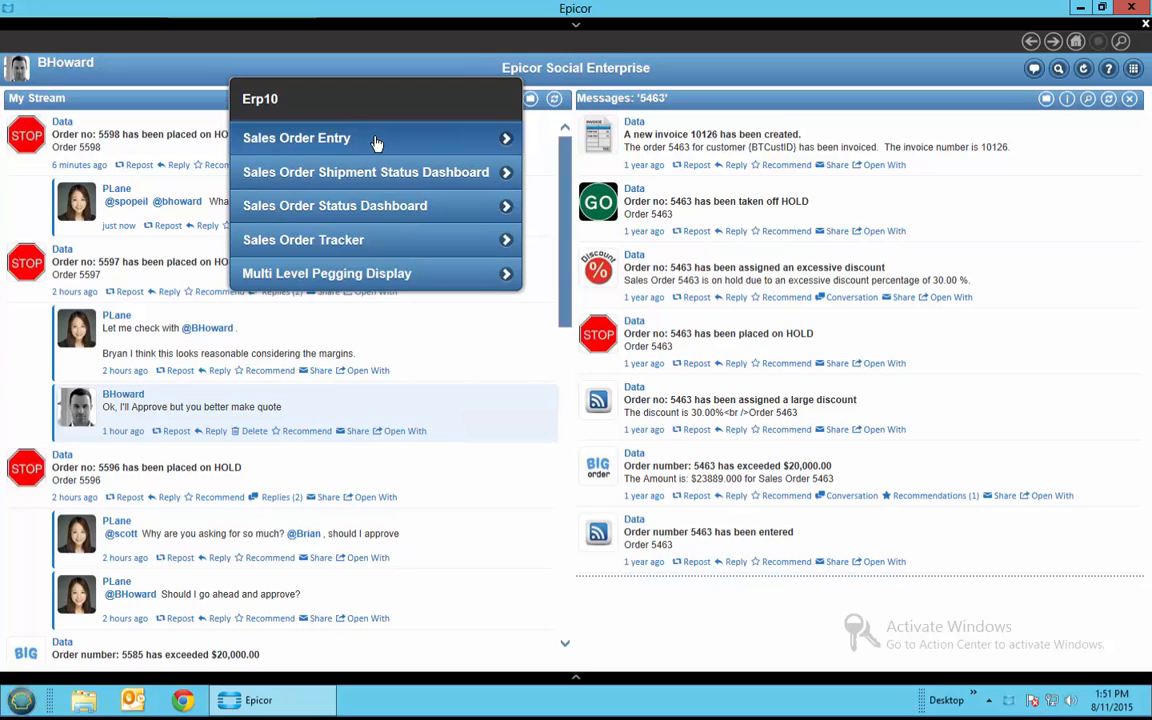
left_click(296, 138)
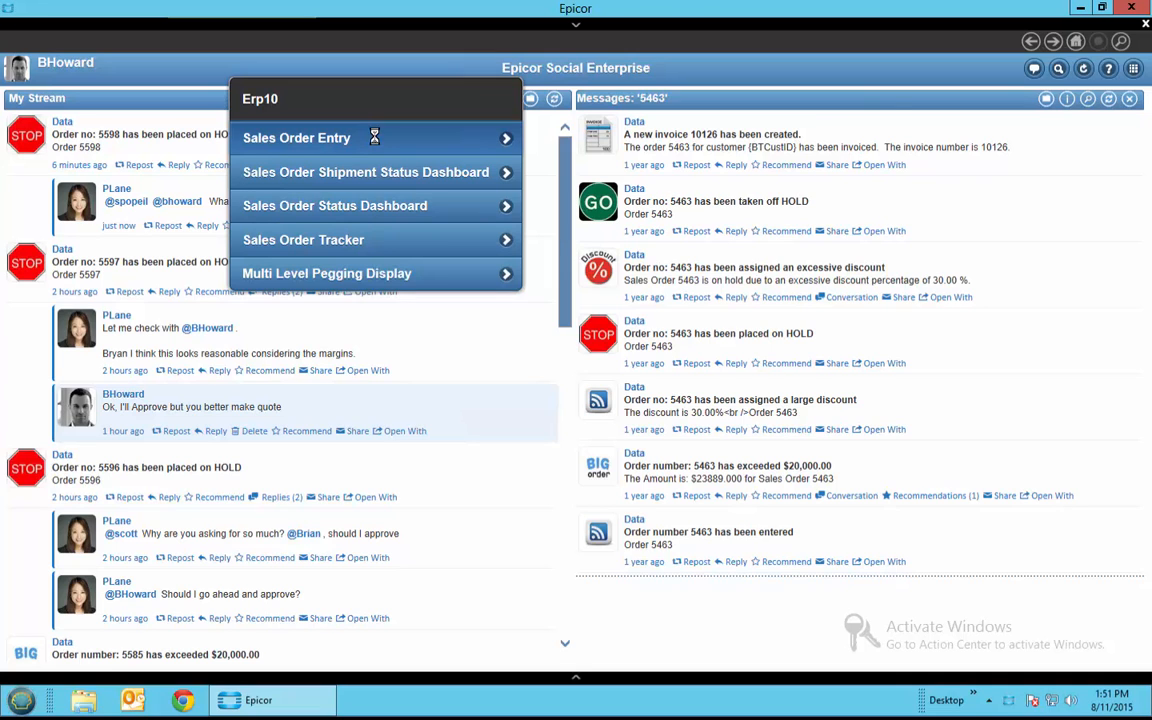
left_click(296, 137)
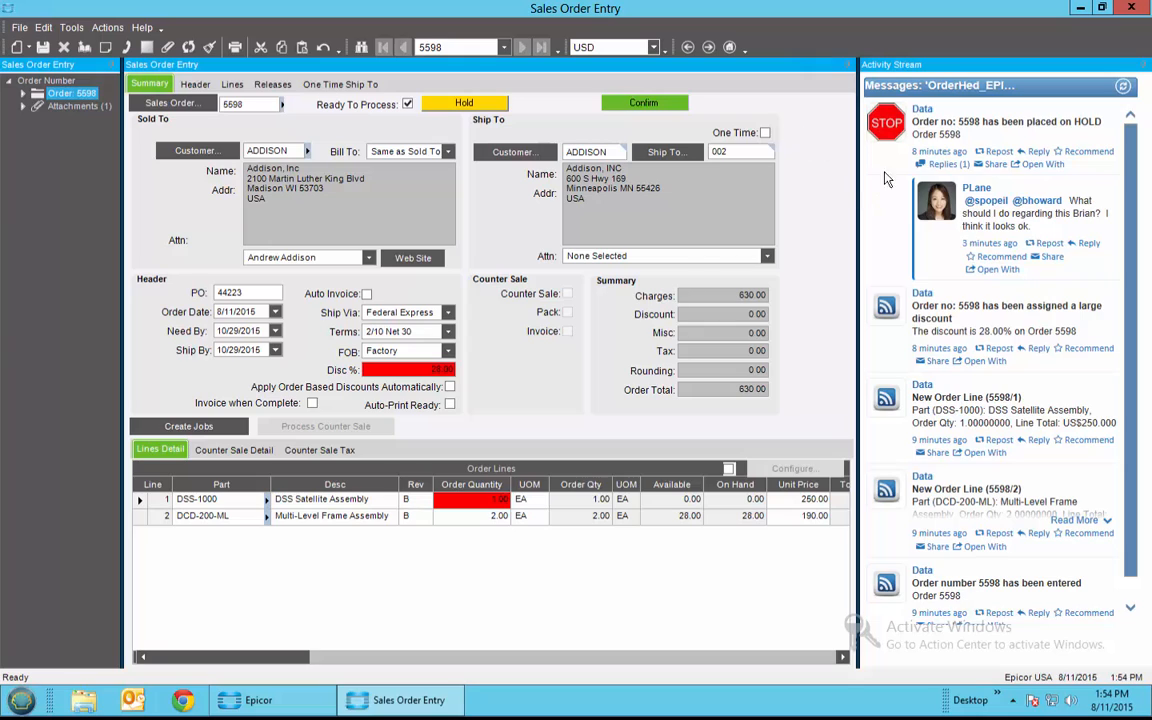
mouse_move(482, 168)
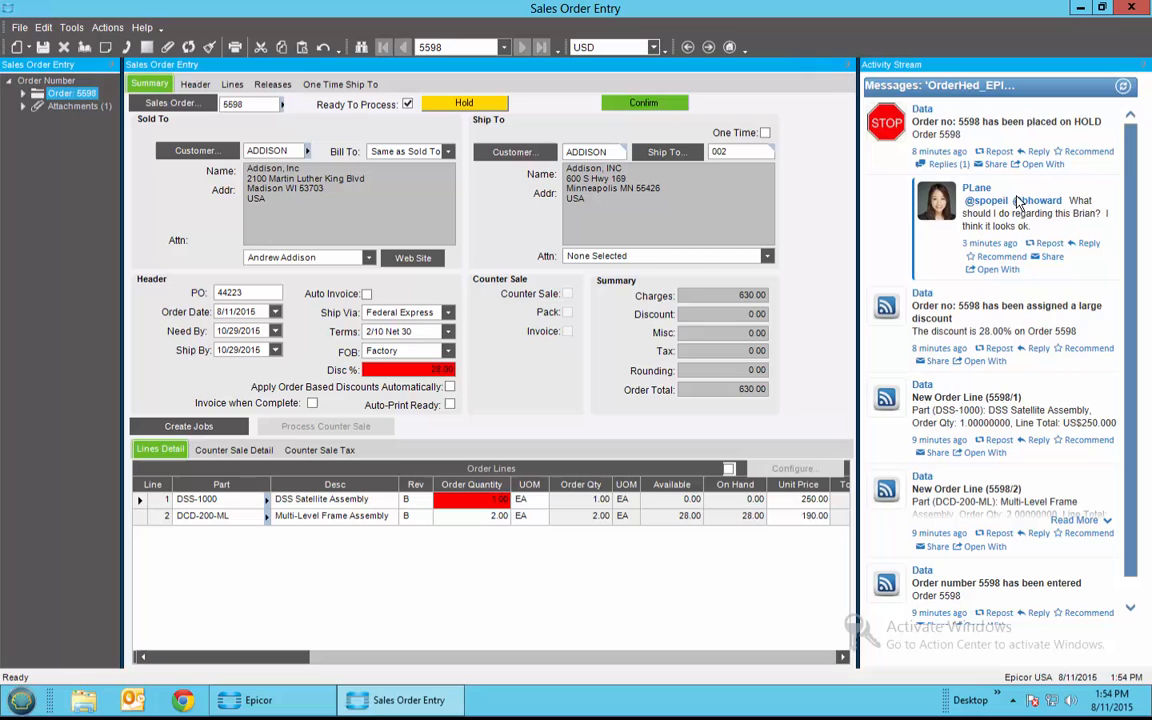
mouse_move(1016, 232)
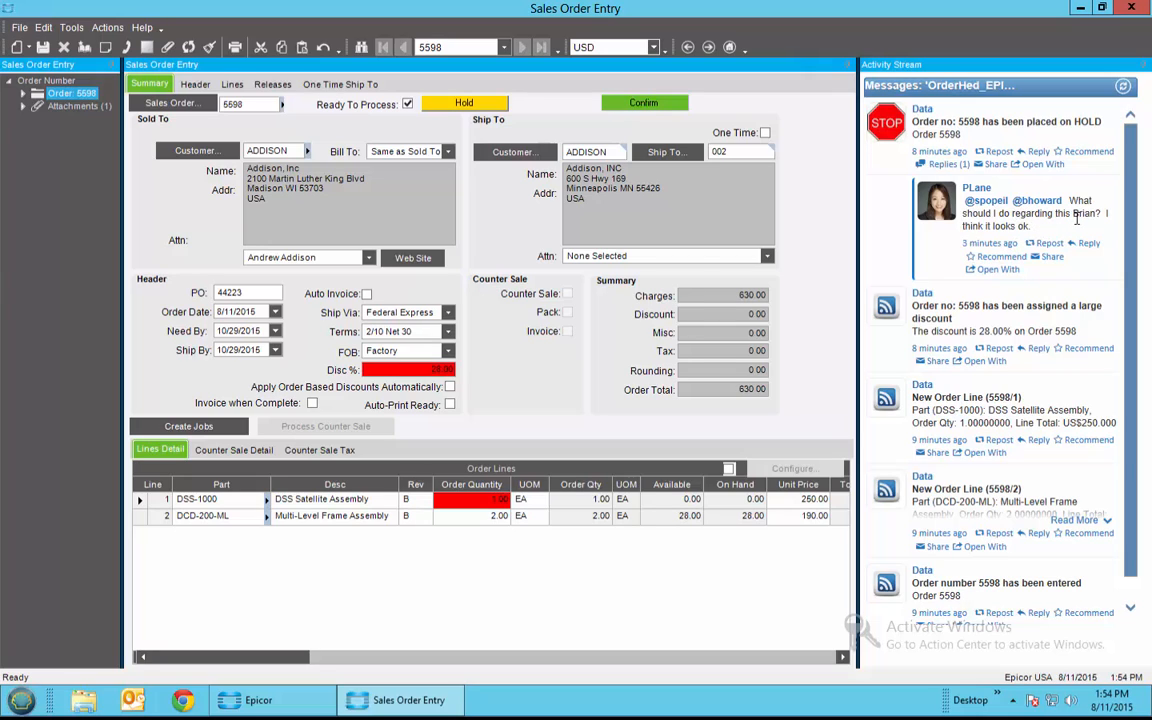
mouse_move(870, 307)
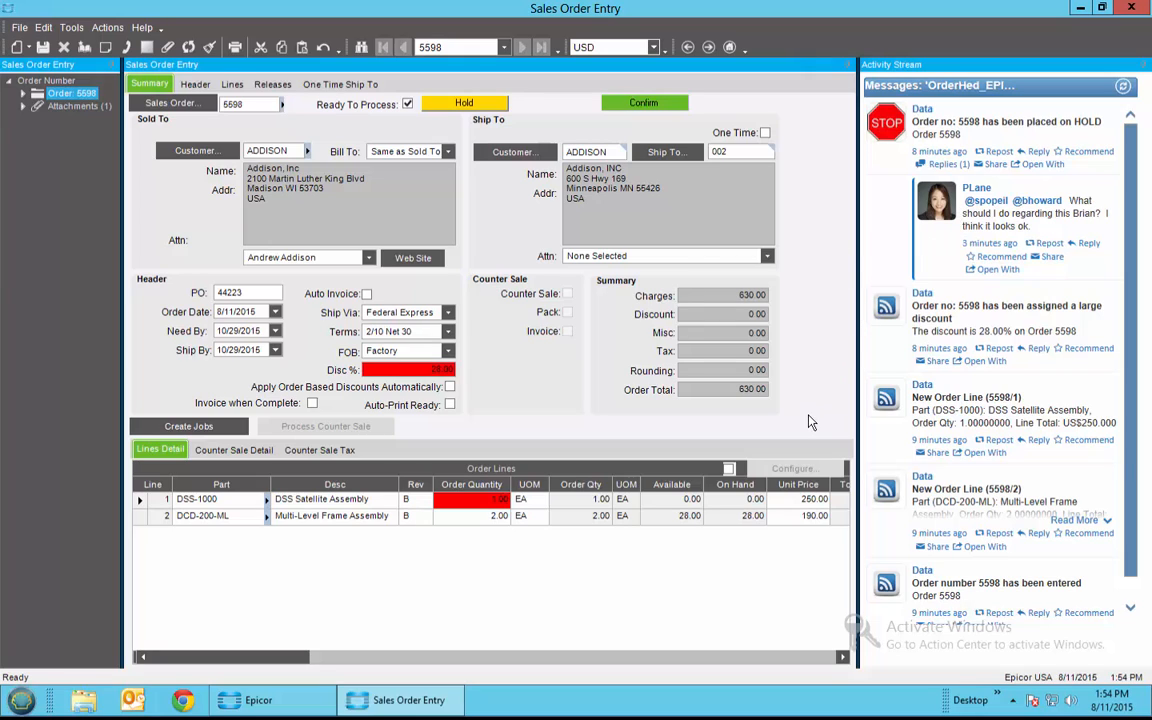
mouse_move(1063, 261)
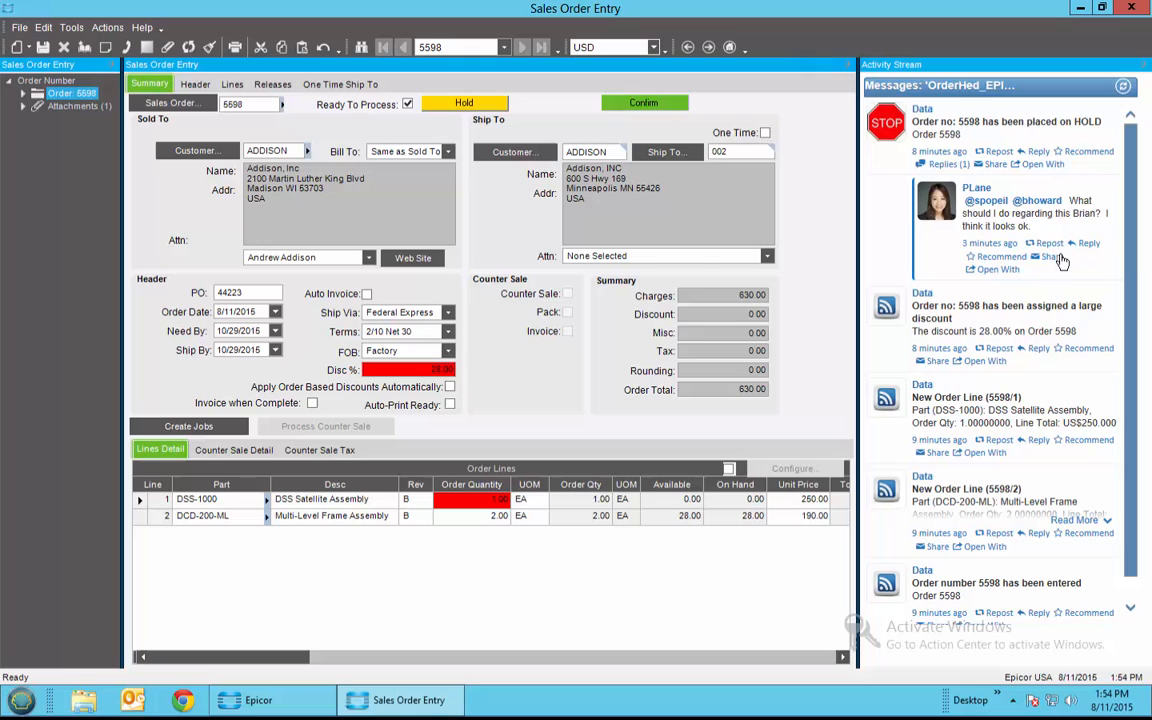
mouse_move(1088, 244)
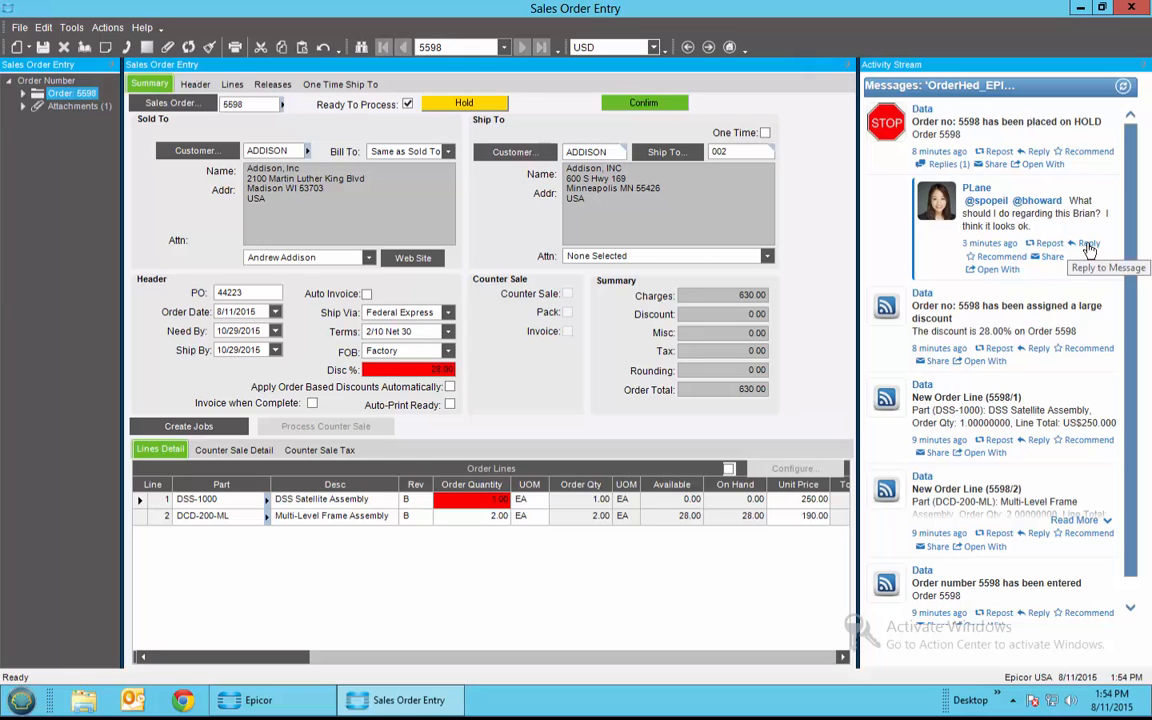
left_click(1088, 243)
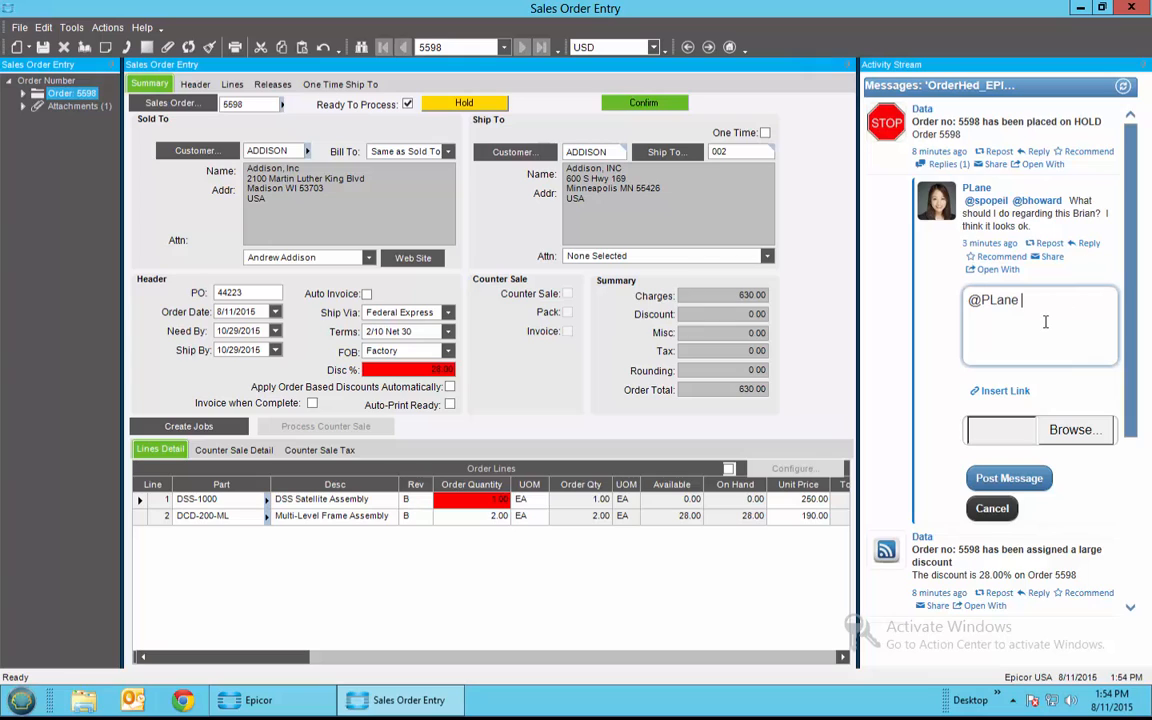
type("Penny, this")
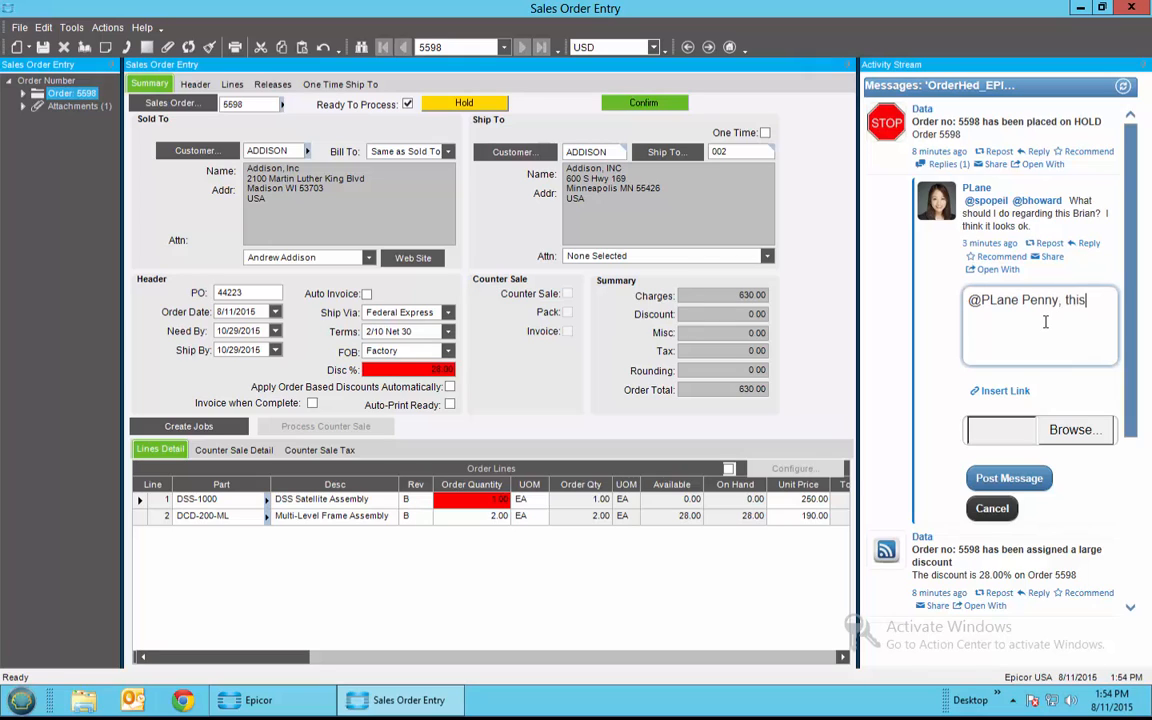
type("looks good.")
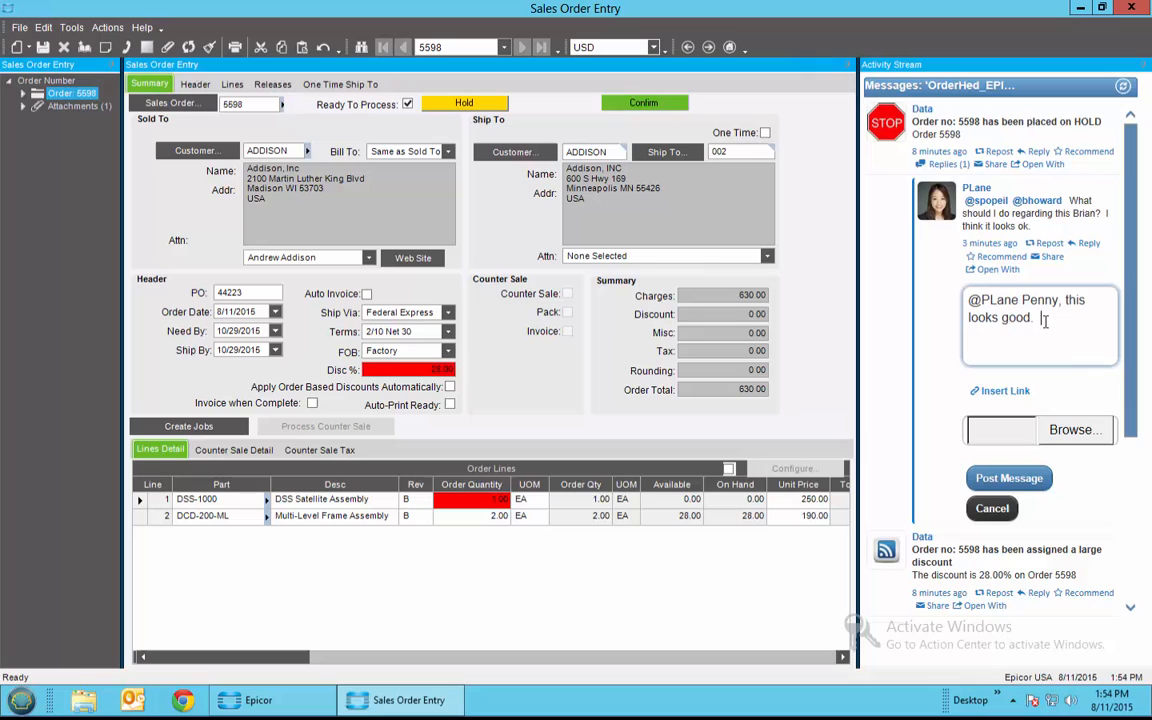
type("@scp")
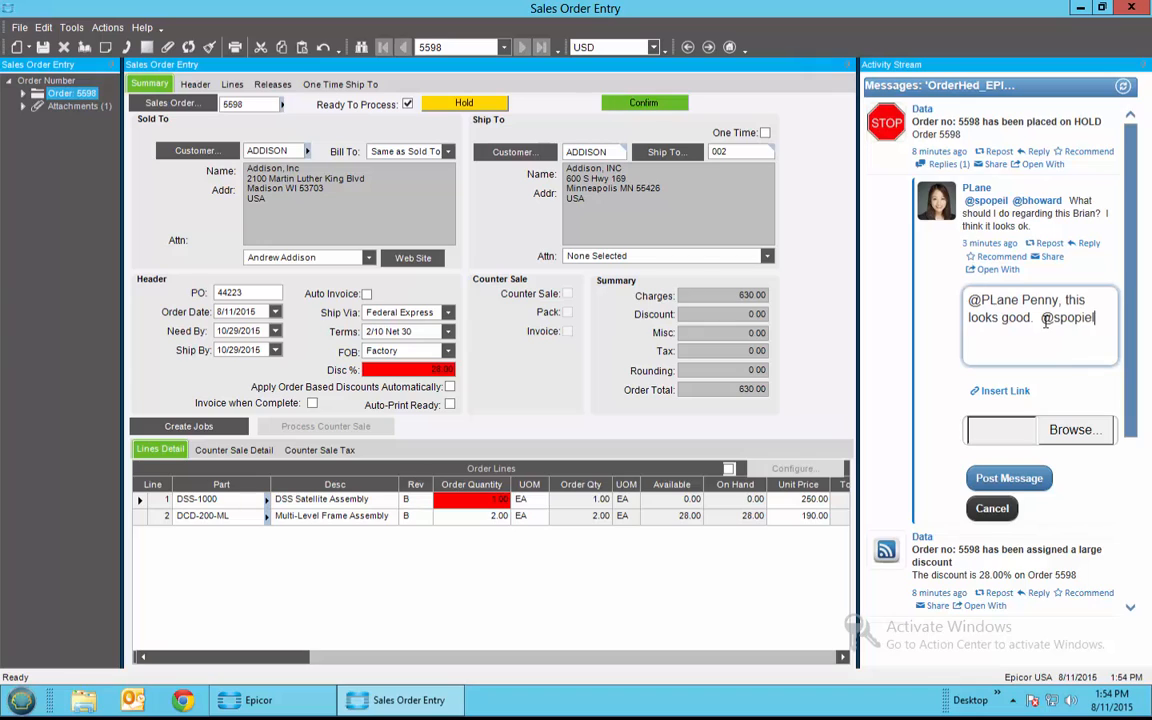
type("I'll ap")
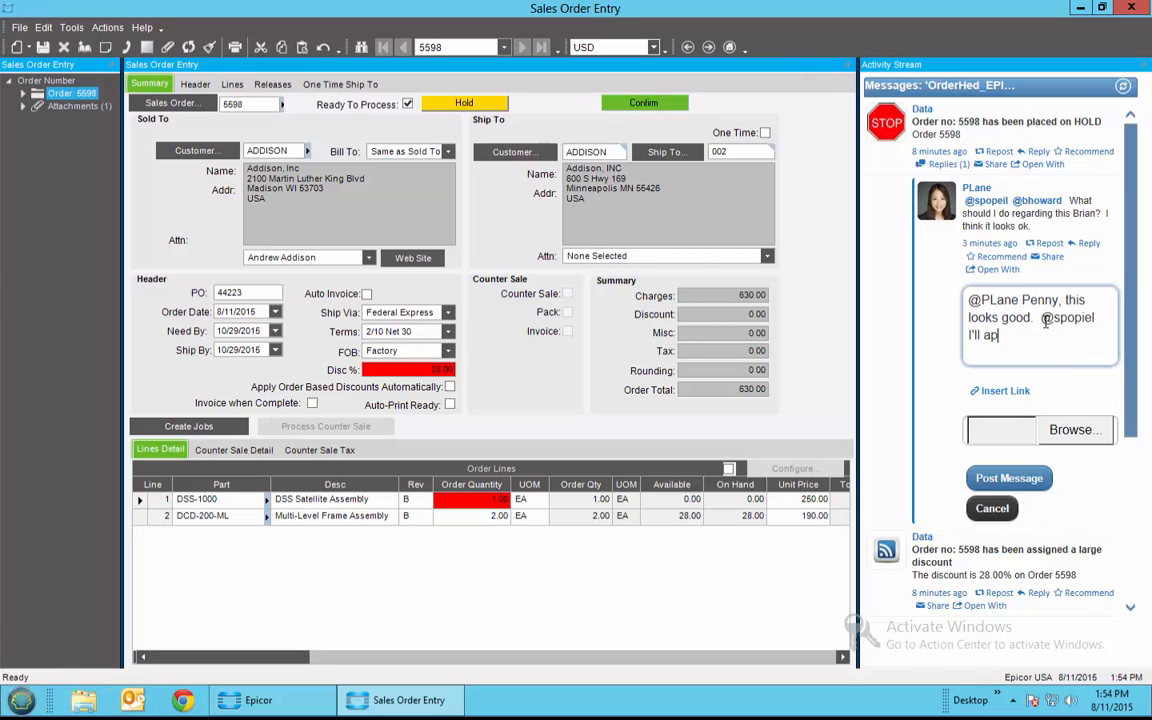
type("prove now")
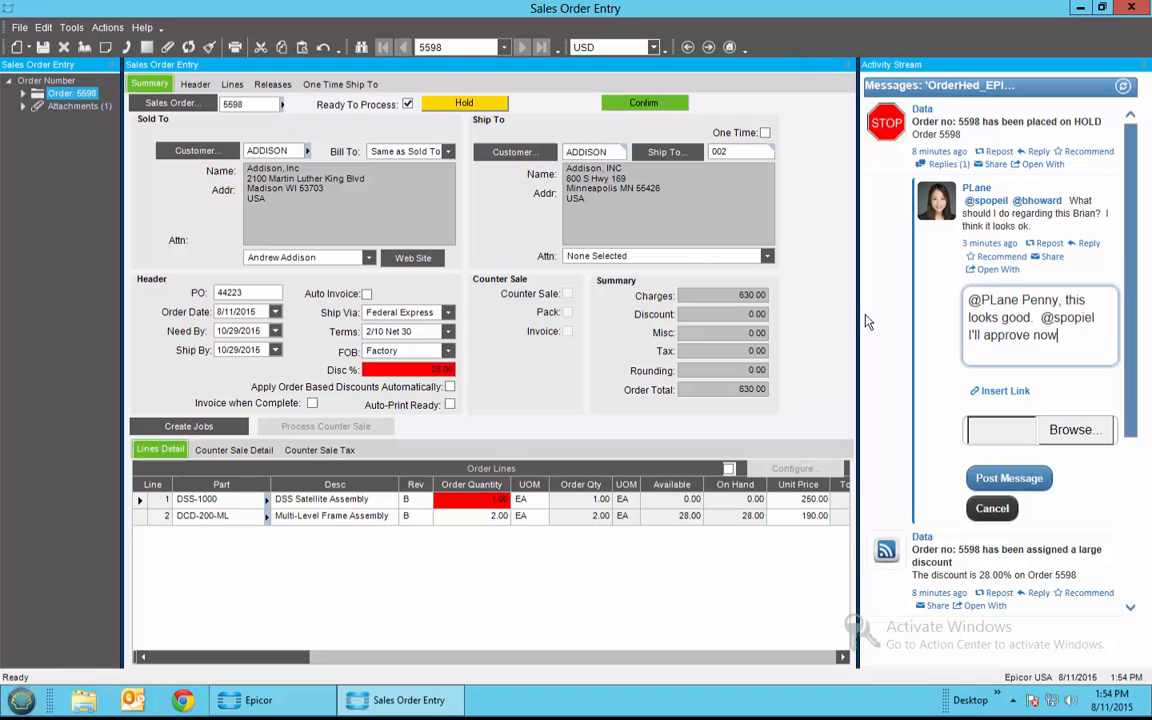
mouse_move(1009, 478)
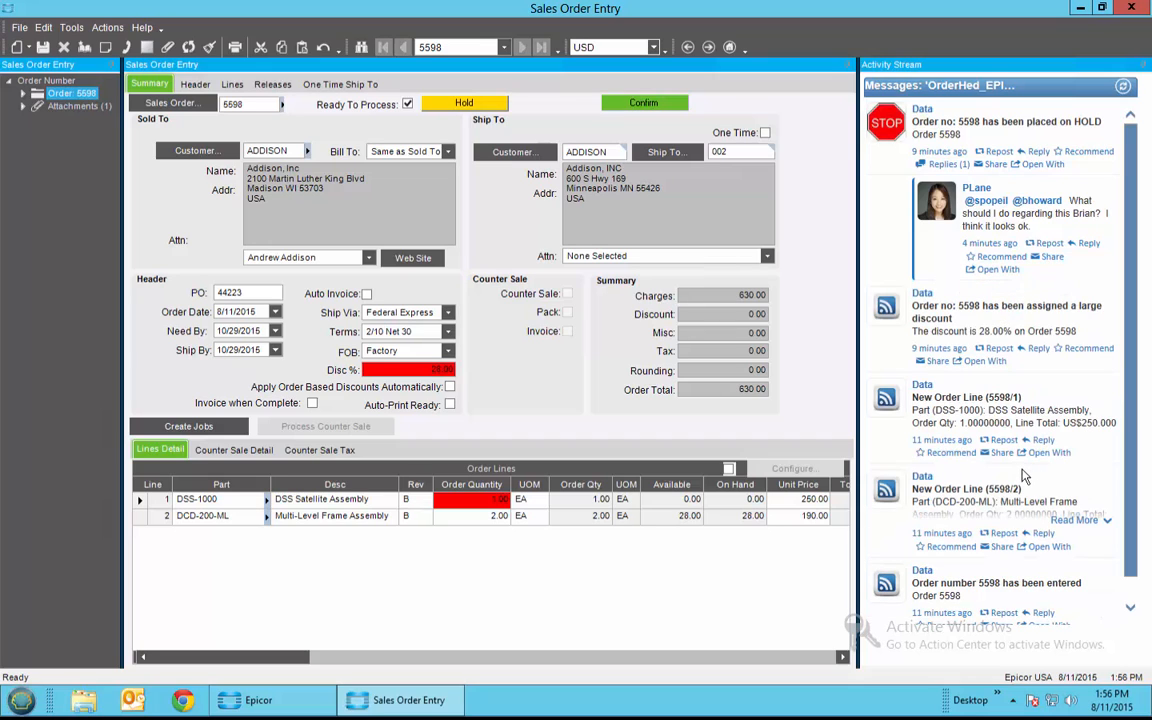
Step: On the order Header, begin entering a hold comment starting 'Per Bria…'
left_click(195, 84)
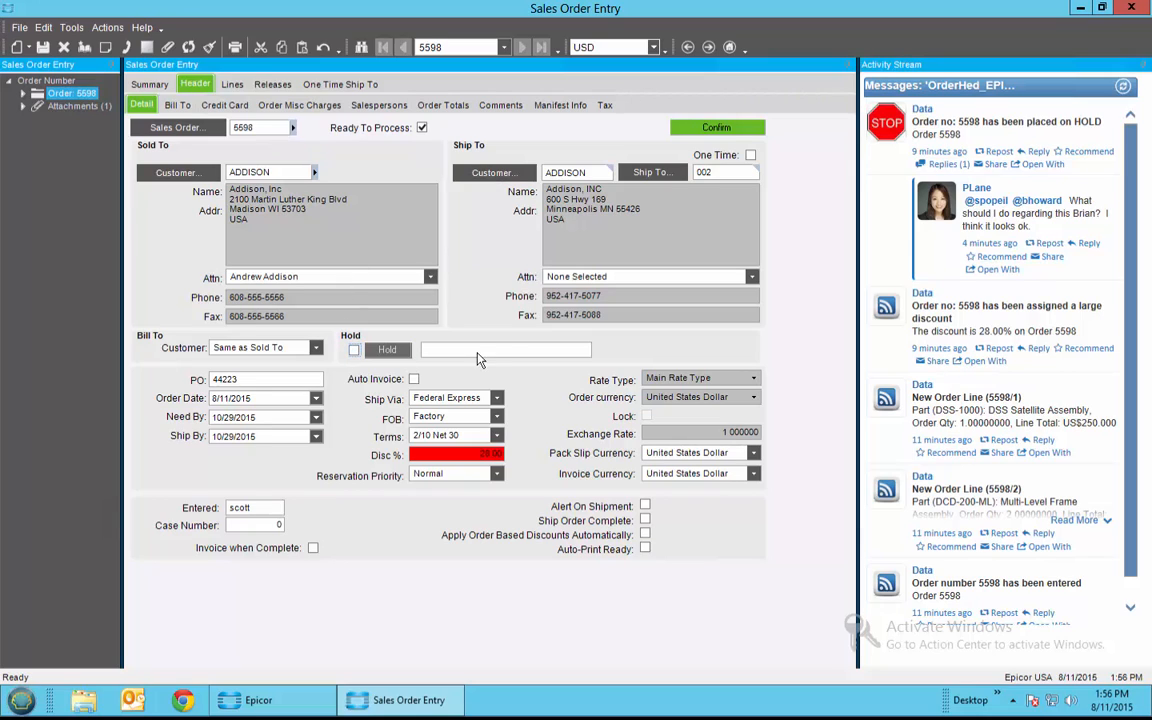
type("Per")
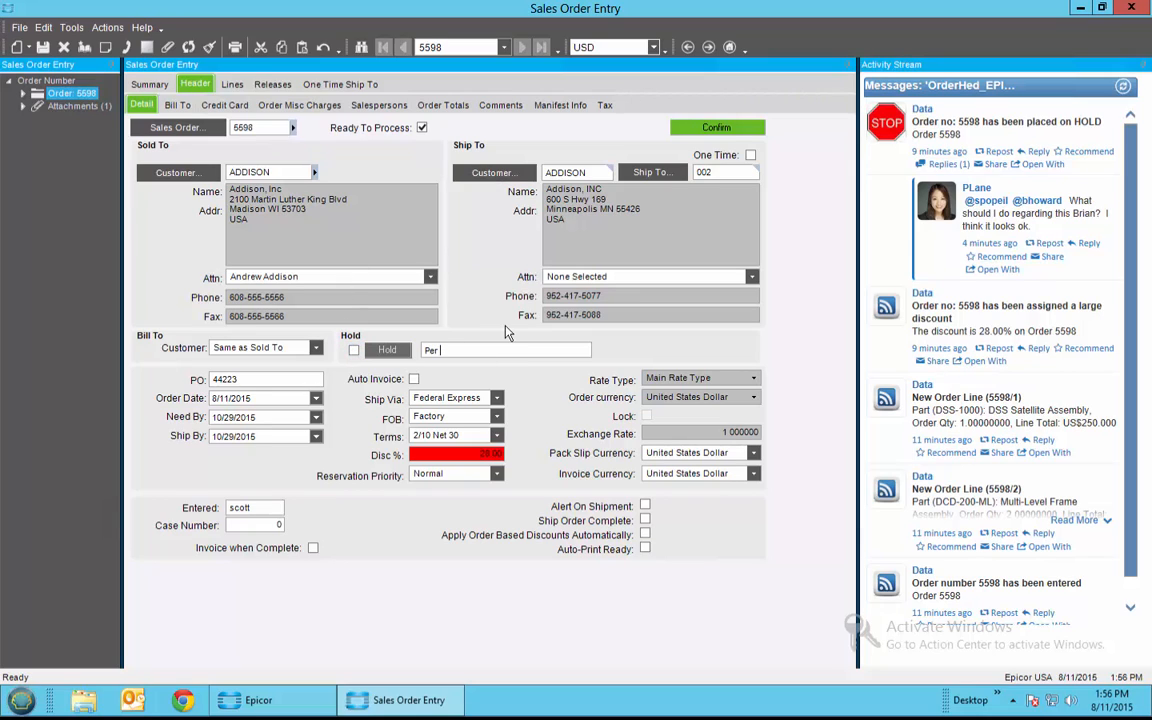
type("Bria")
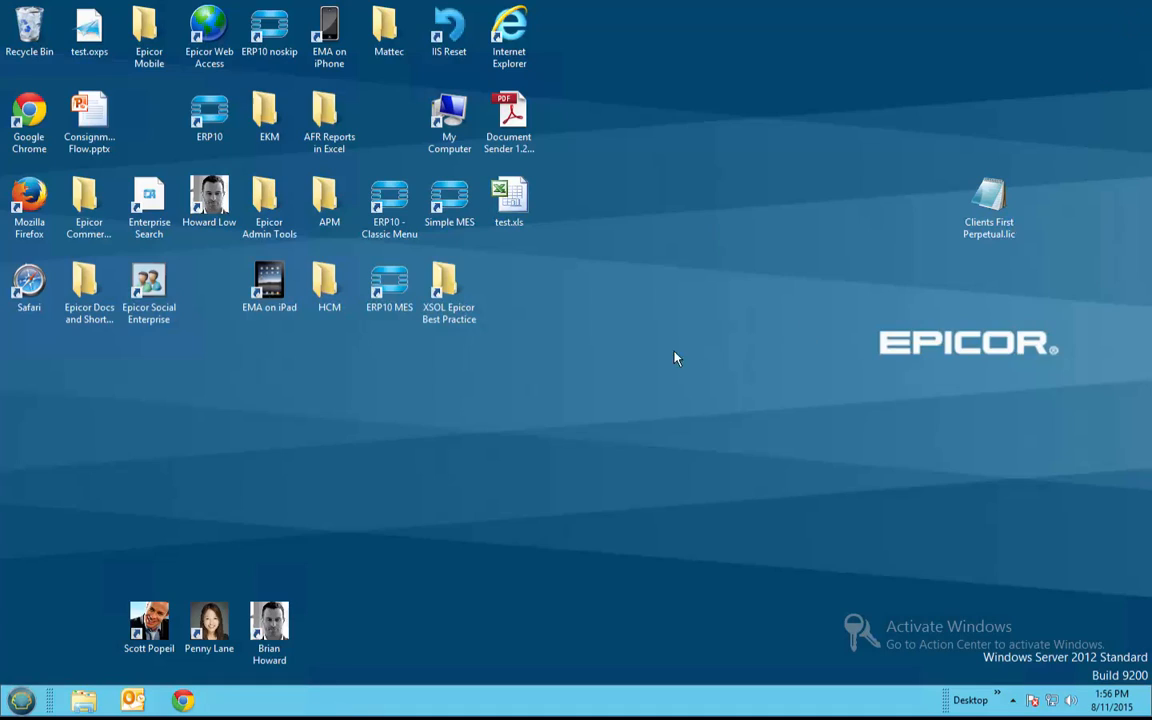
left_click(209, 620)
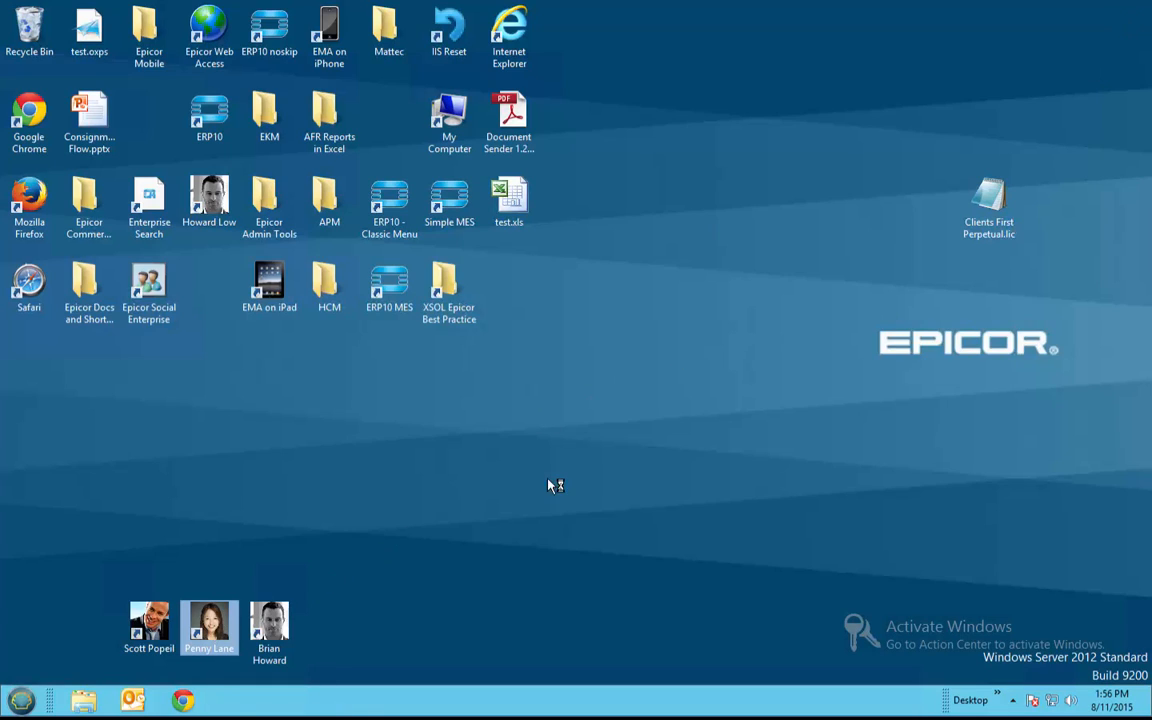
double_click(209, 115)
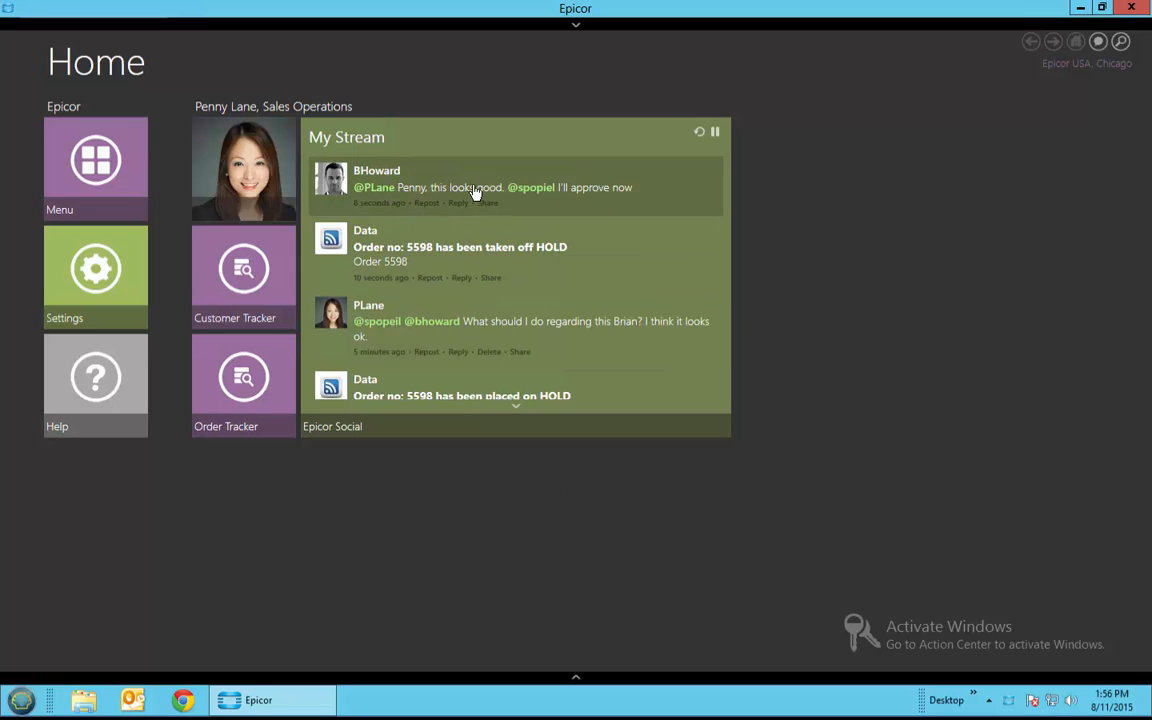
mouse_move(437, 200)
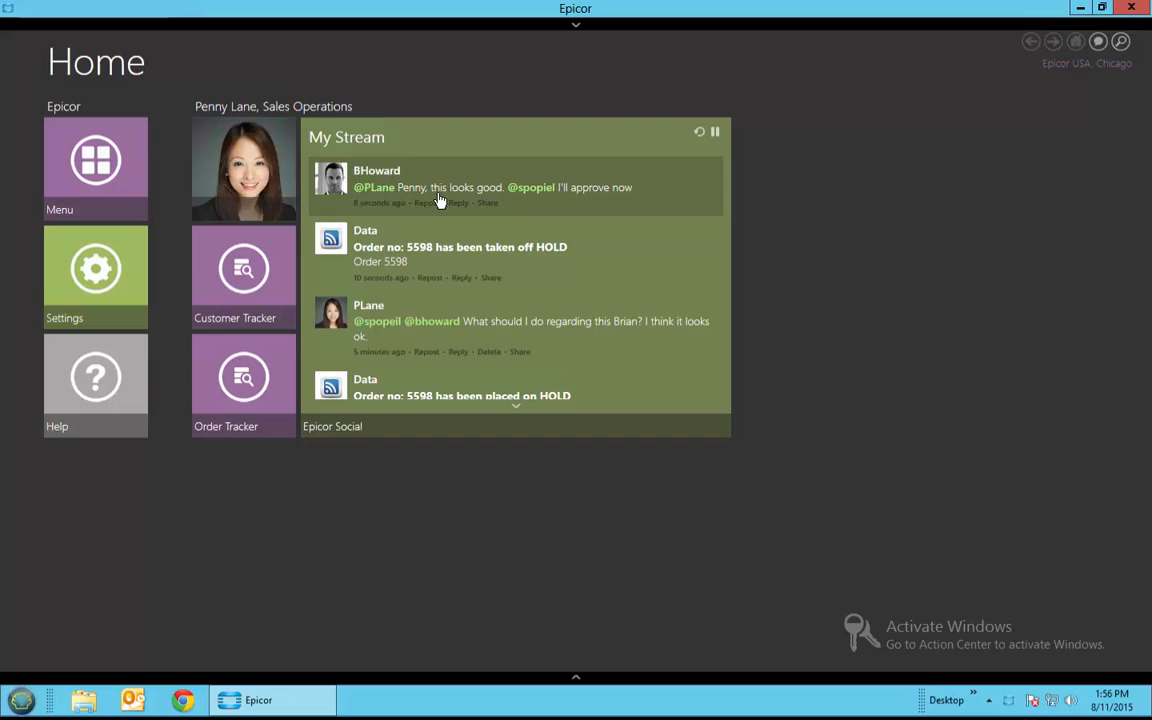
mouse_move(575, 196)
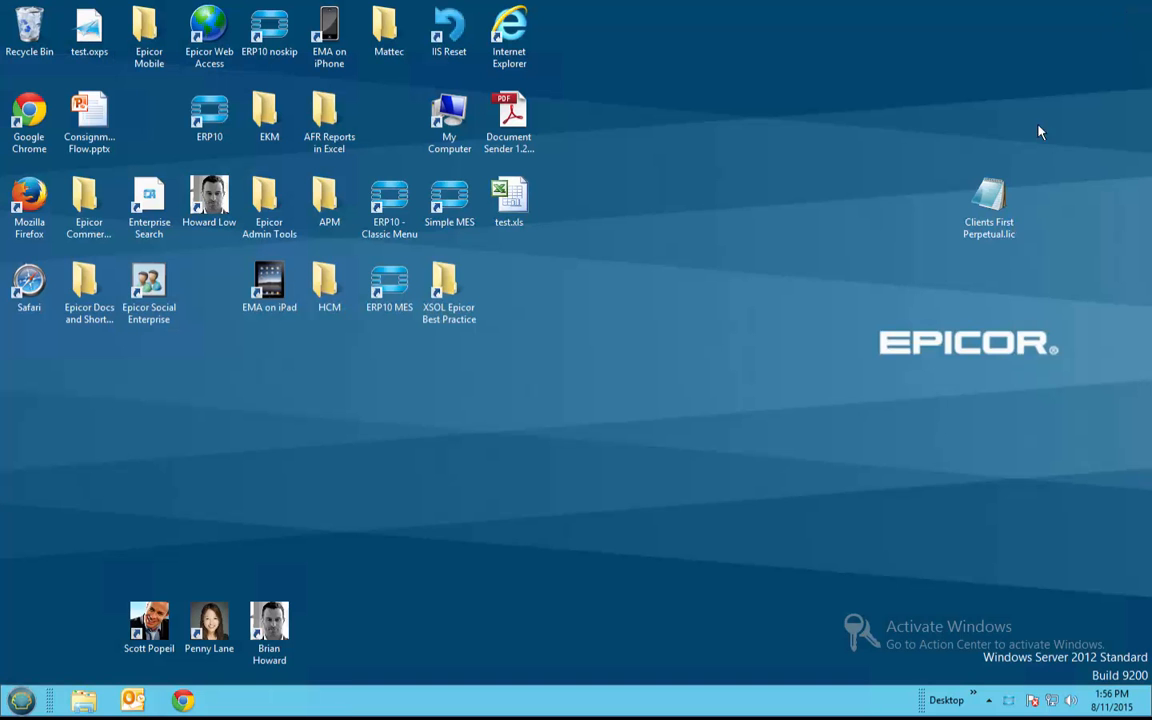
Step: As Scott, open order 5598 from the 'taken off HOLD' message in Sales Order Entry, then close it
left_click(148, 620)
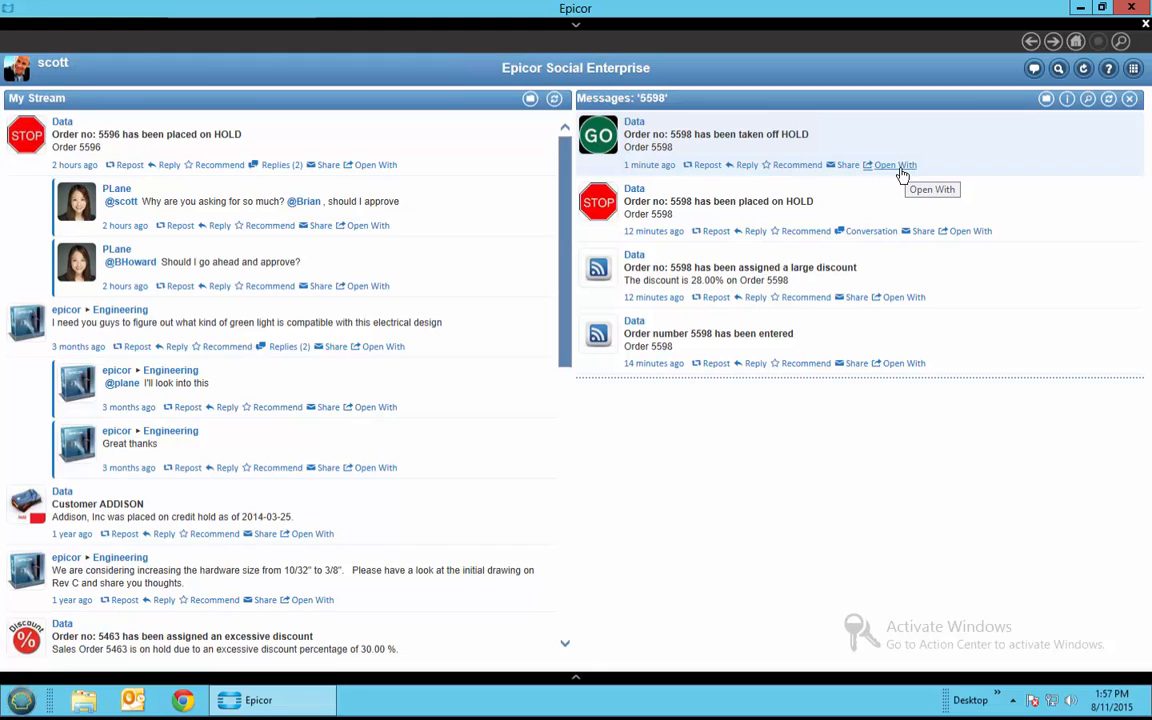
left_click(895, 165)
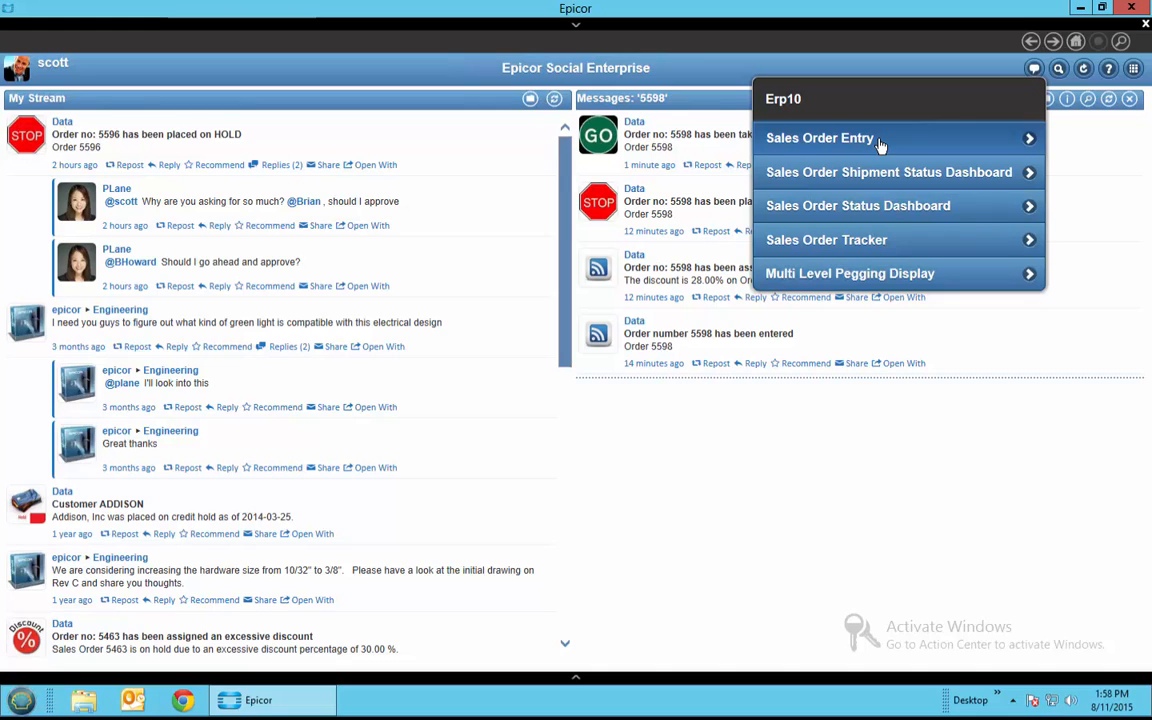
left_click(820, 138)
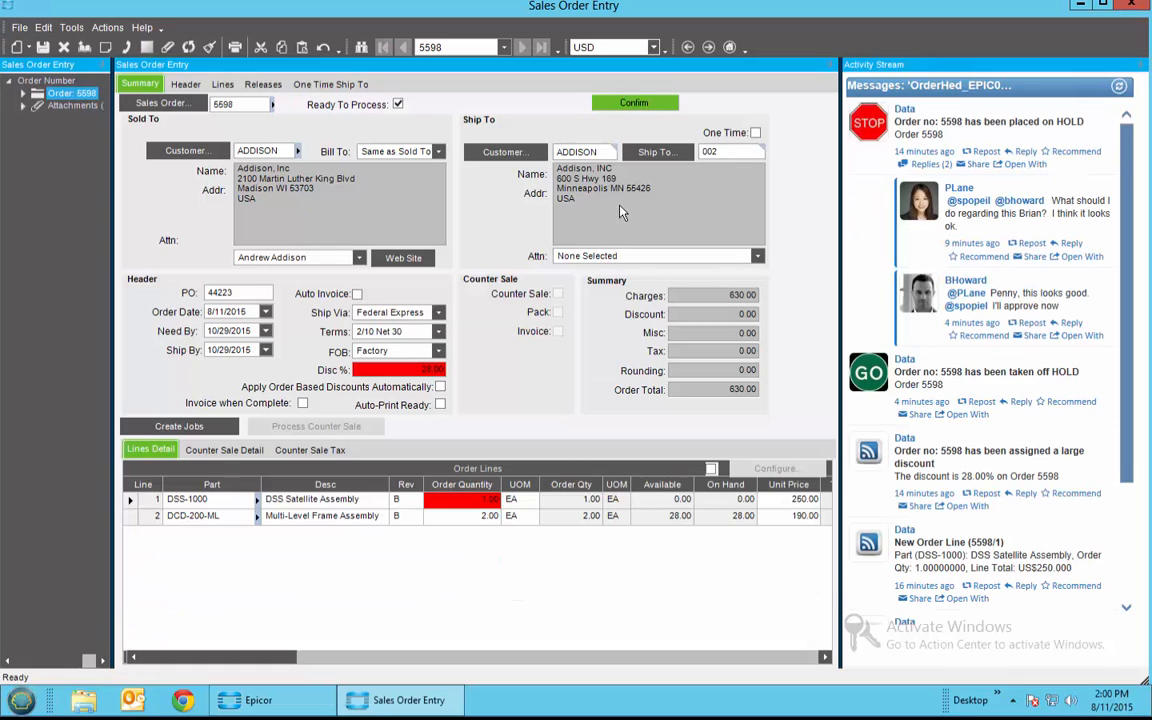
mouse_move(520, 318)
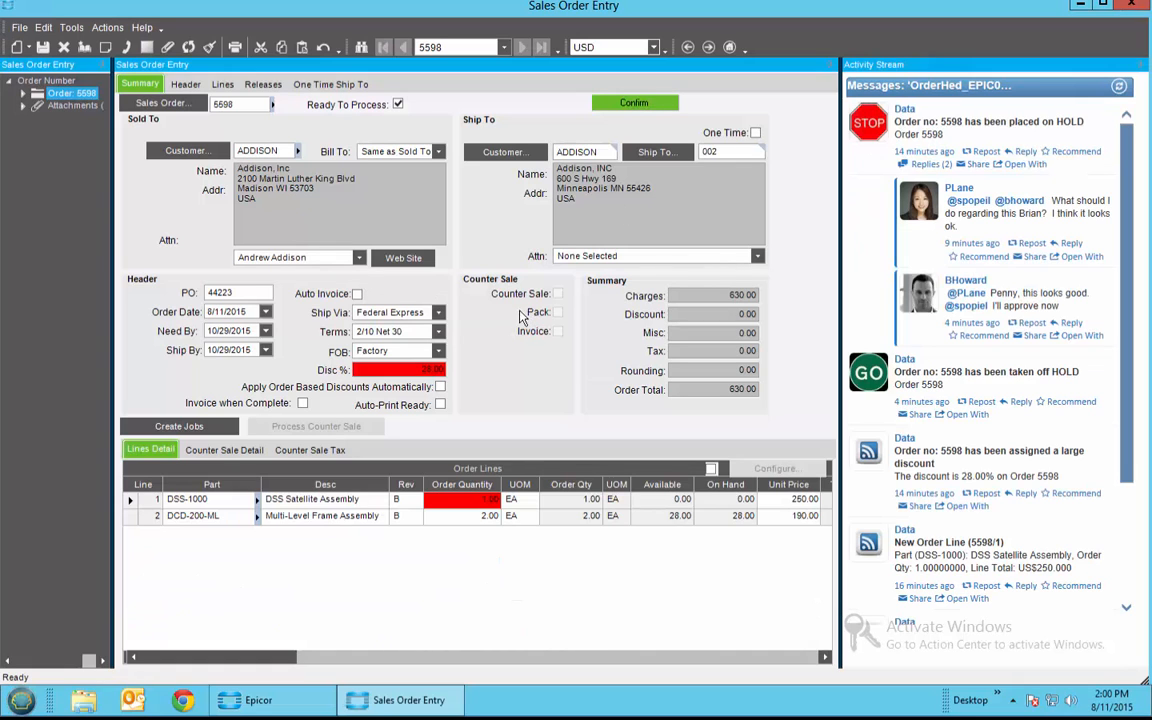
mouse_move(712, 250)
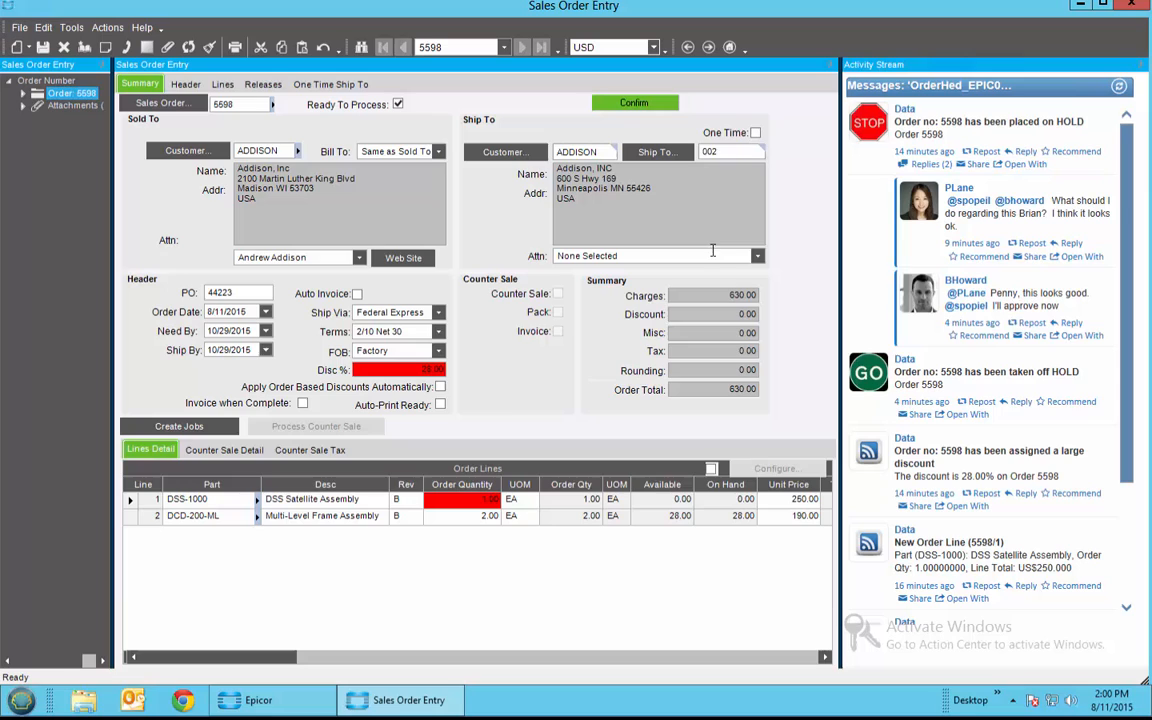
mouse_move(990, 322)
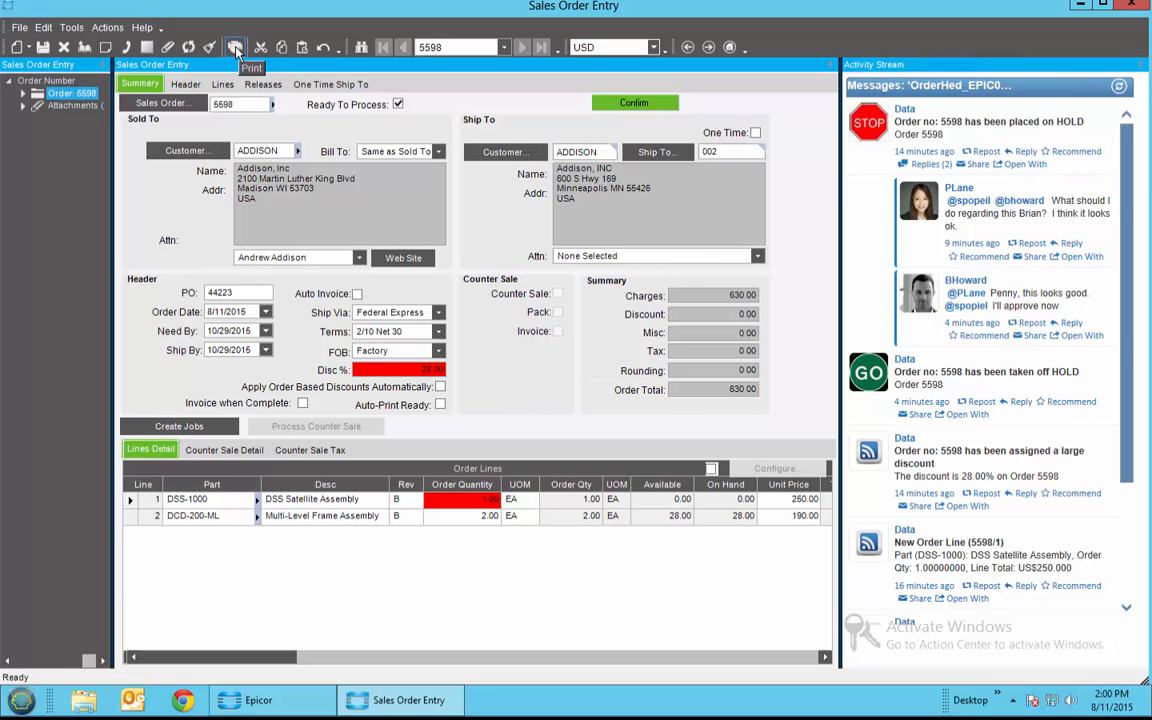
mouse_move(957, 4)
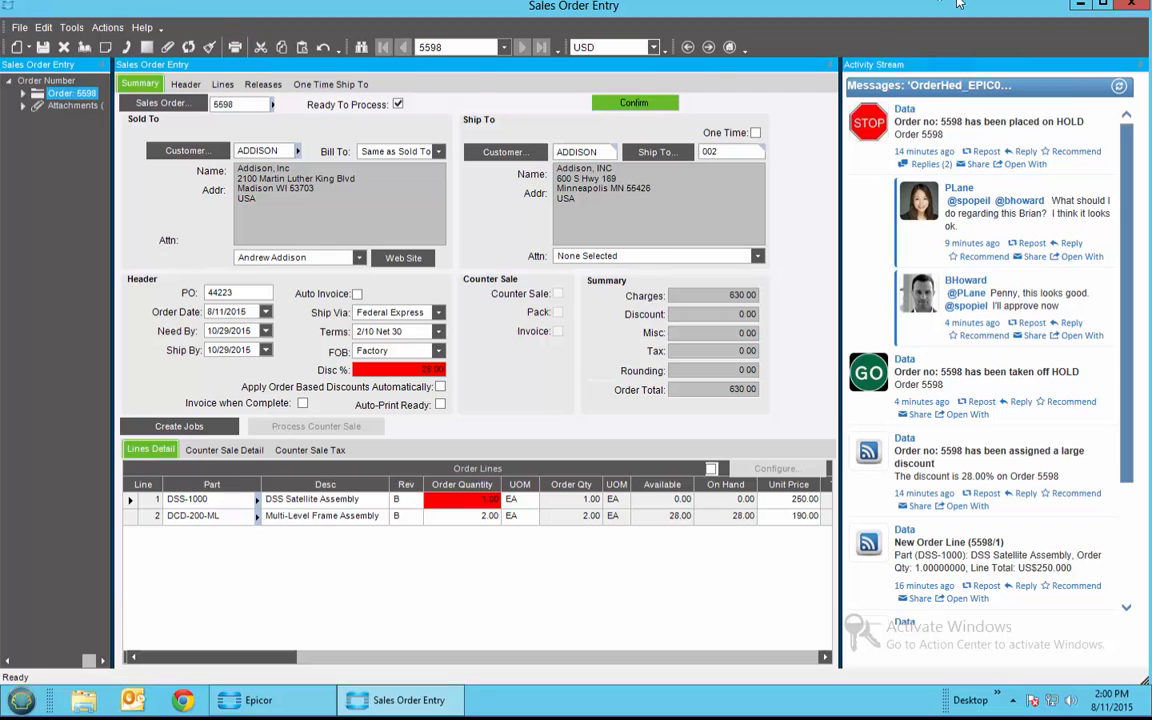
left_click(179, 426)
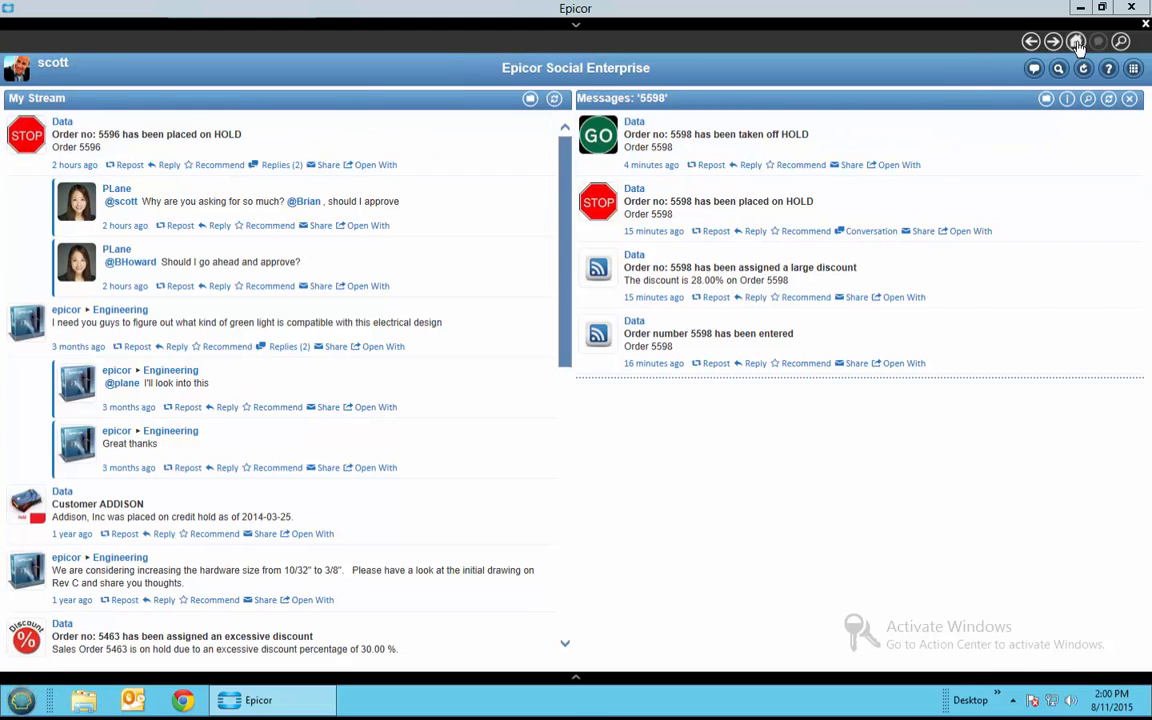
left_click(1076, 41)
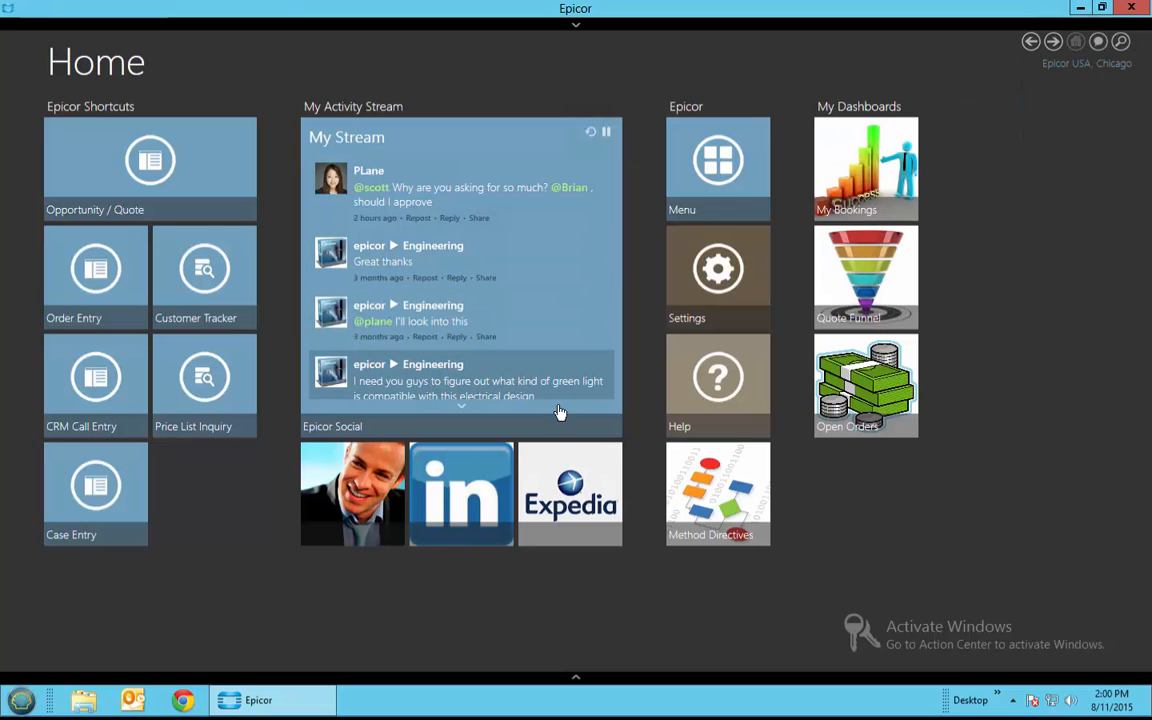
mouse_move(1030, 457)
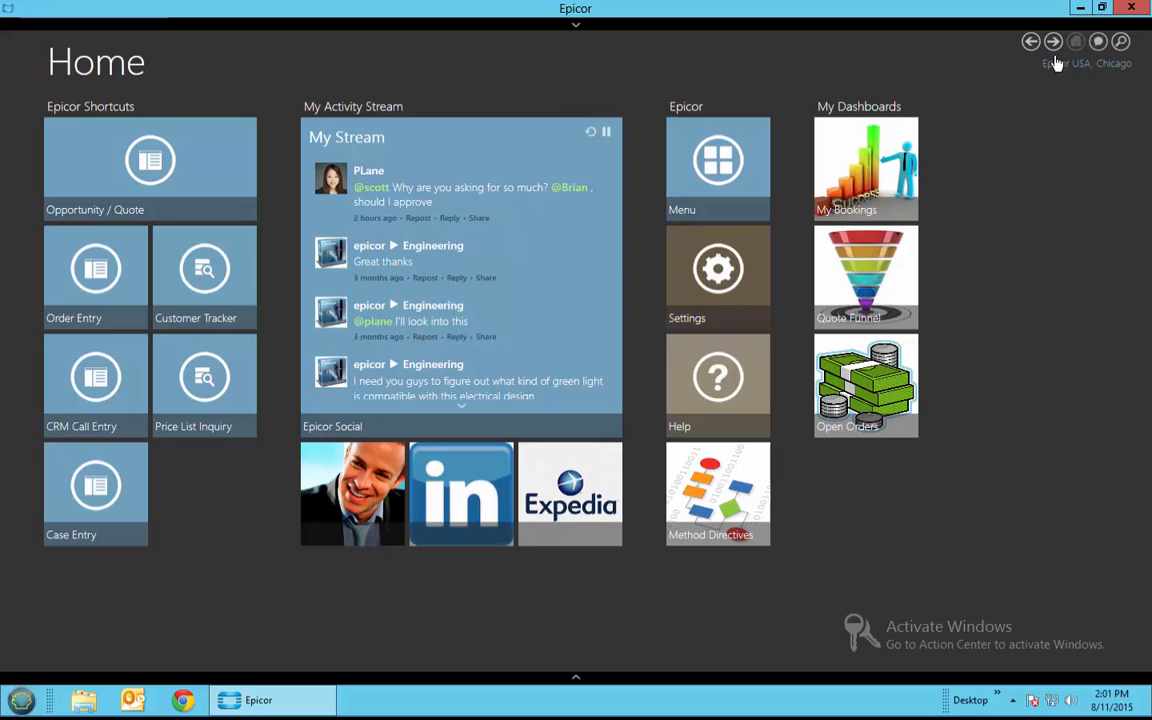
mouse_move(507, 148)
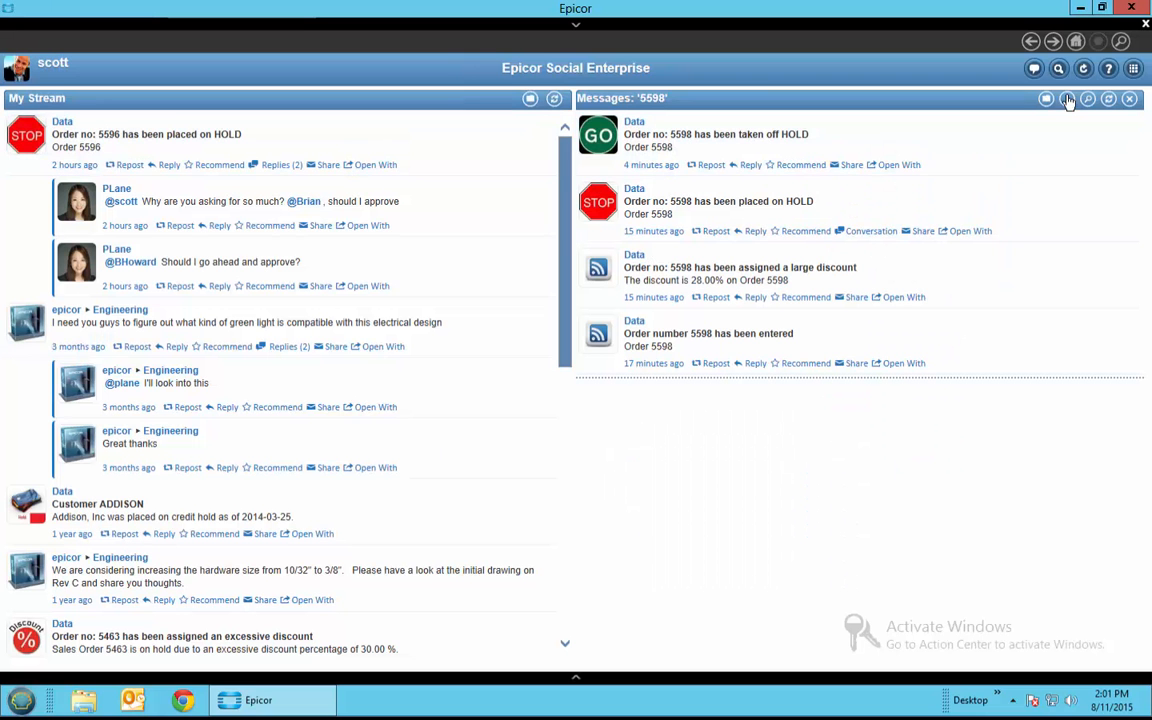
left_click(1046, 98)
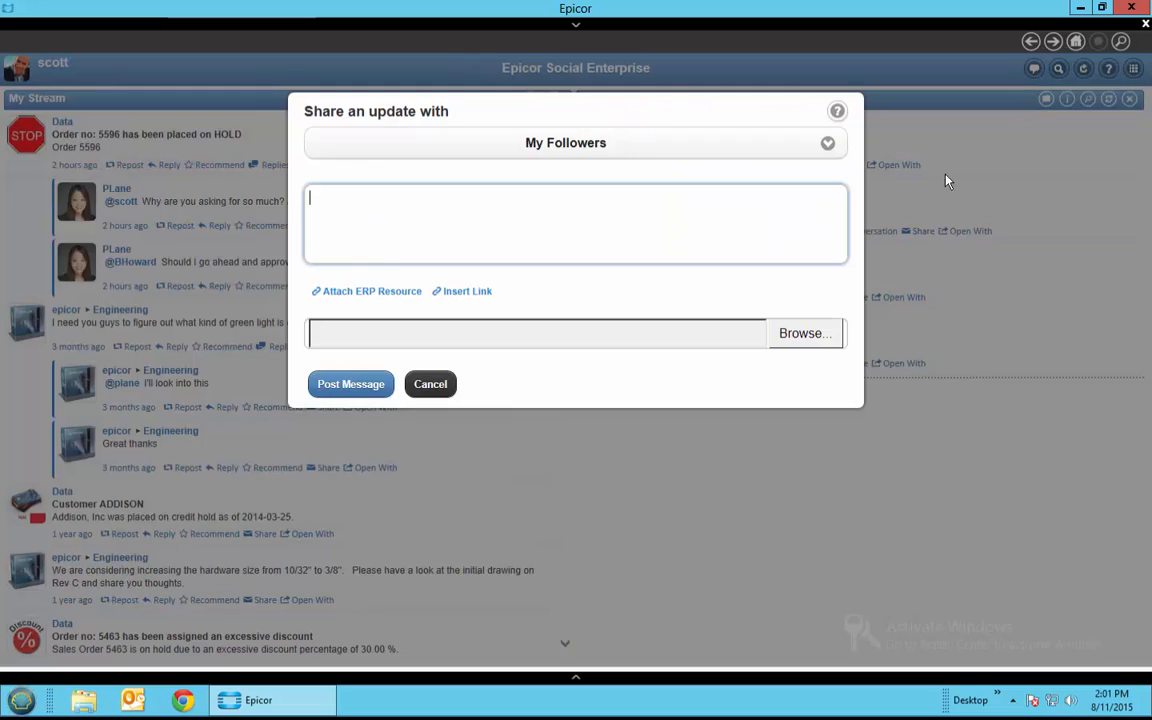
type("What are we having for l")
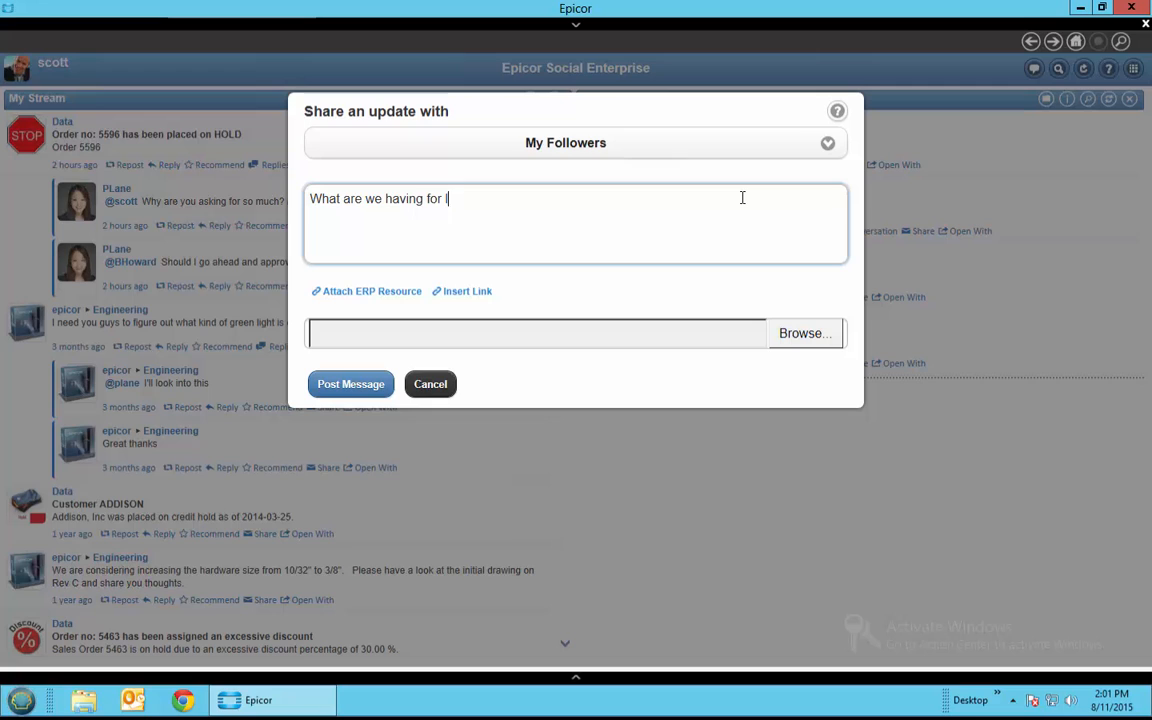
type("unch")
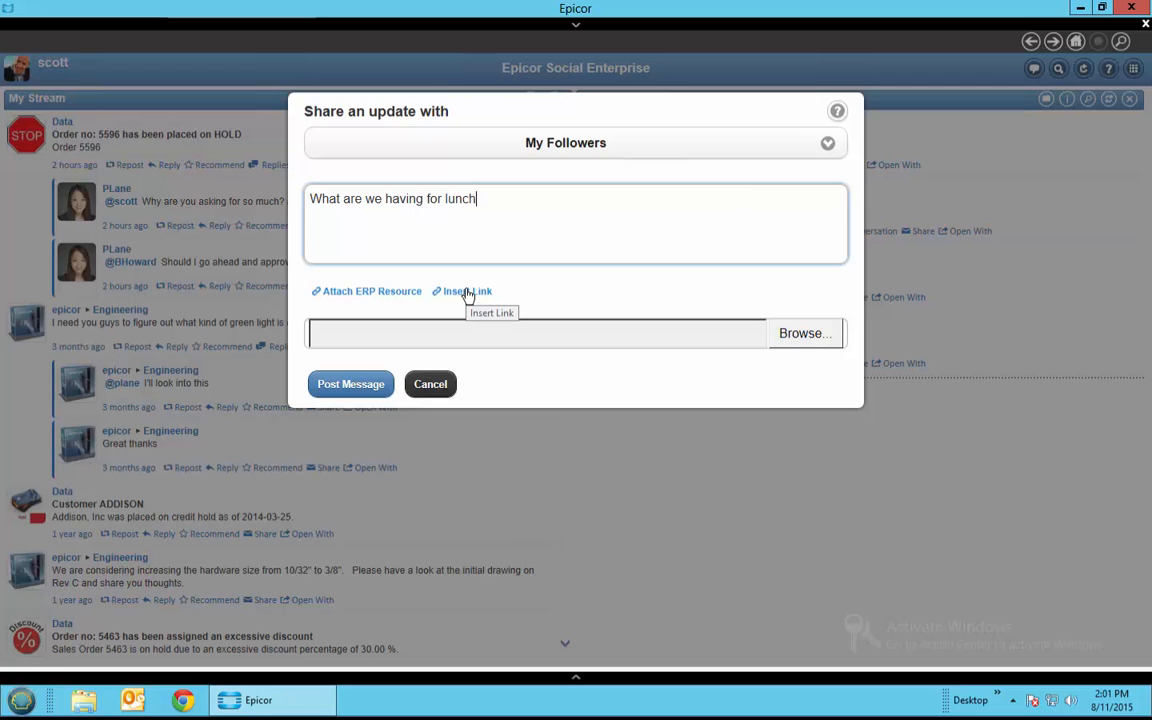
left_click(371, 291)
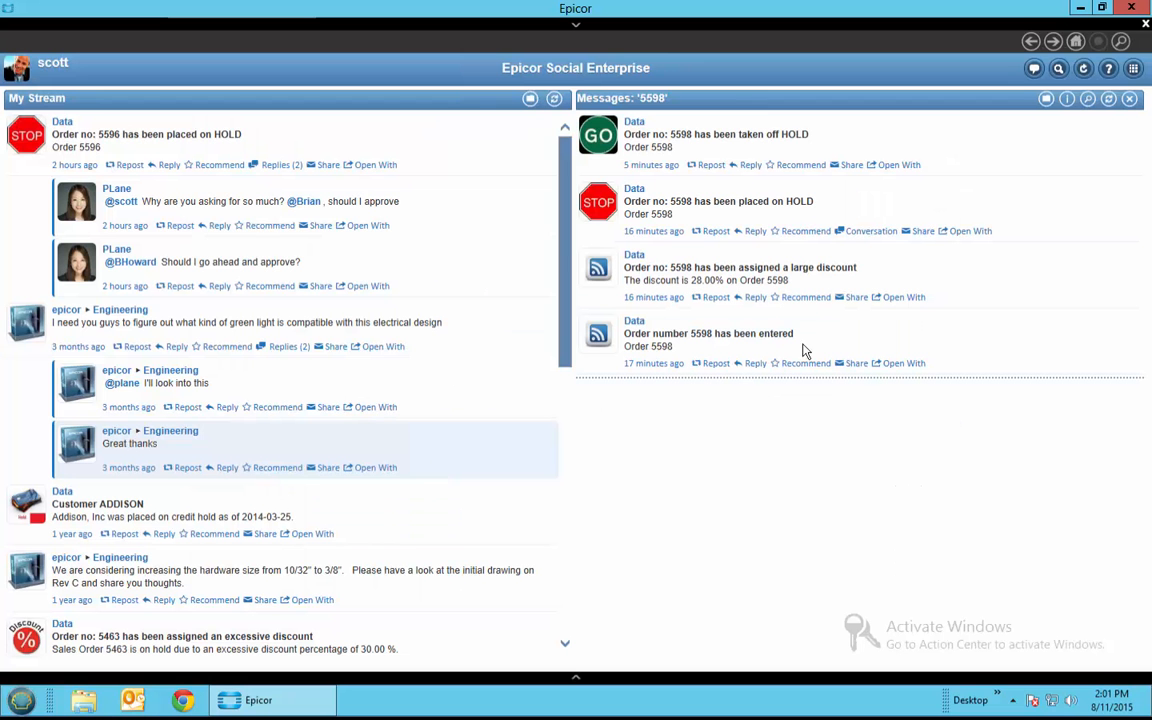
Step: Go back to the Epicor Home screen with its shortcuts, activity stream and dashboards
left_click(1076, 41)
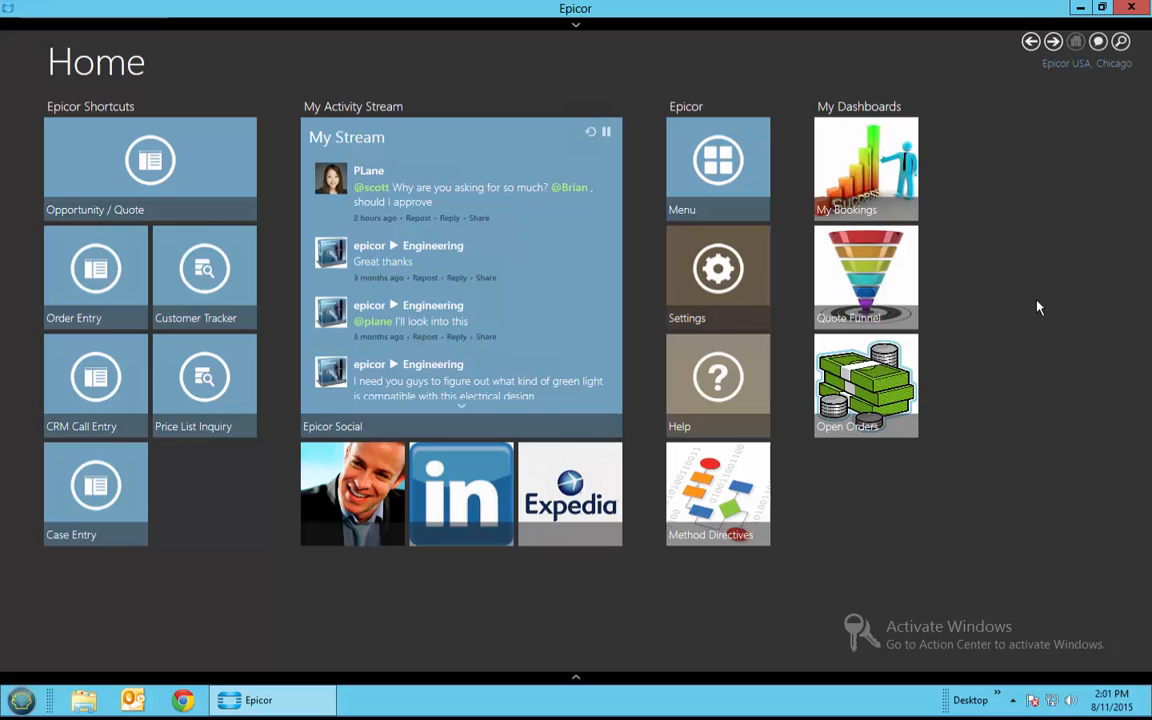
mouse_move(1047, 322)
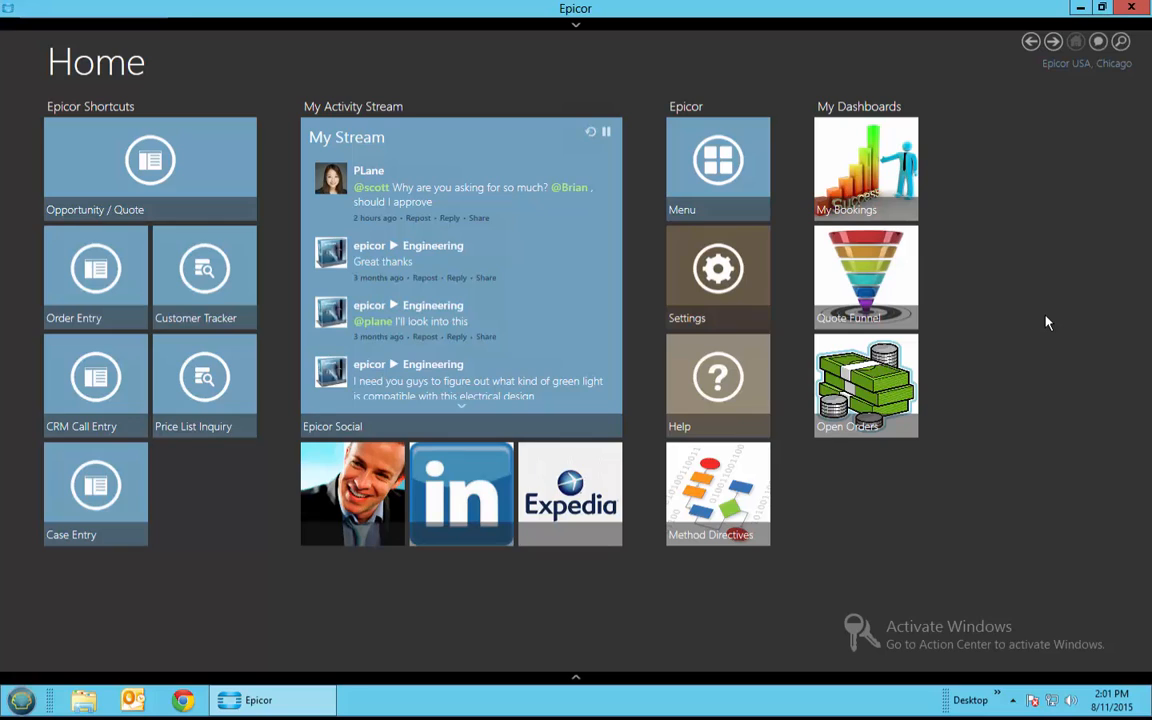
mouse_move(1130, 335)
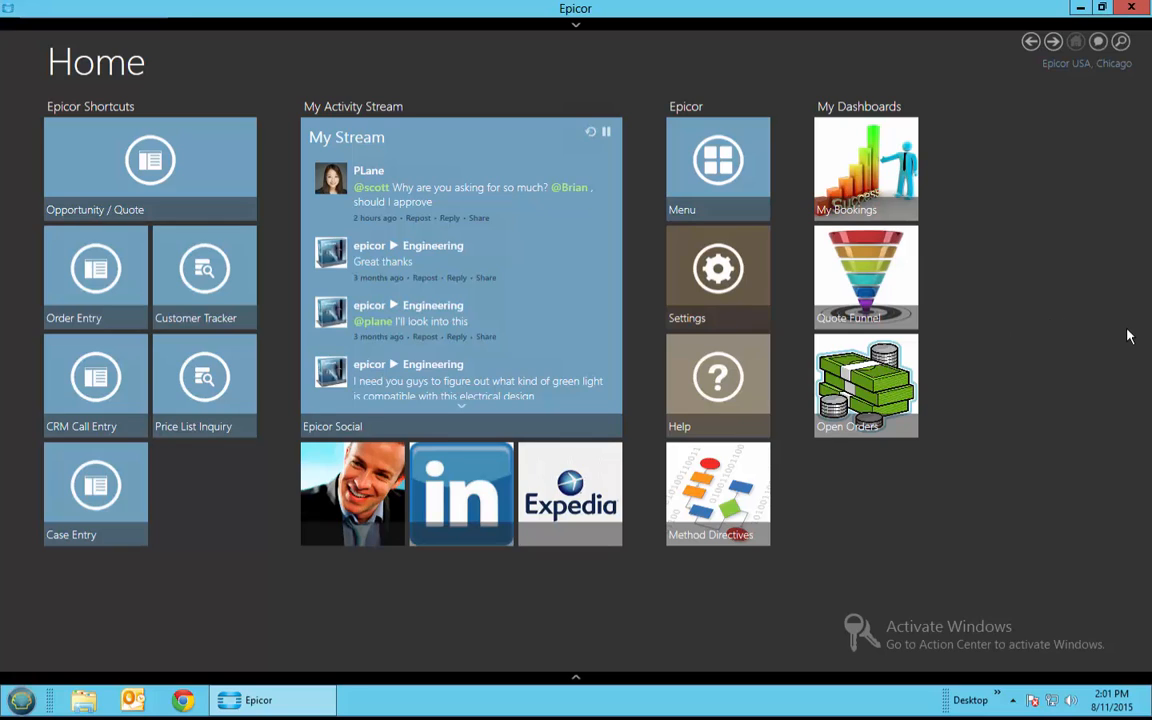